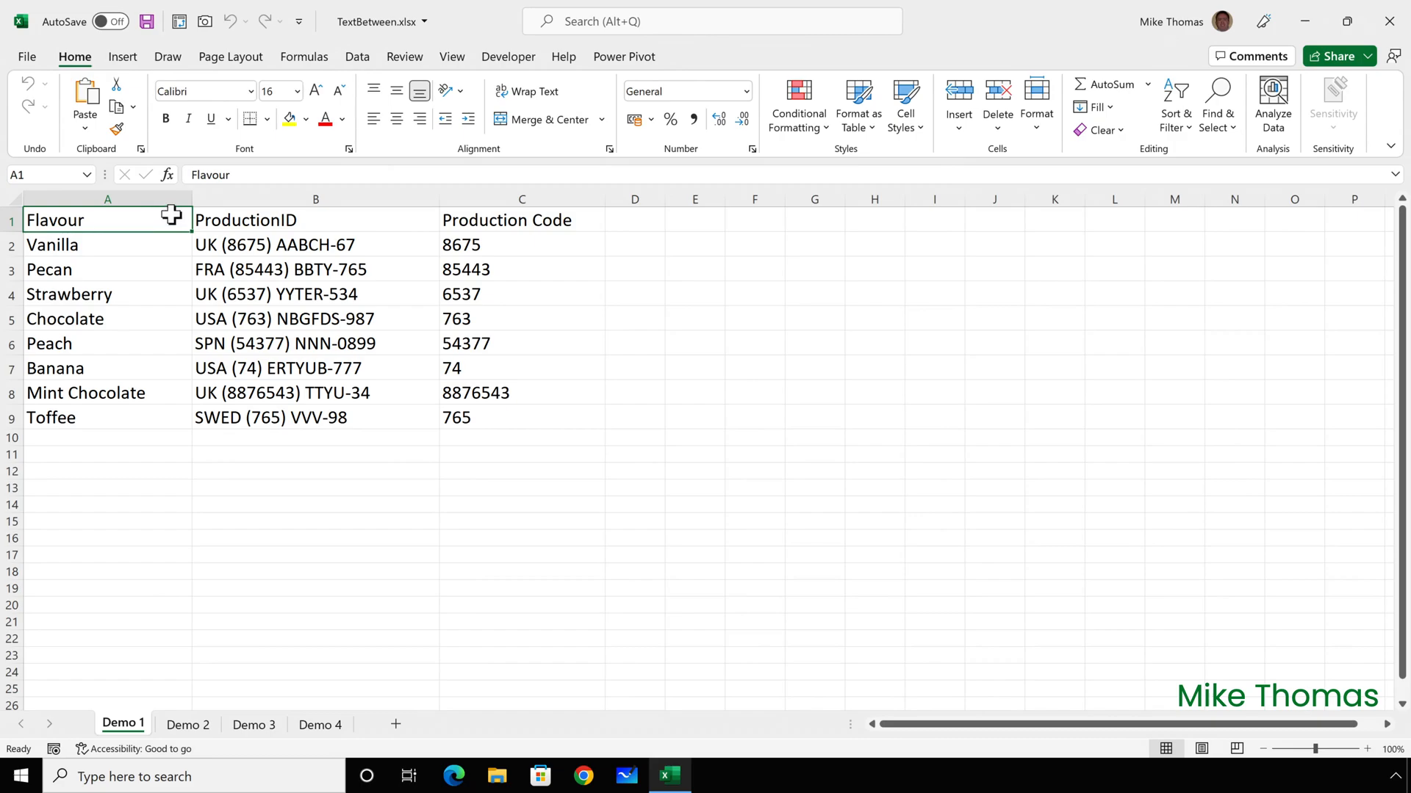
# - Inspect the production-code formula and delete the formula-based column C
pyautogui.click(279, 245)
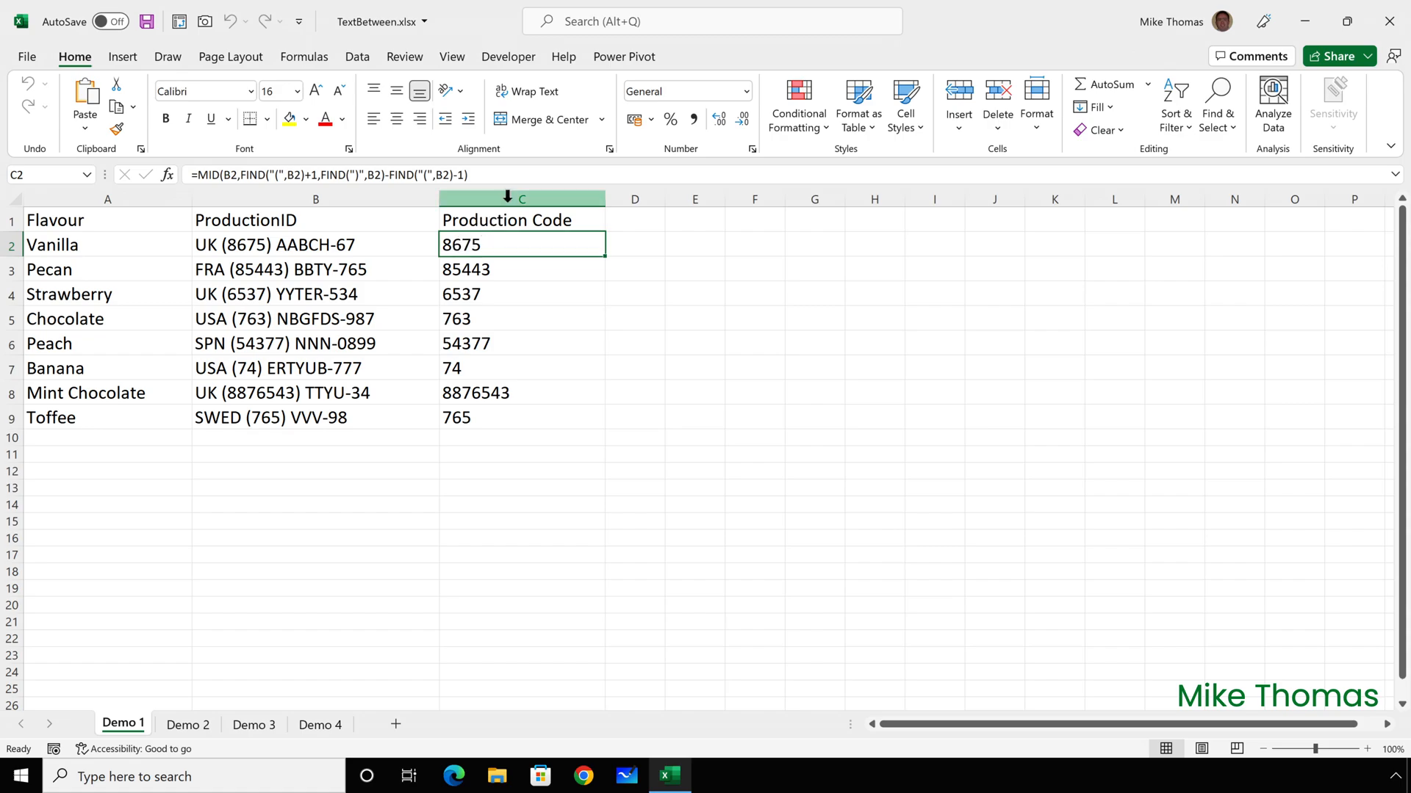
pyautogui.rightClick(520, 198)
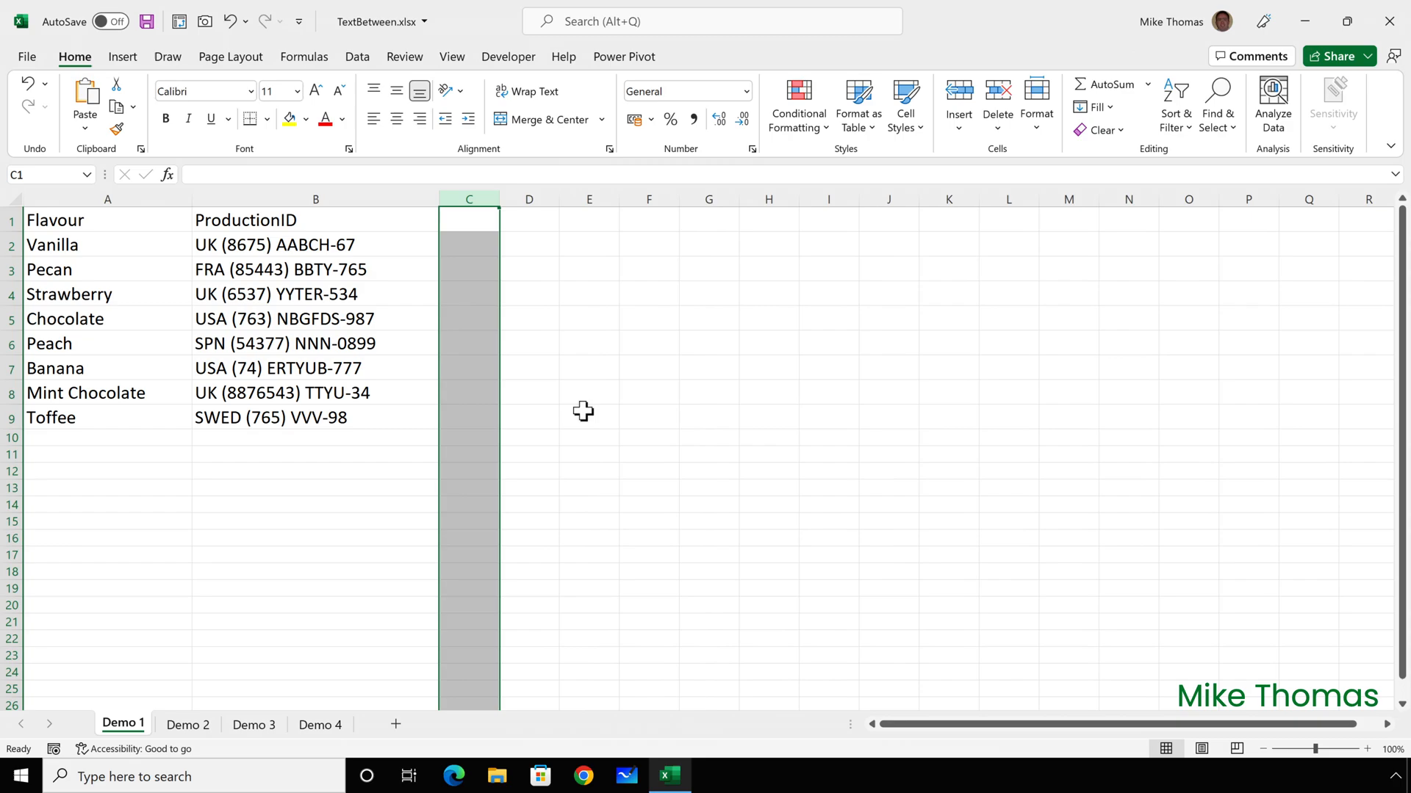
pyautogui.click(315, 319)
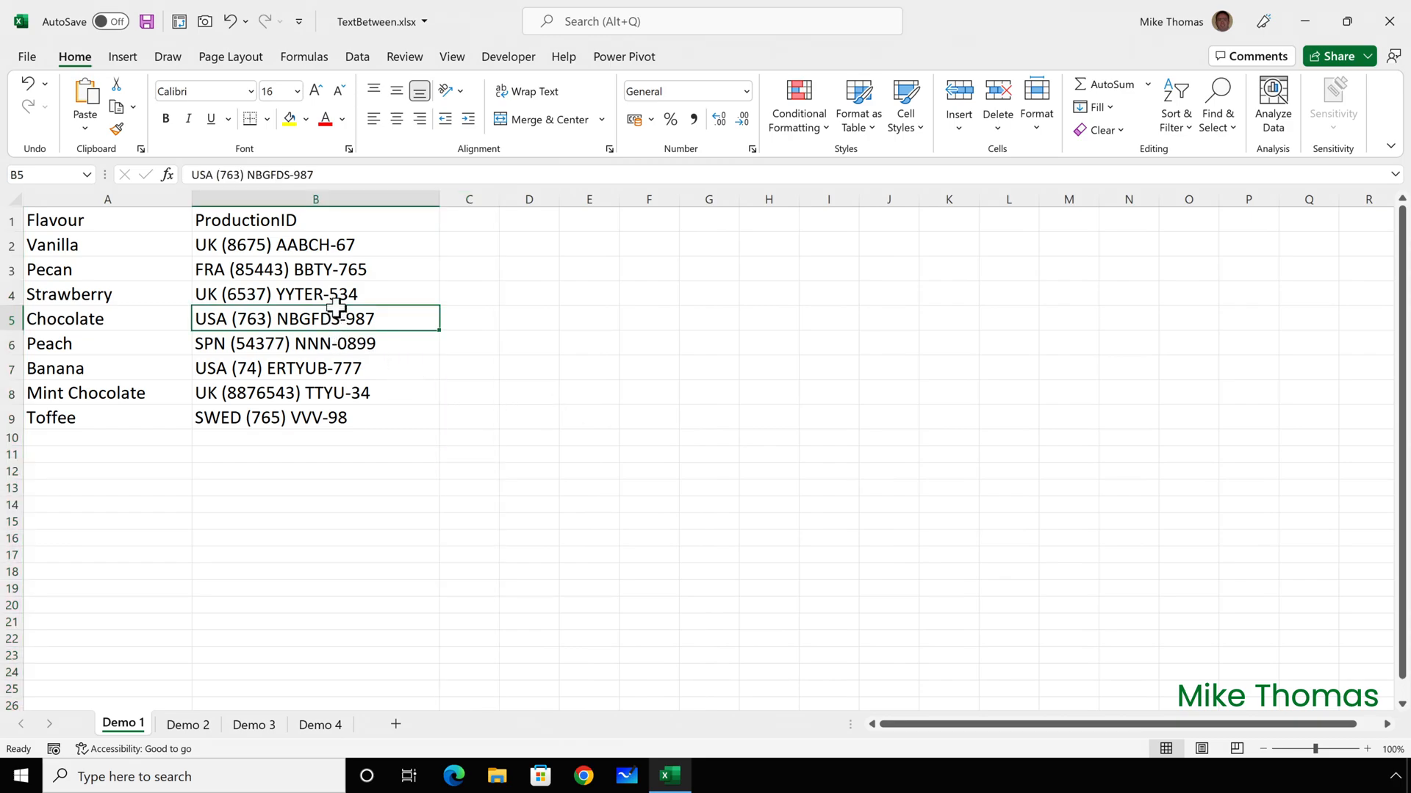
# - Load the Flavour/ProductionID data into Power Query as a table with headers
pyautogui.click(356, 56)
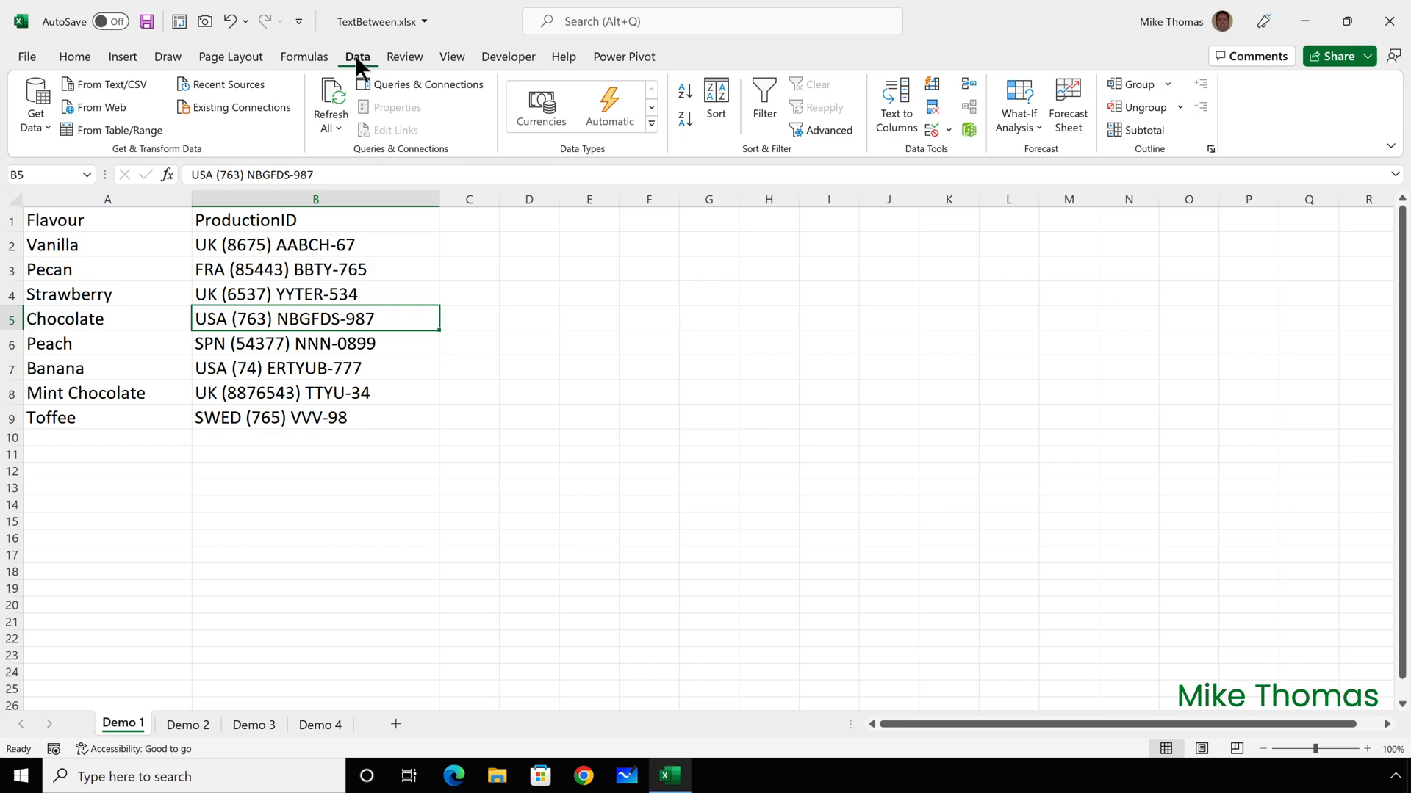
pyautogui.click(117, 131)
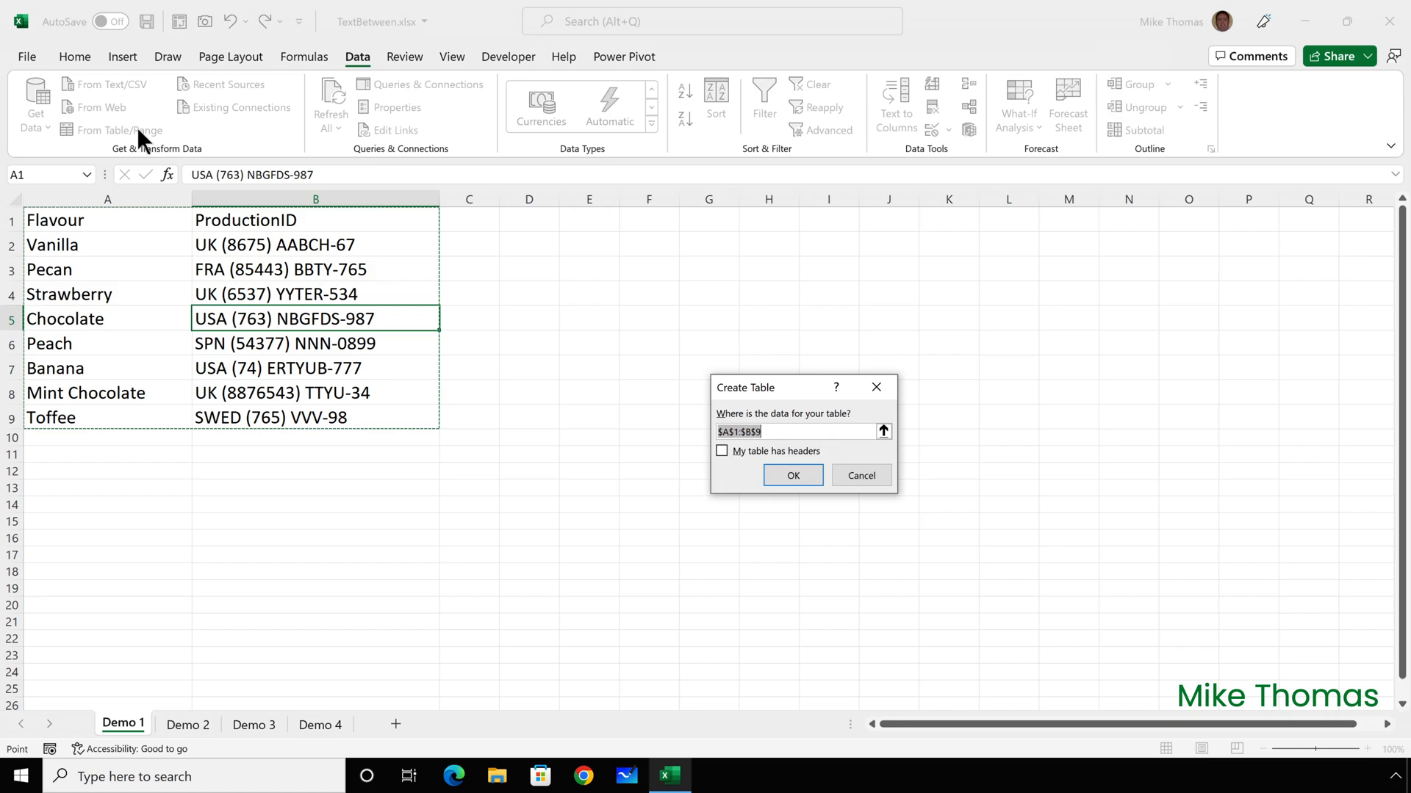
pyautogui.moveTo(455, 343)
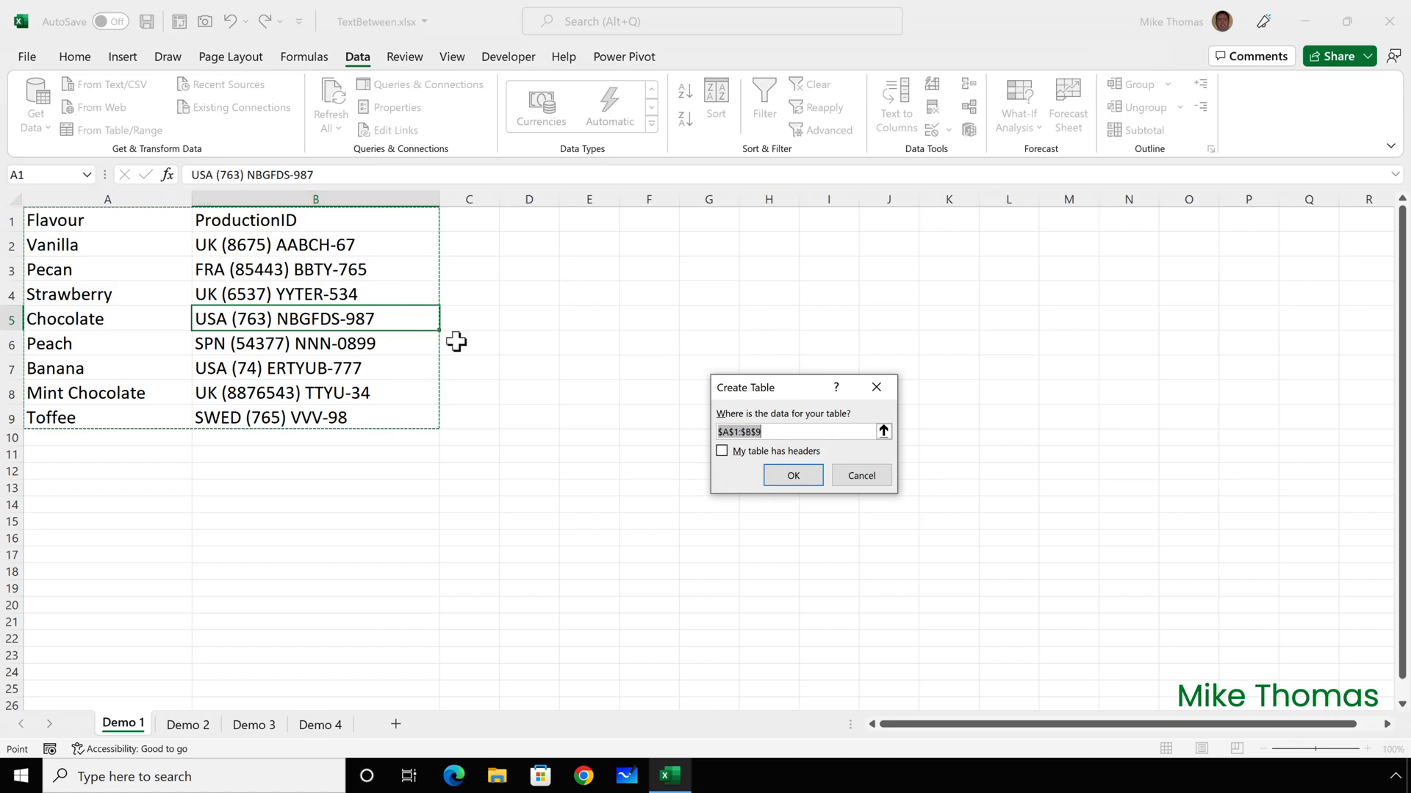
pyautogui.click(722, 451)
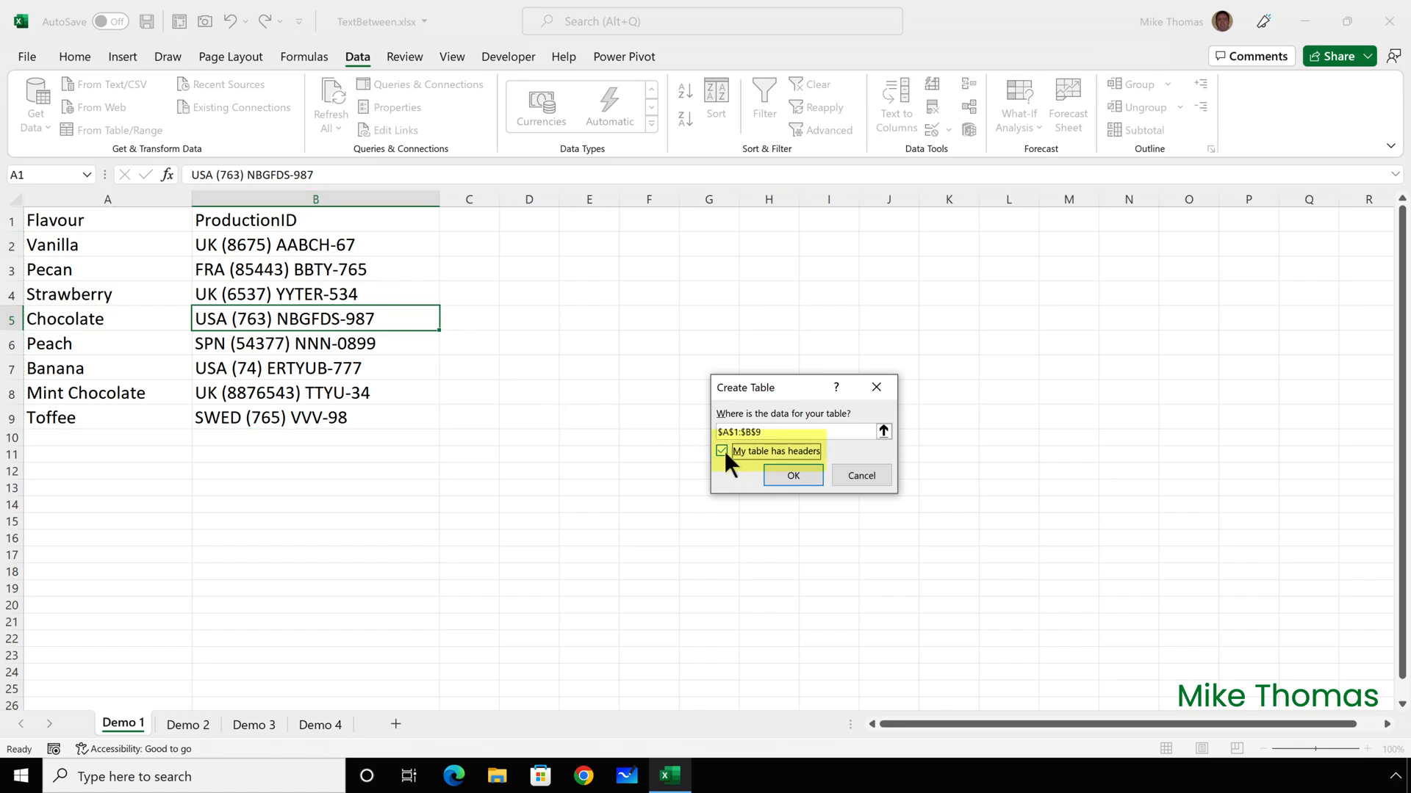
pyautogui.click(791, 475)
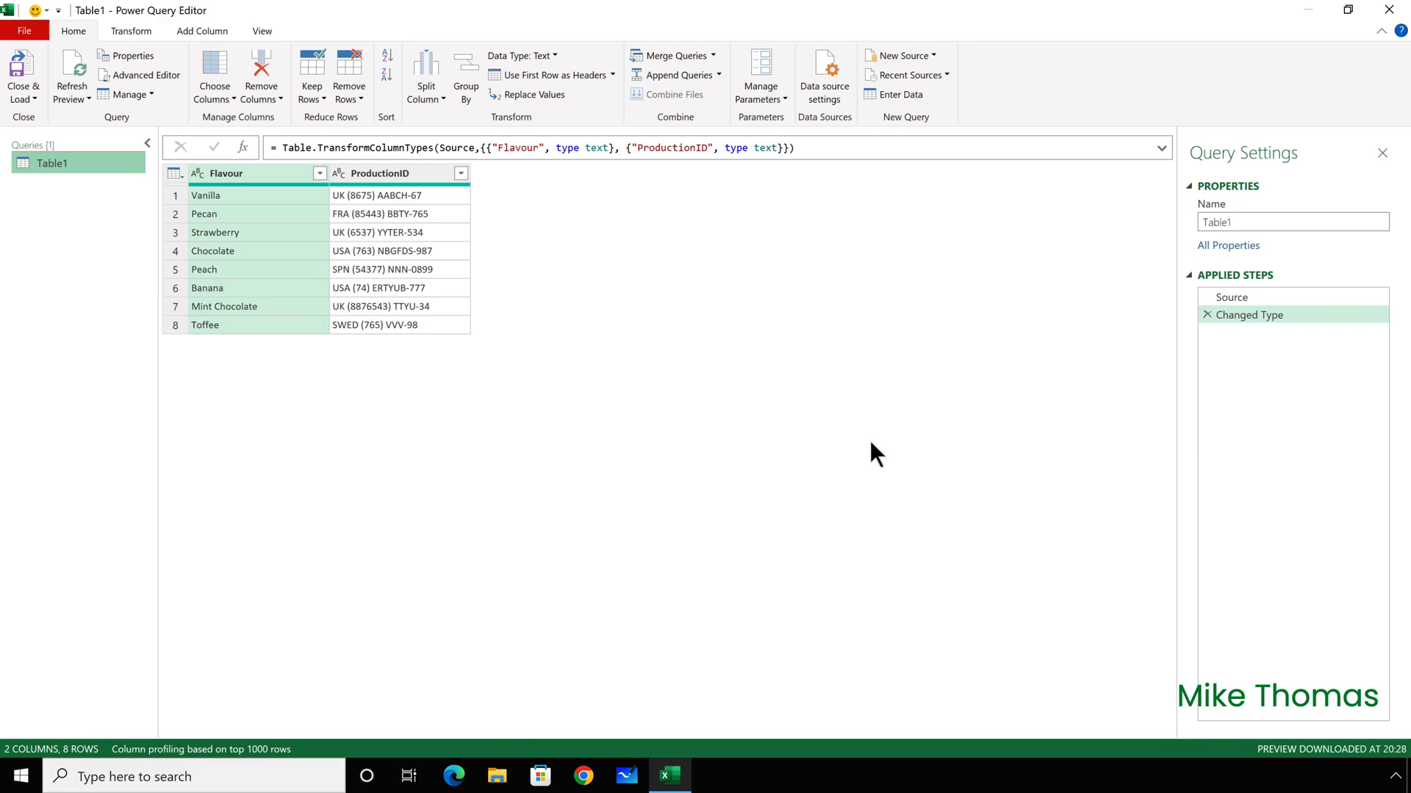
# - Choose Text Between Delimiters extraction on the ProductionID column
pyautogui.click(377, 173)
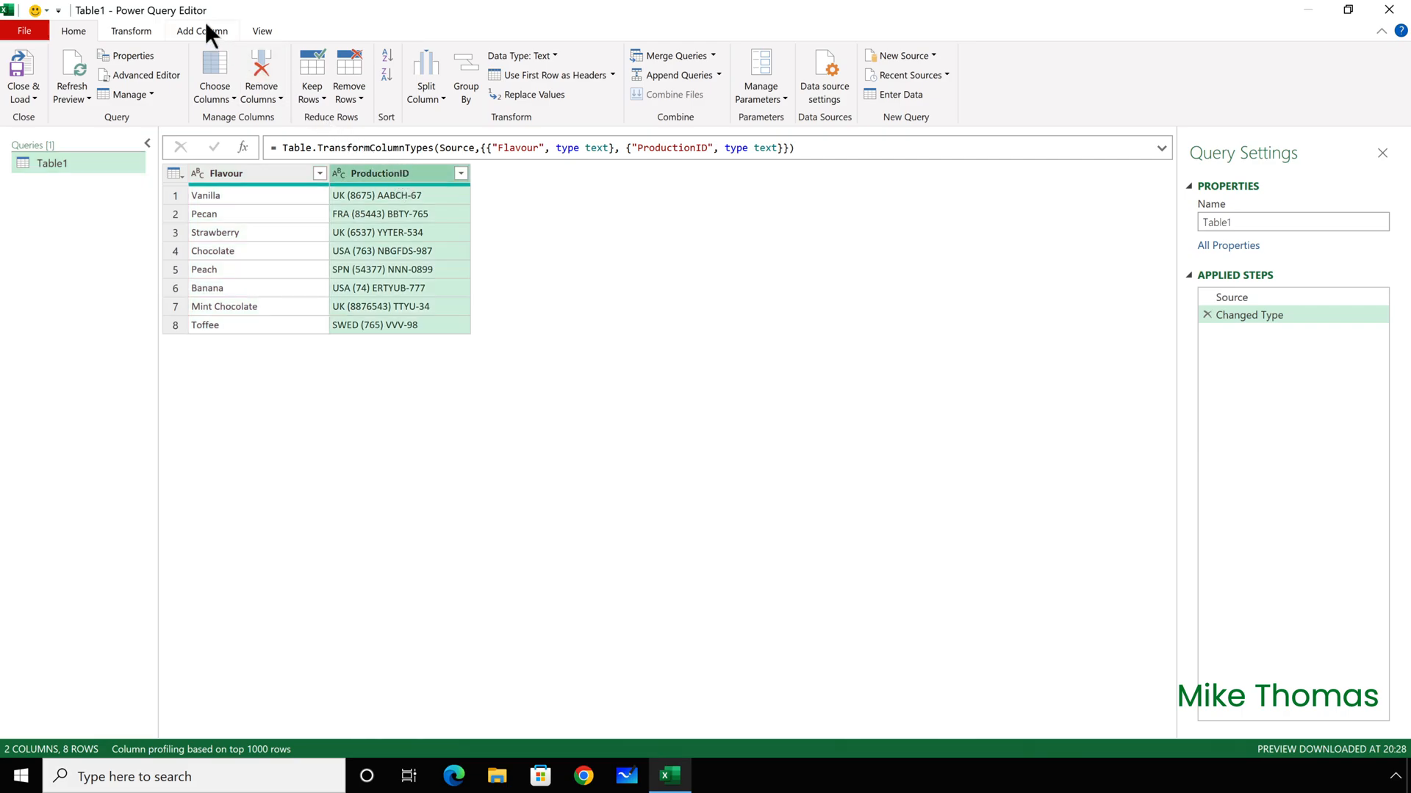
pyautogui.click(201, 30)
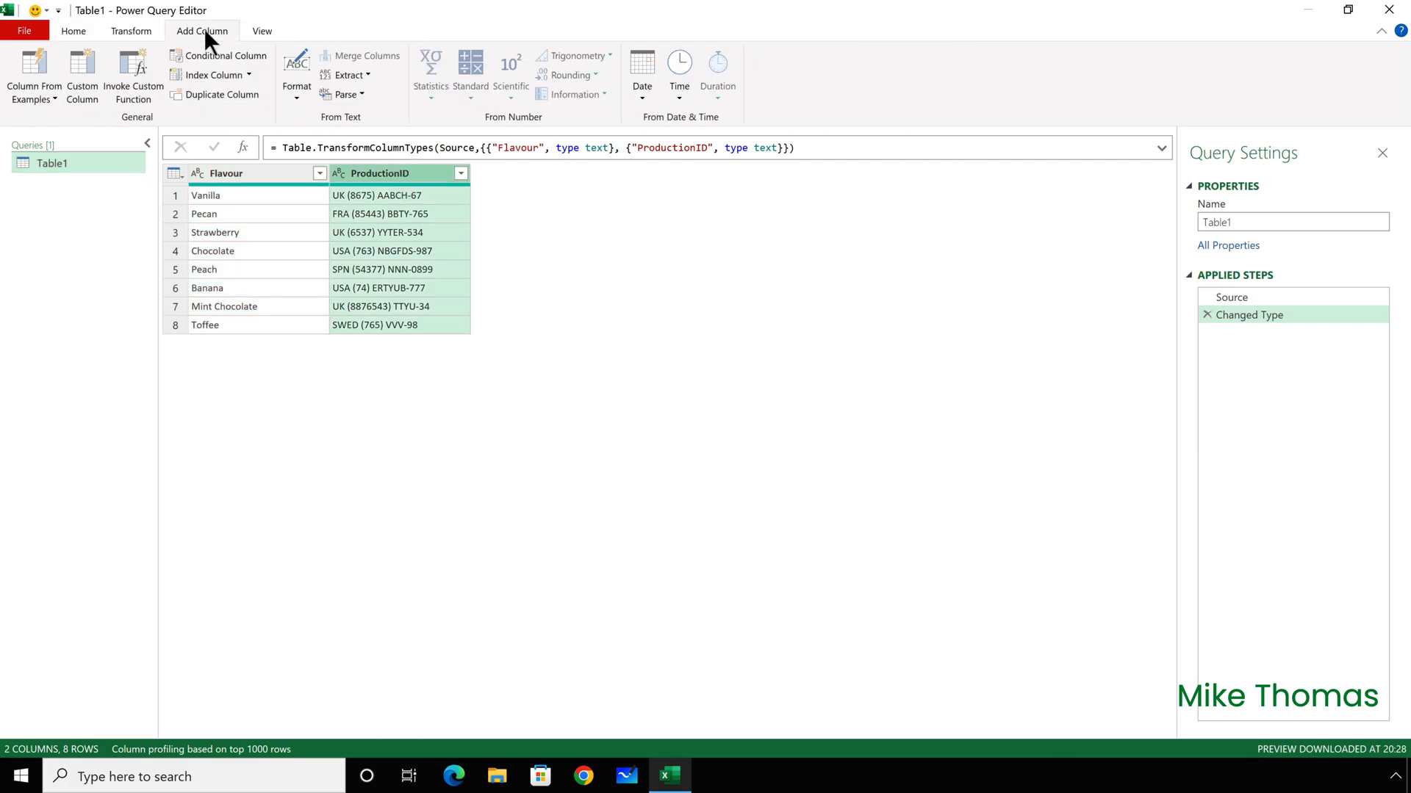
pyautogui.click(345, 74)
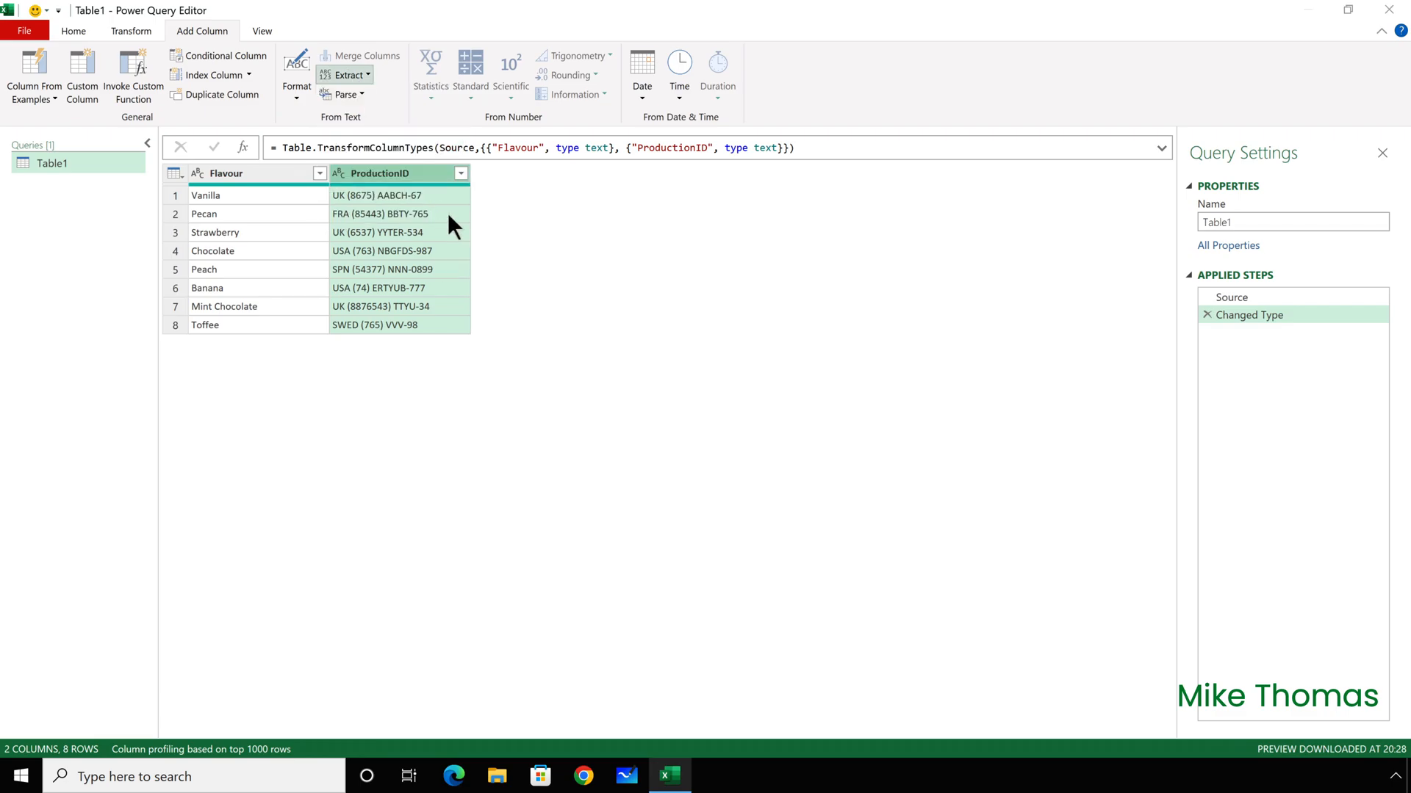
pyautogui.click(347, 73)
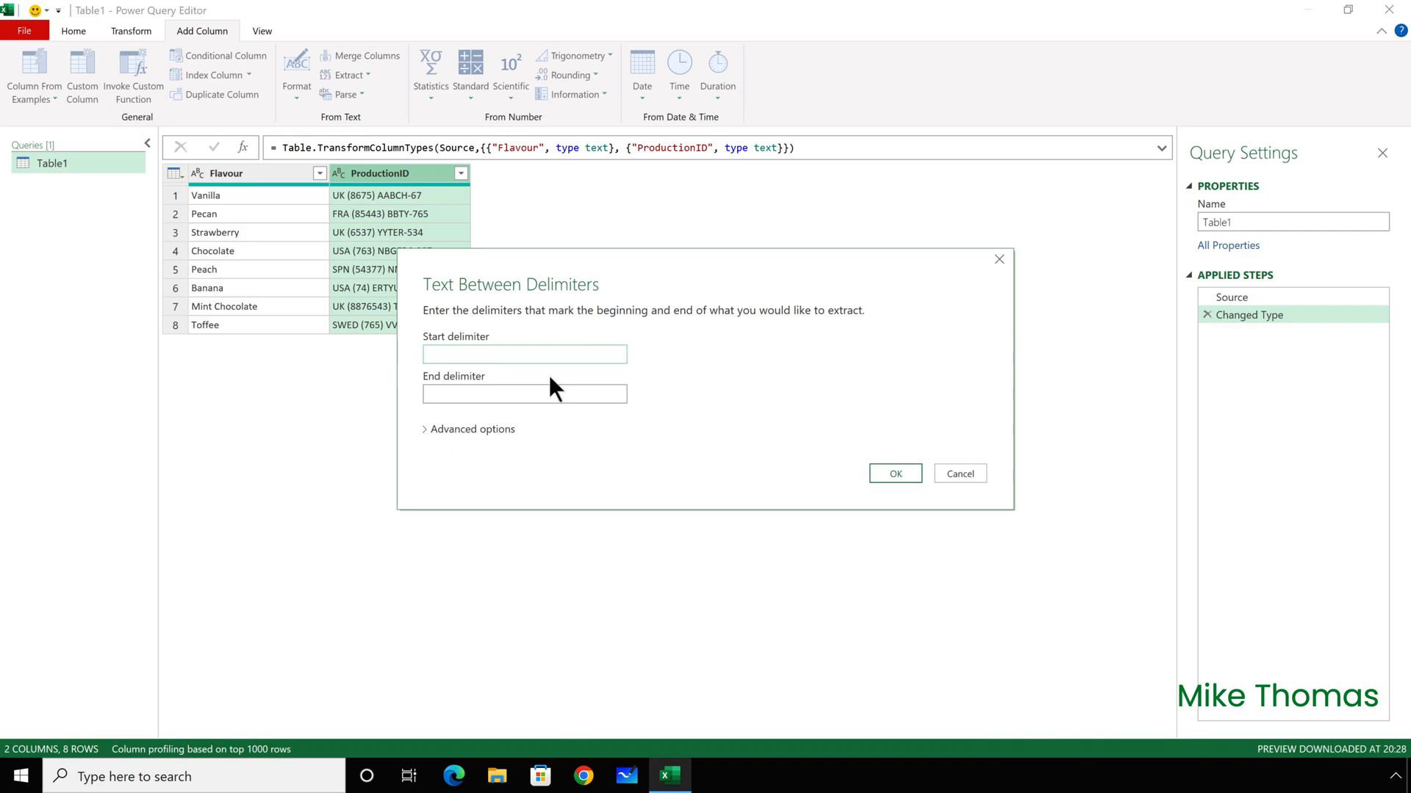
# - Extract the code between ( and ) into a new column
pyautogui.write('(')
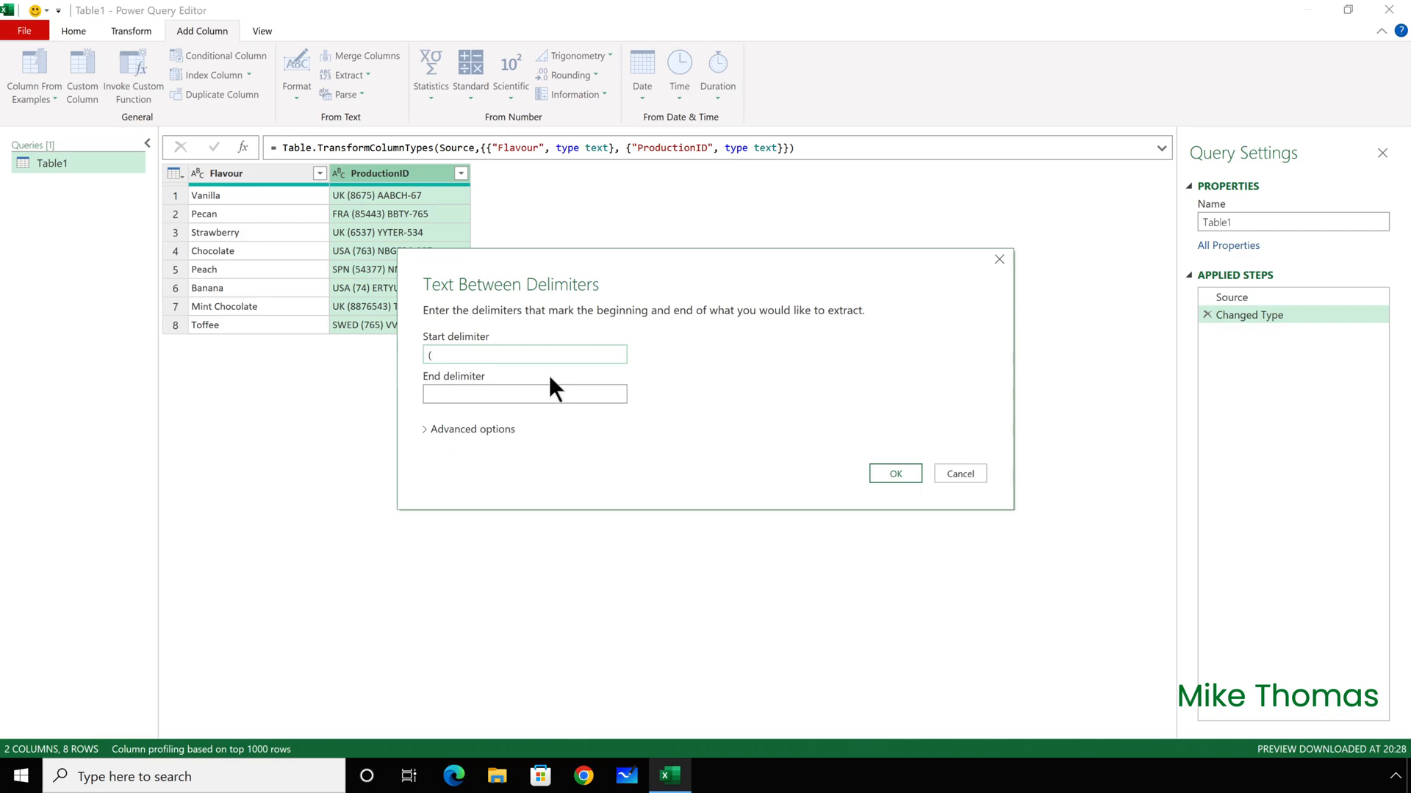
pyautogui.click(523, 394)
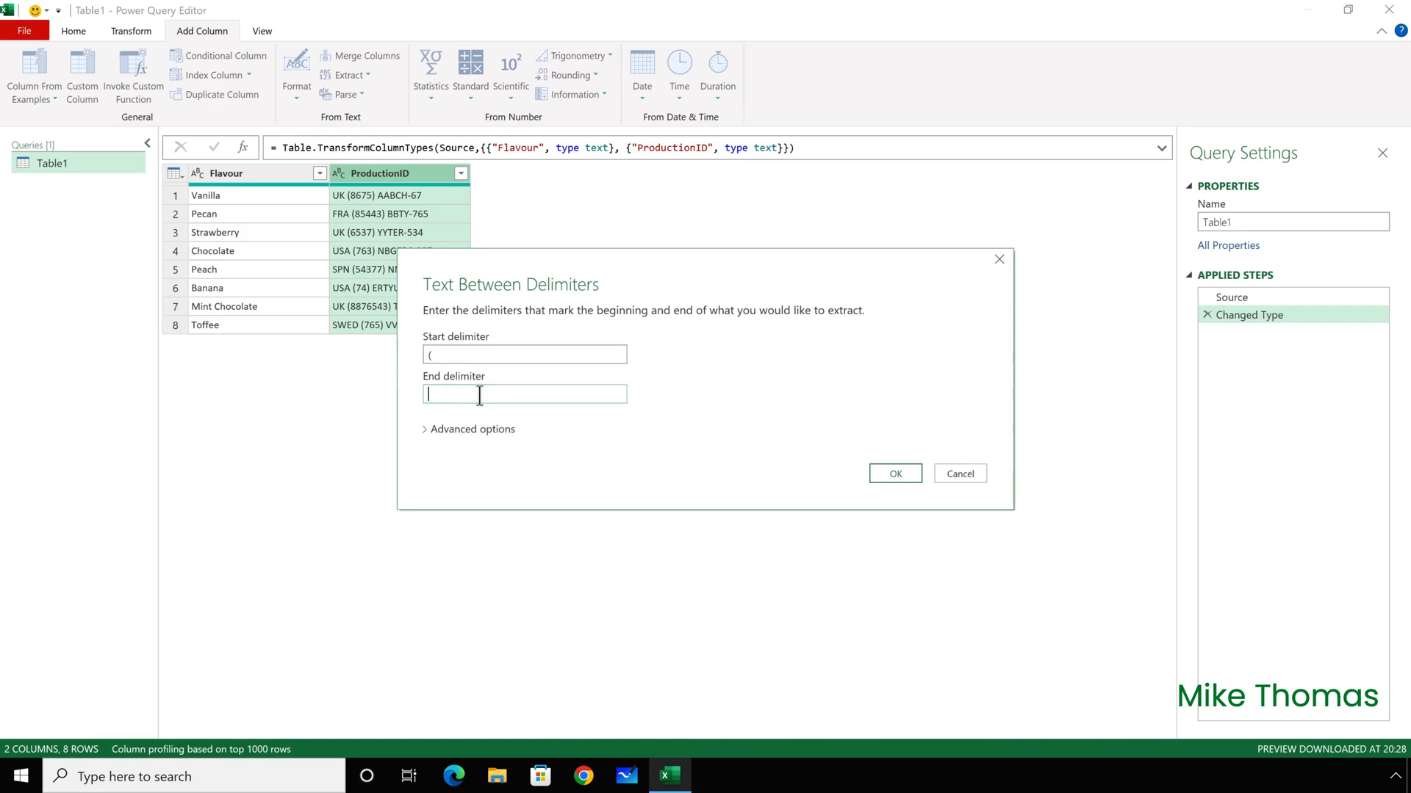
pyautogui.write(')')
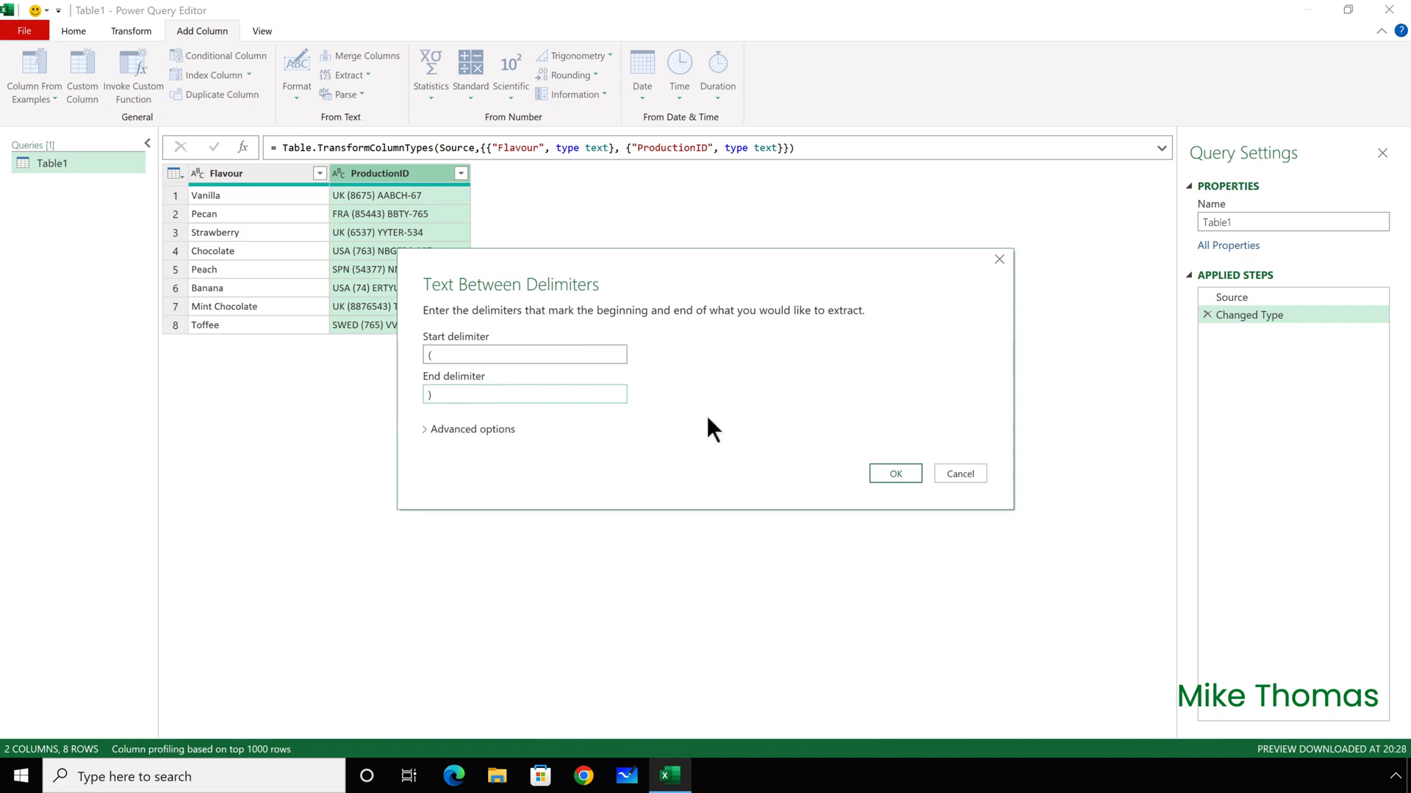
pyautogui.click(893, 473)
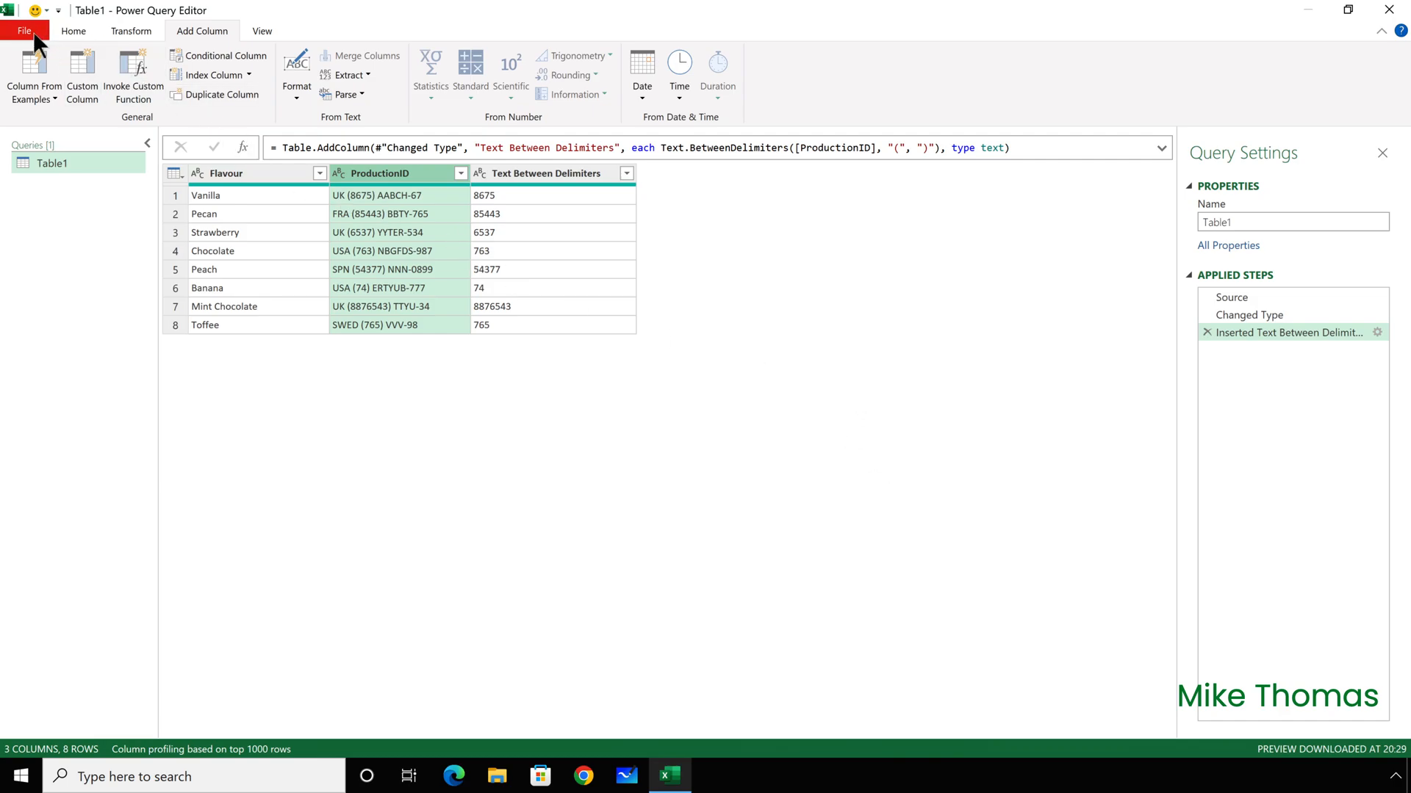
# - Close & Load the query results as a table at cell E1 of the existing Demo 1 sheet
pyautogui.click(25, 31)
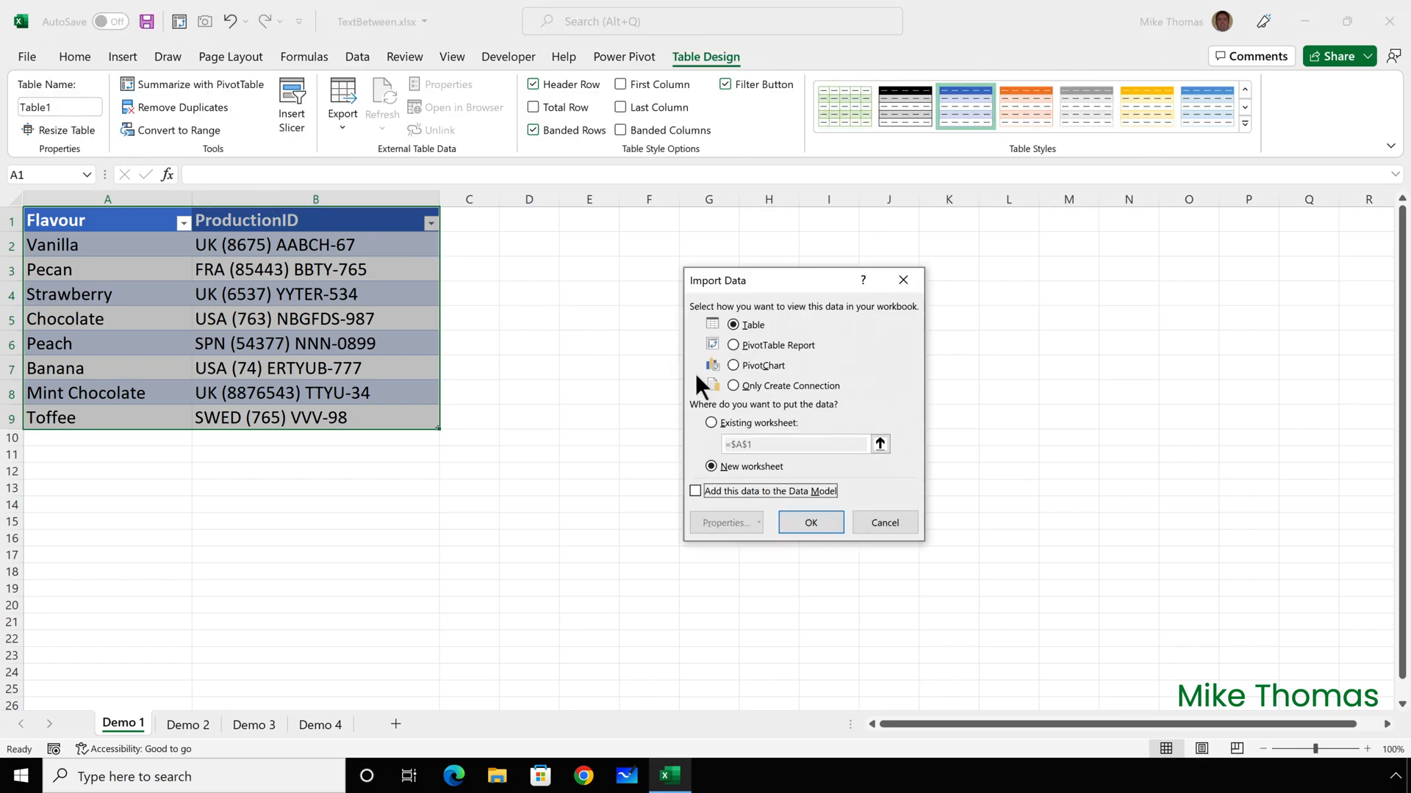
pyautogui.click(711, 423)
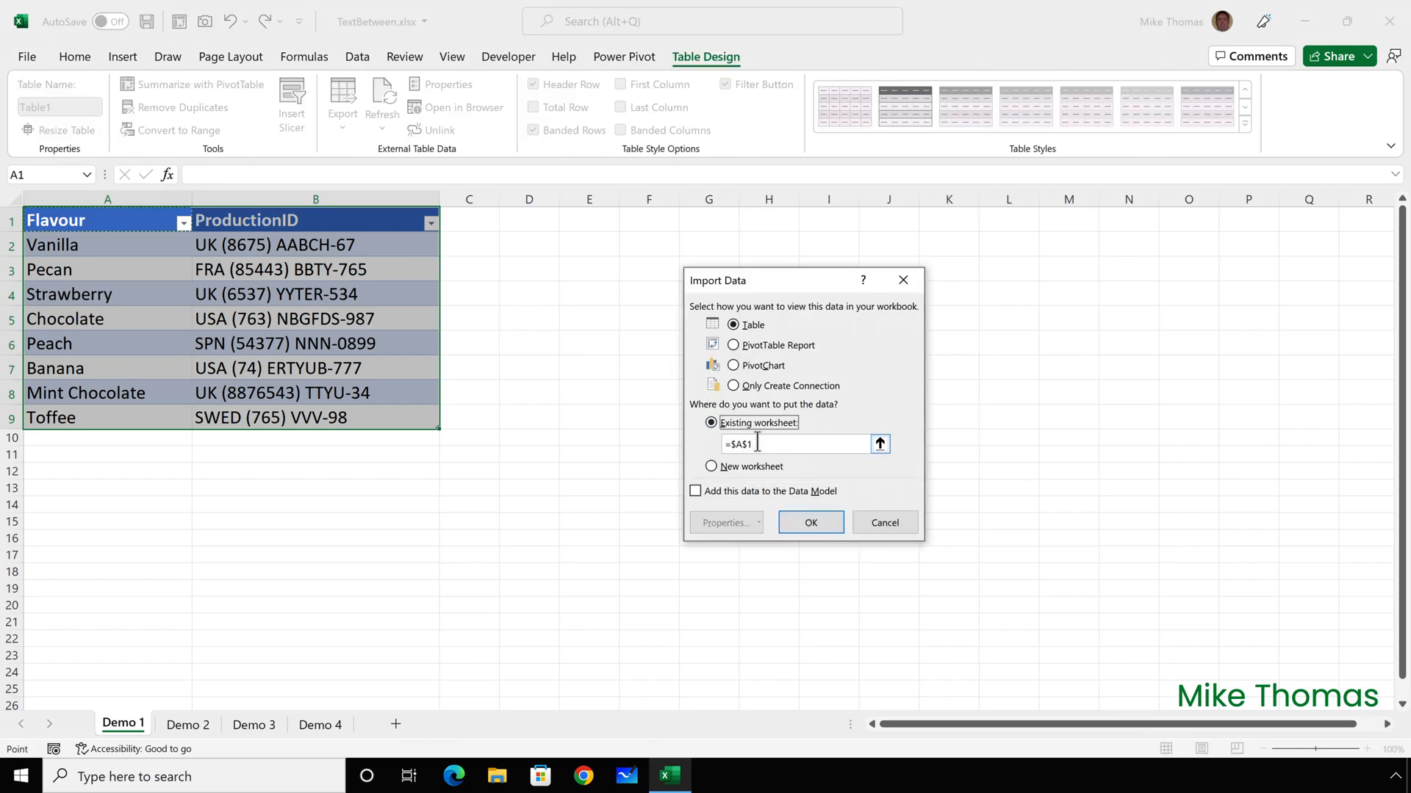
pyautogui.click(589, 219)
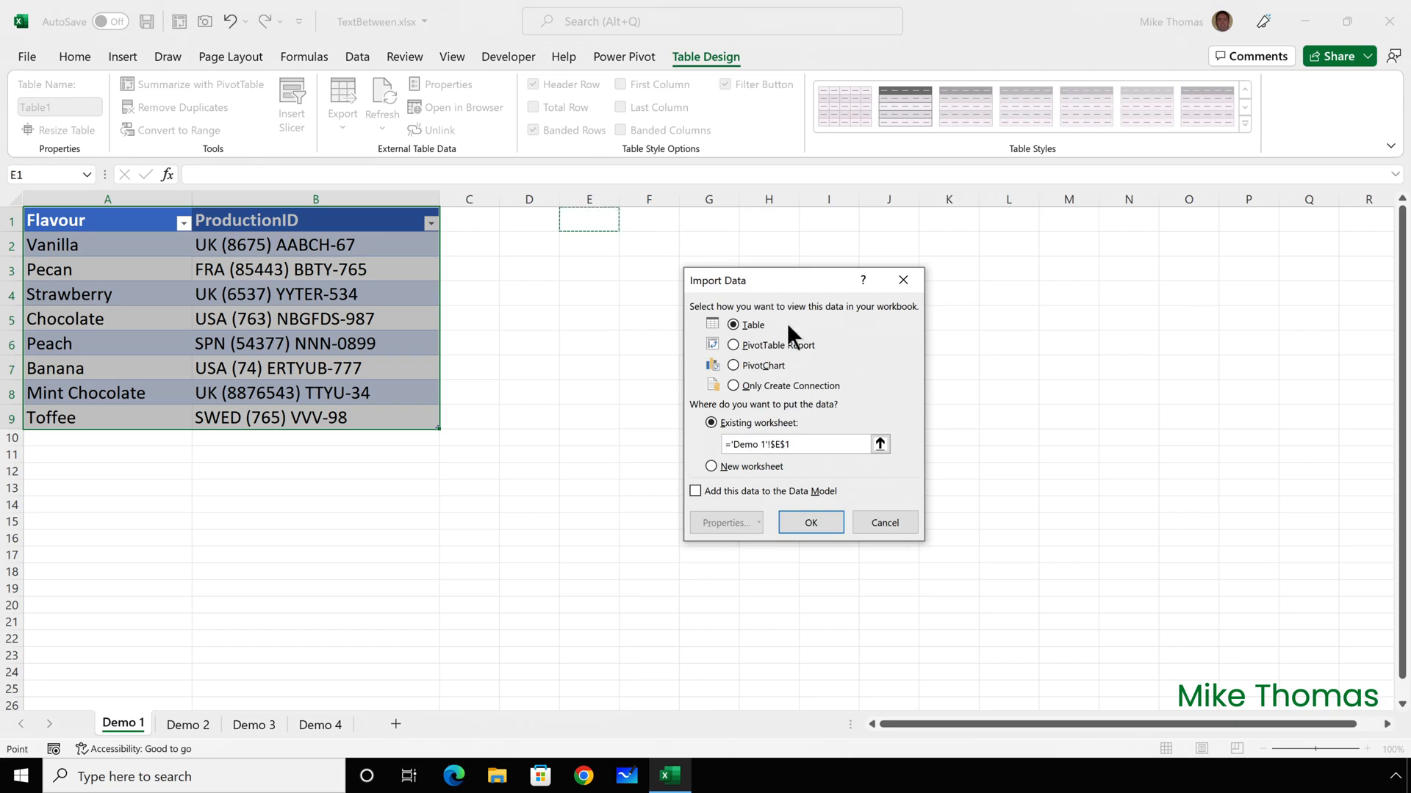
pyautogui.click(808, 523)
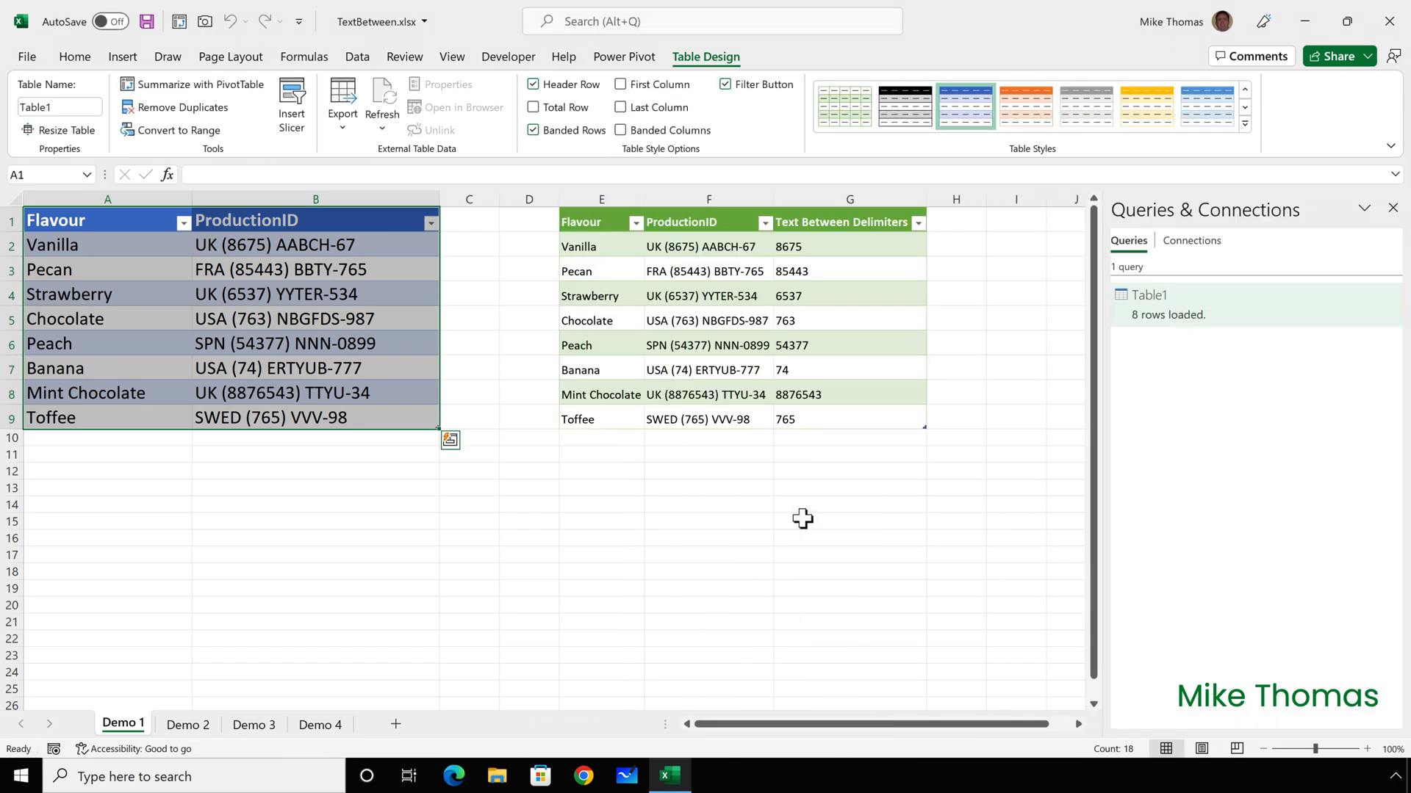
pyautogui.moveTo(614, 225)
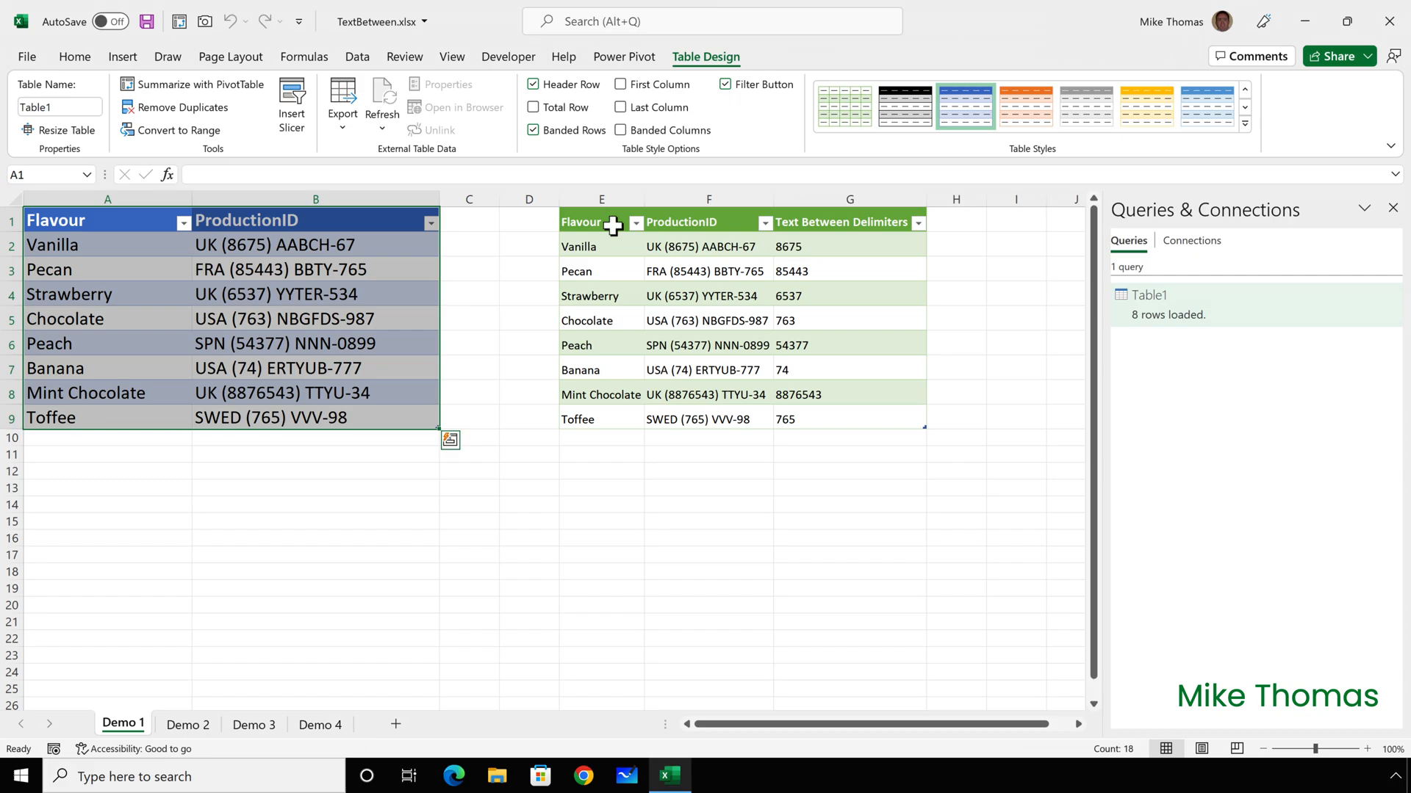
# - Switch to the Demo 2 sheet listing the document file paths
pyautogui.click(187, 724)
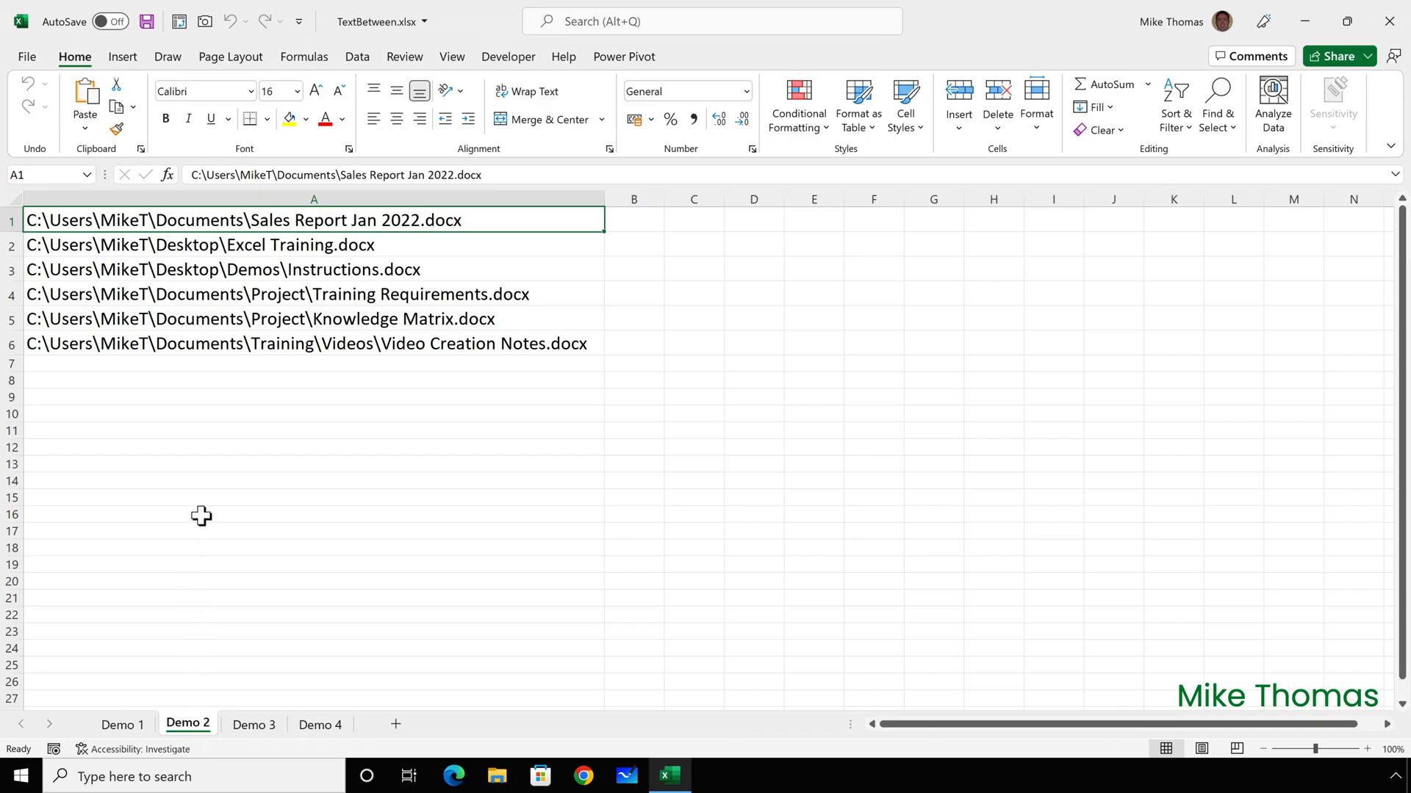
pyautogui.moveTo(38, 229)
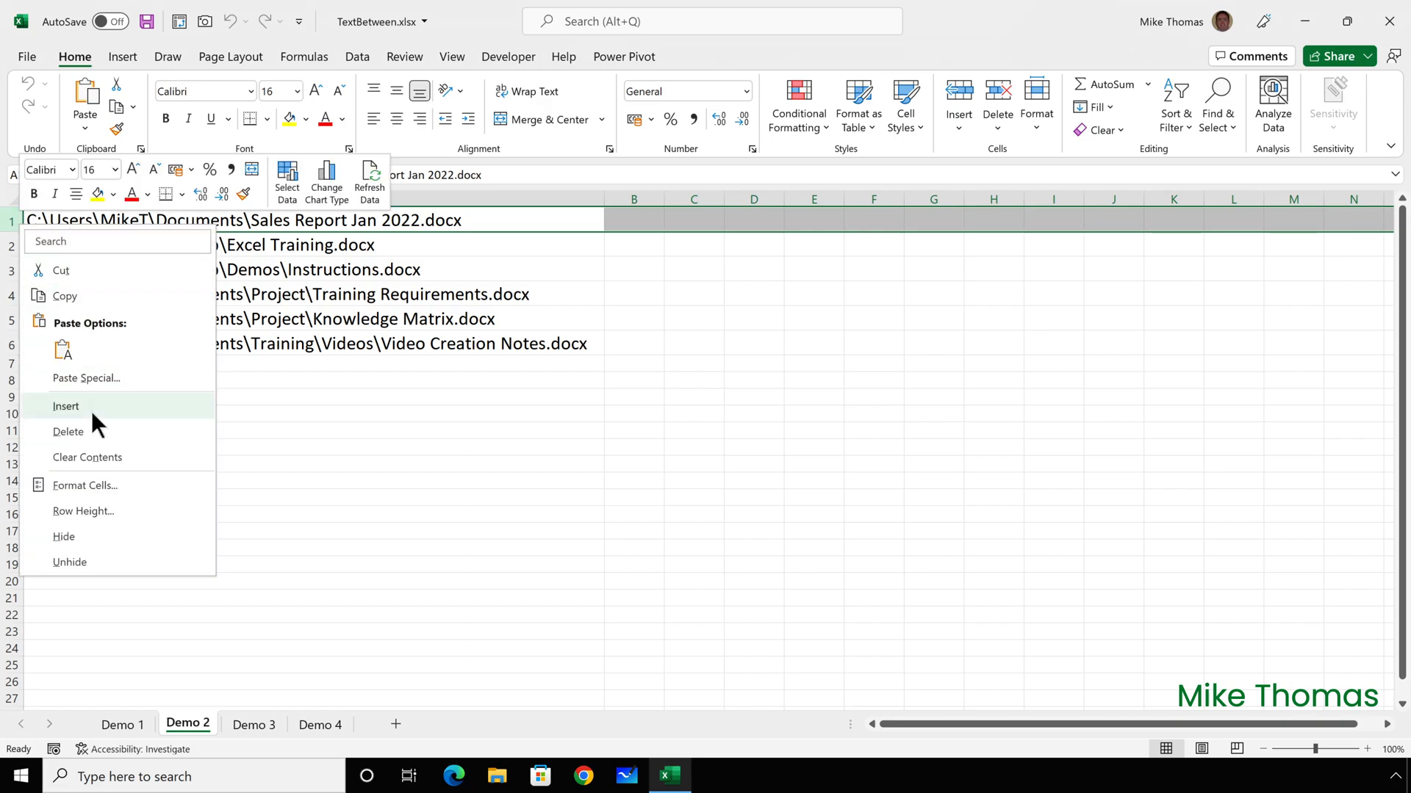
# - Insert a row above the file paths and add a Filename header
pyautogui.click(66, 406)
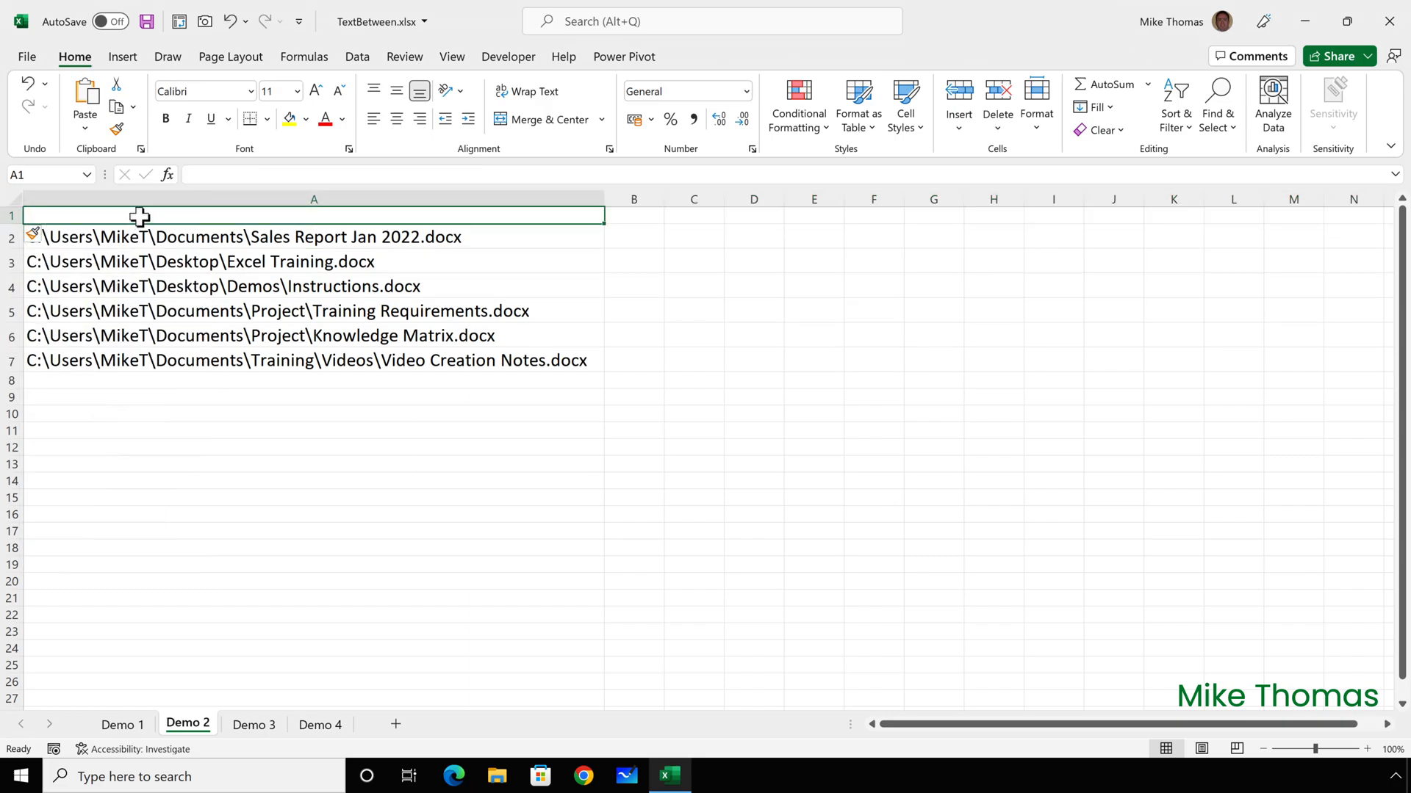
pyautogui.write('Filename')
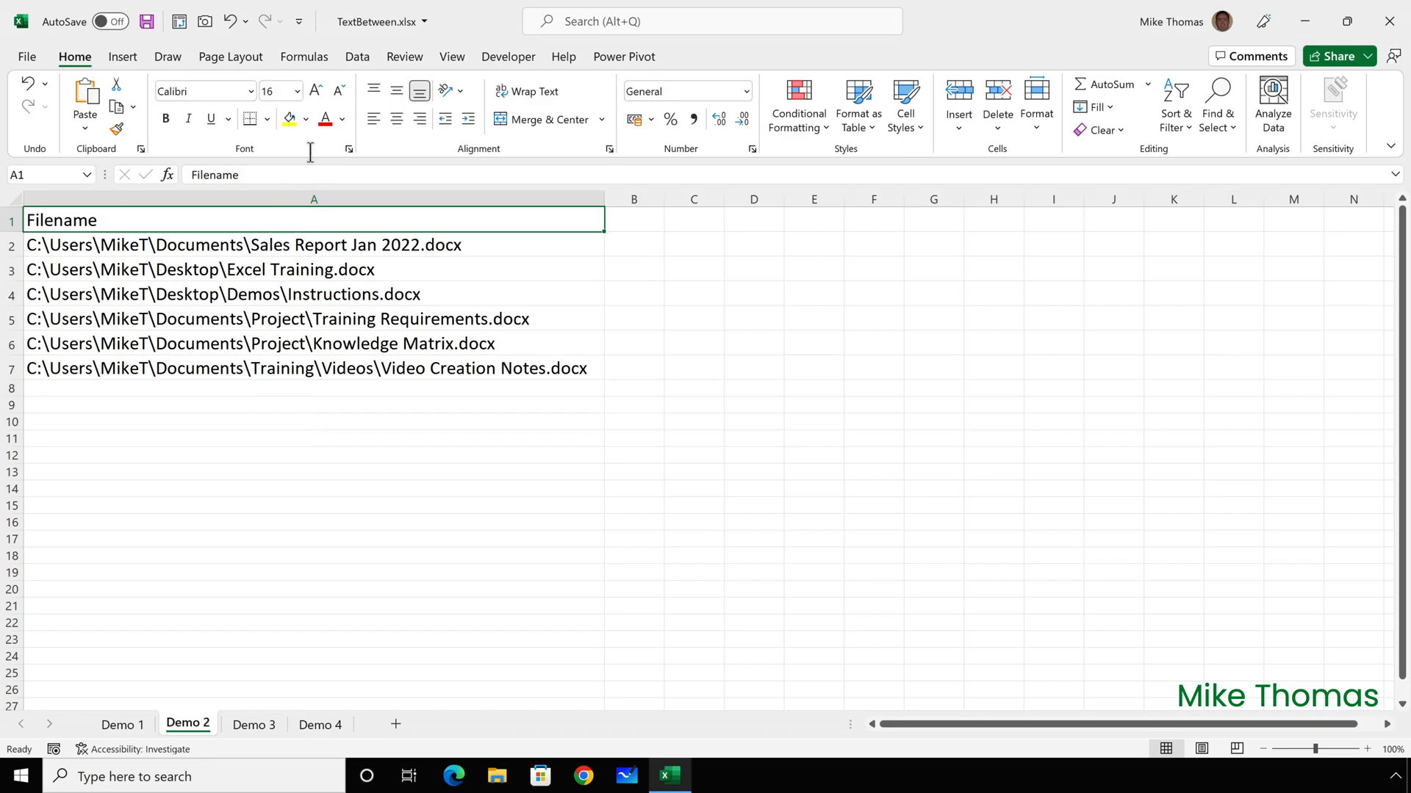
# - Load the Filename list into Power Query as Table3 with headers
pyautogui.click(356, 55)
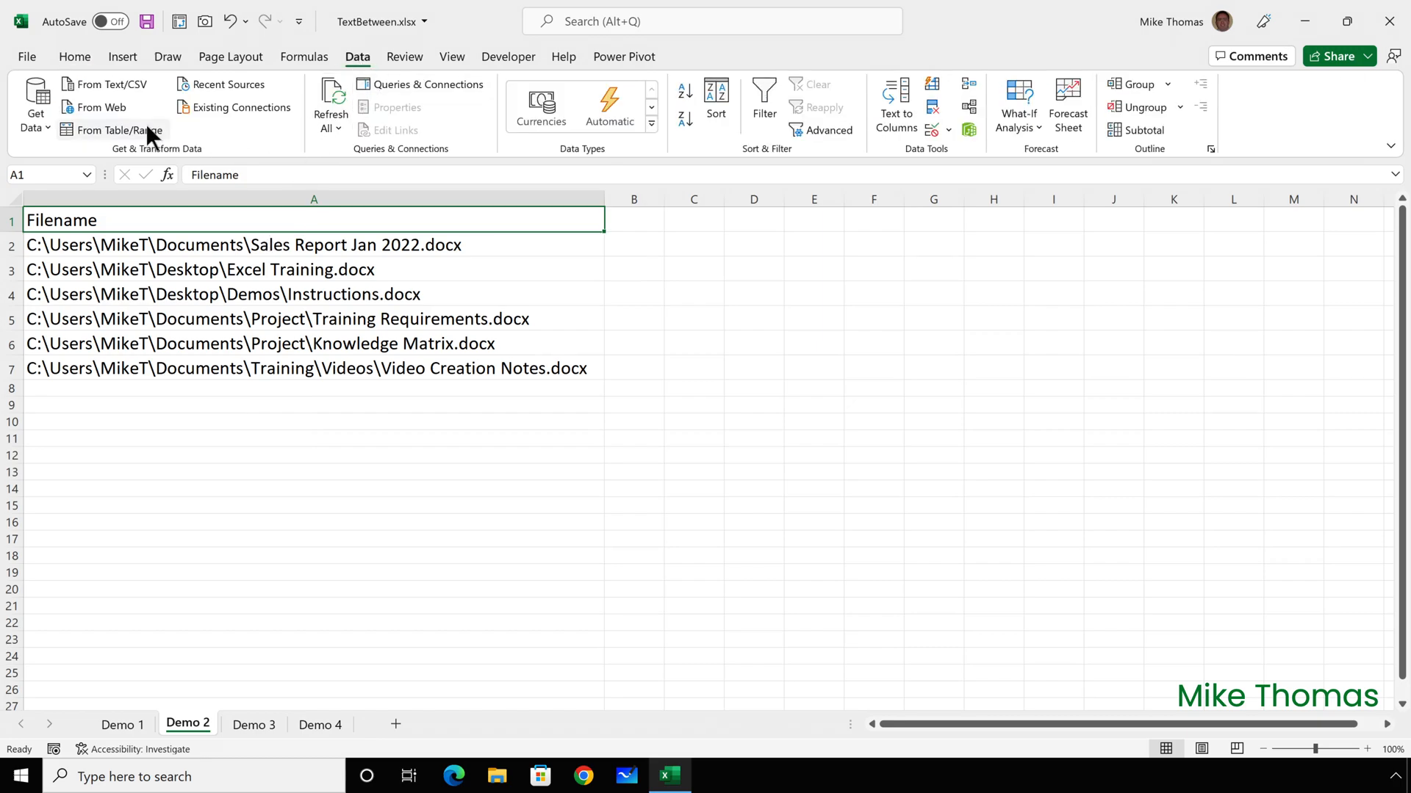
pyautogui.click(111, 131)
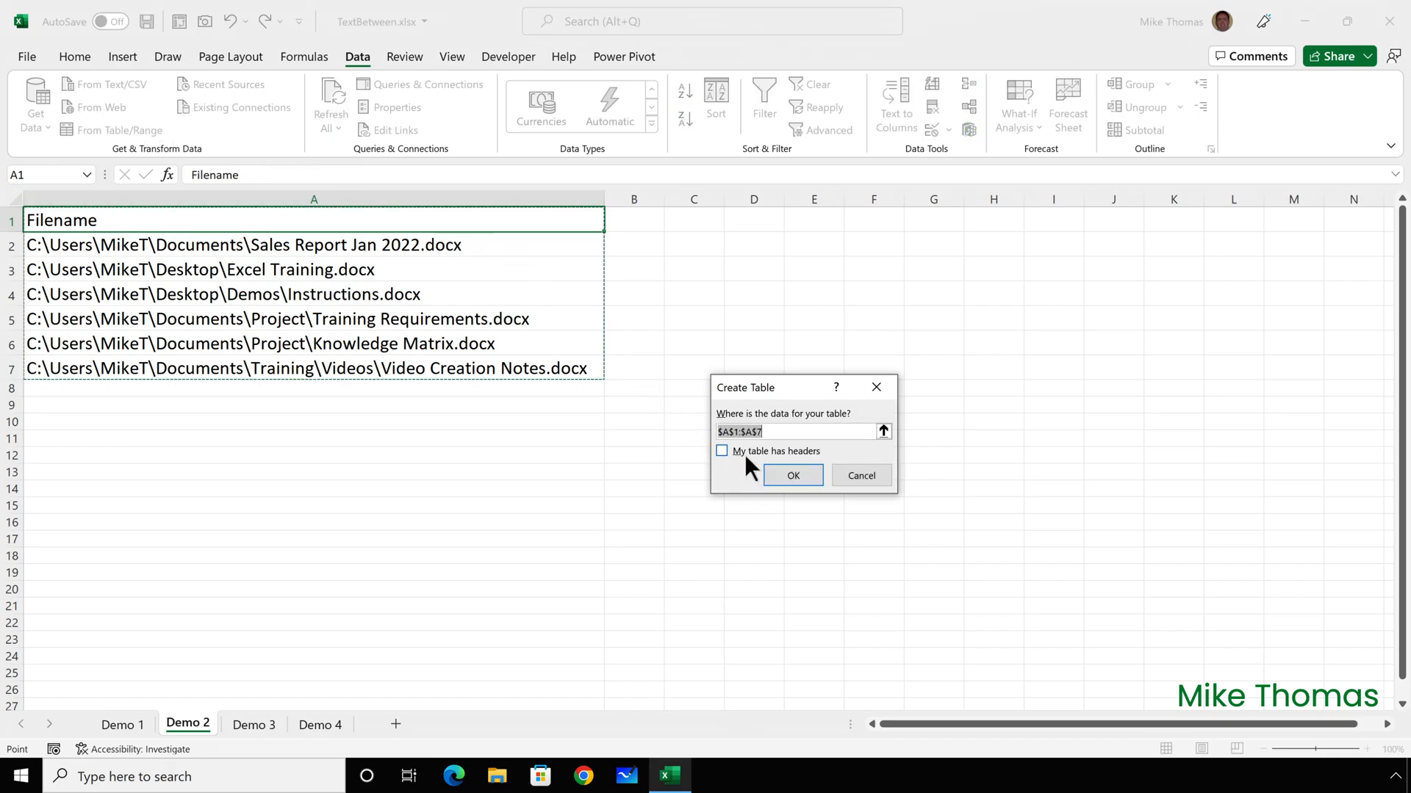
pyautogui.moveTo(747, 468)
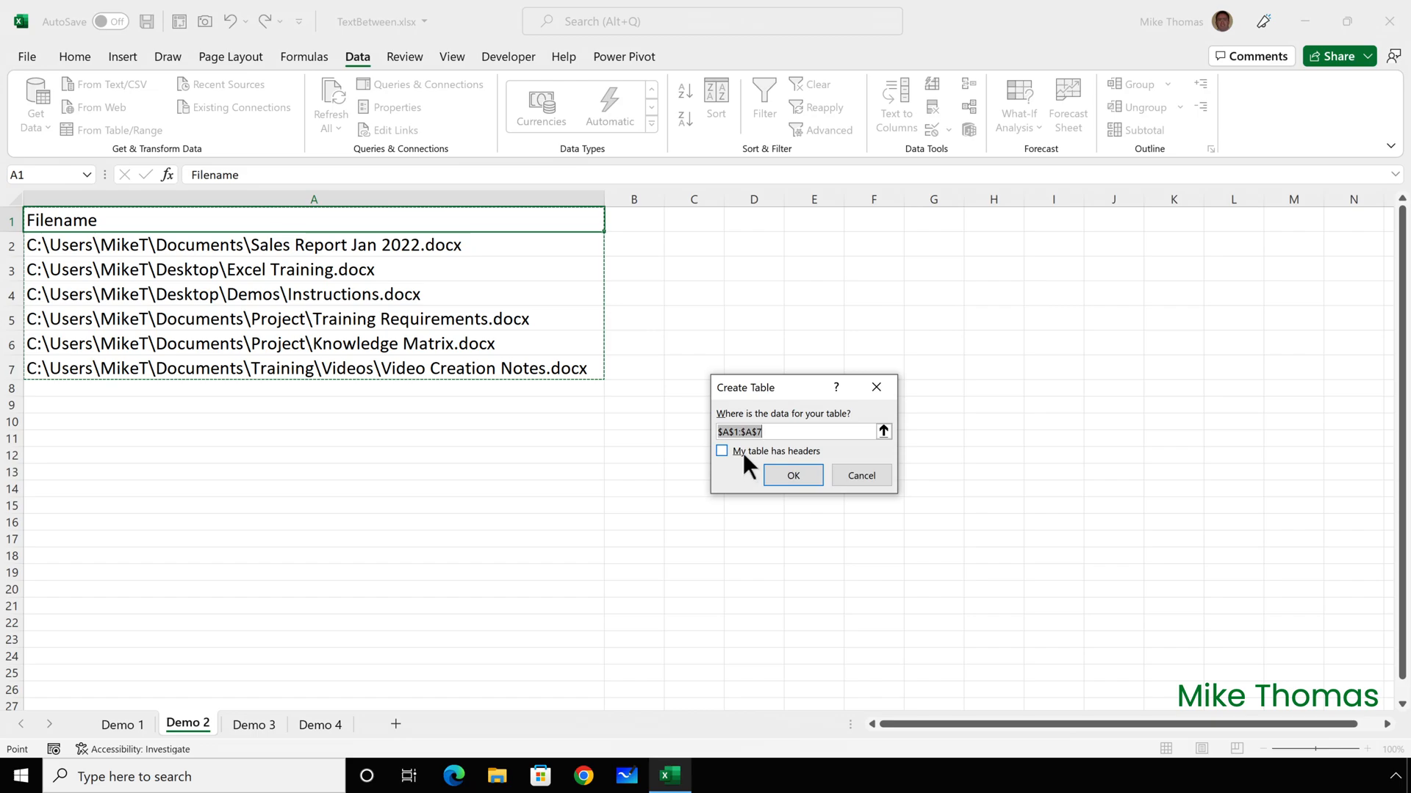
pyautogui.click(722, 451)
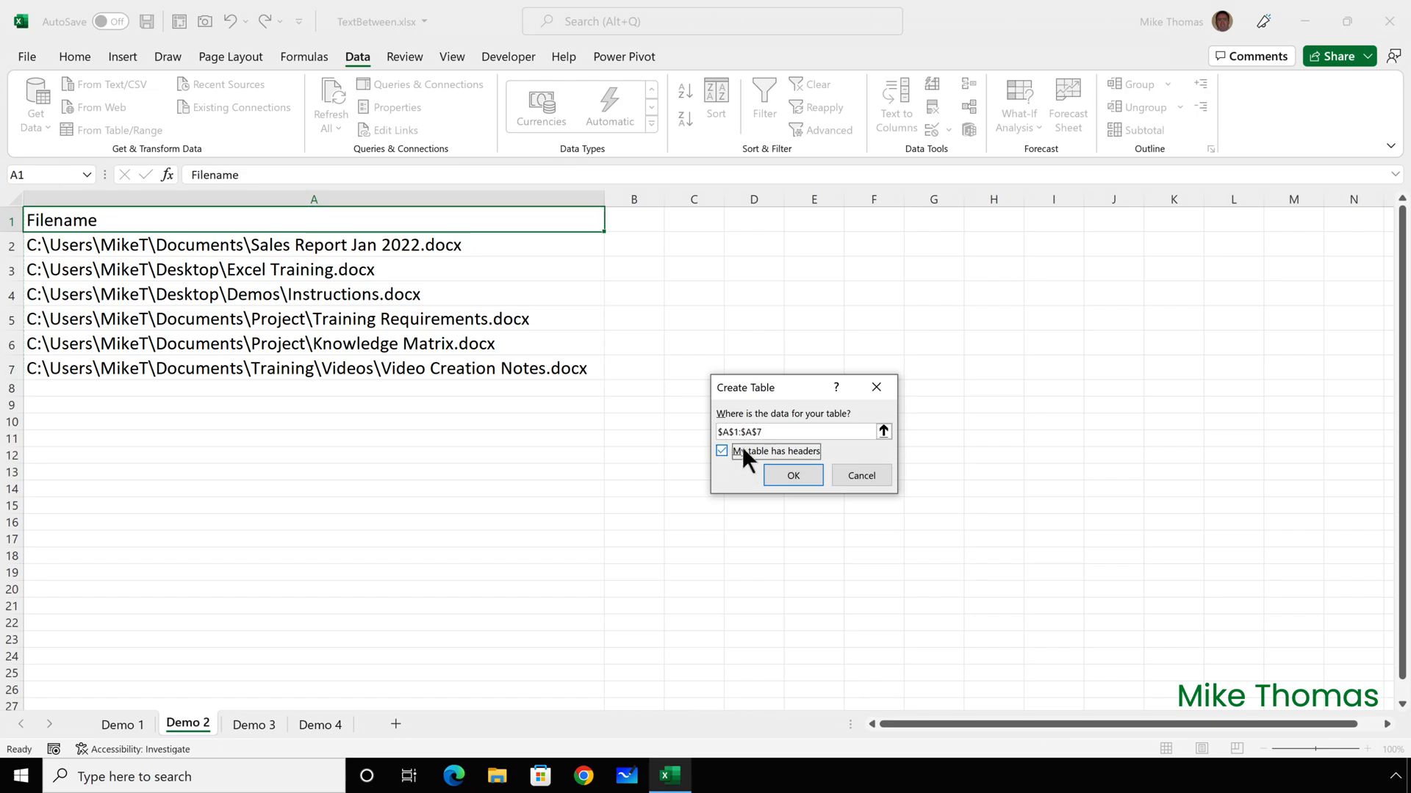
pyautogui.click(790, 474)
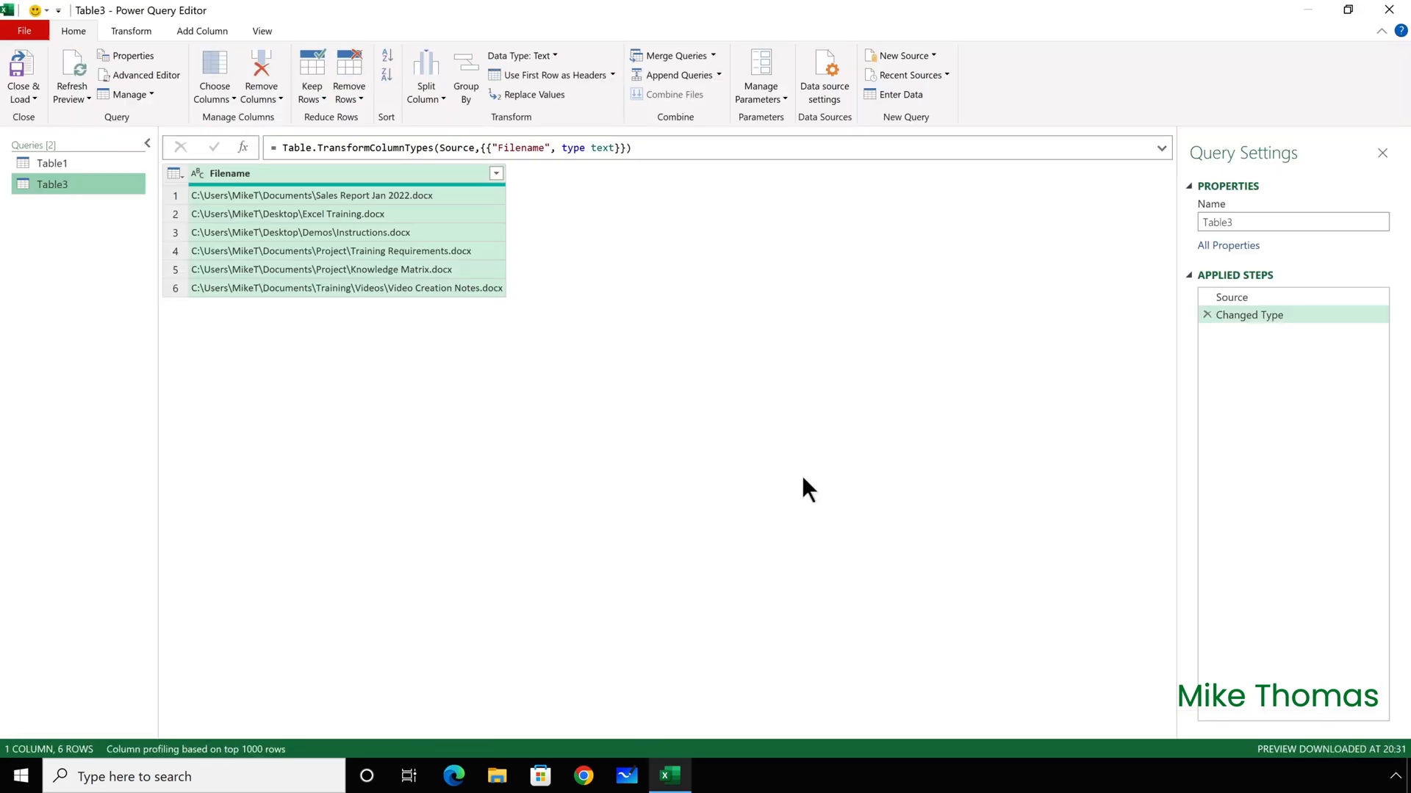
# - Begin a Text Between Delimiters extraction on Filename with \ as the start delimiter
pyautogui.click(202, 31)
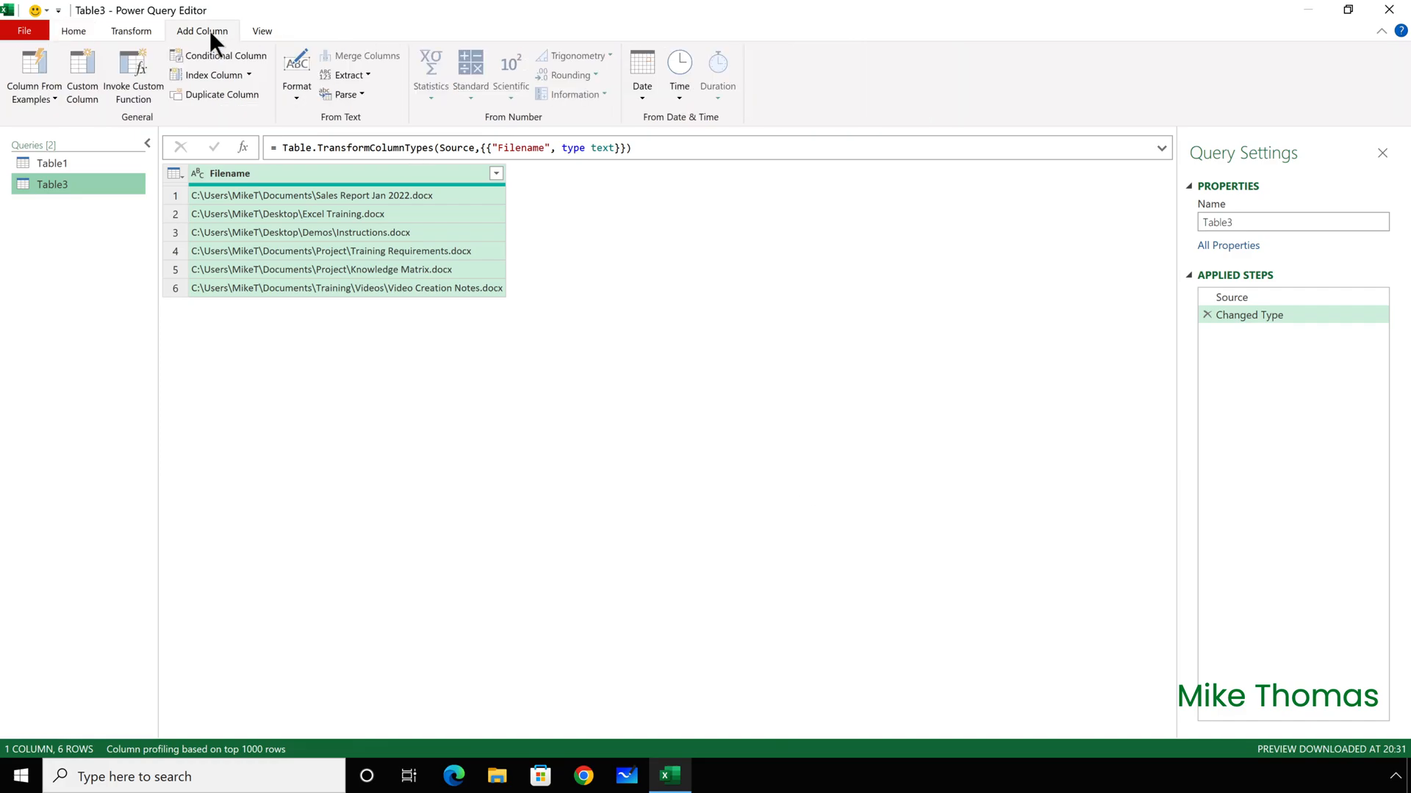
pyautogui.click(347, 75)
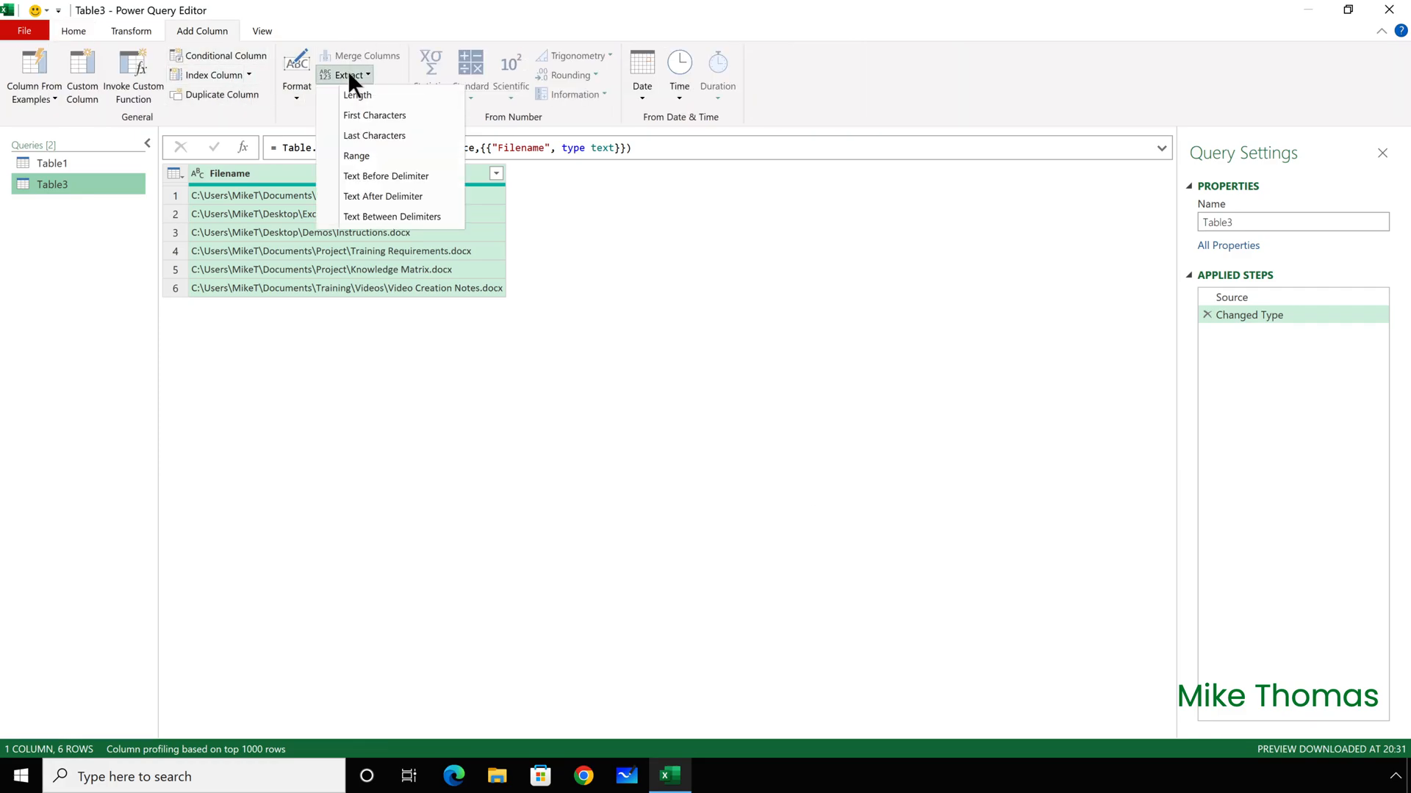
pyautogui.moveTo(399, 216)
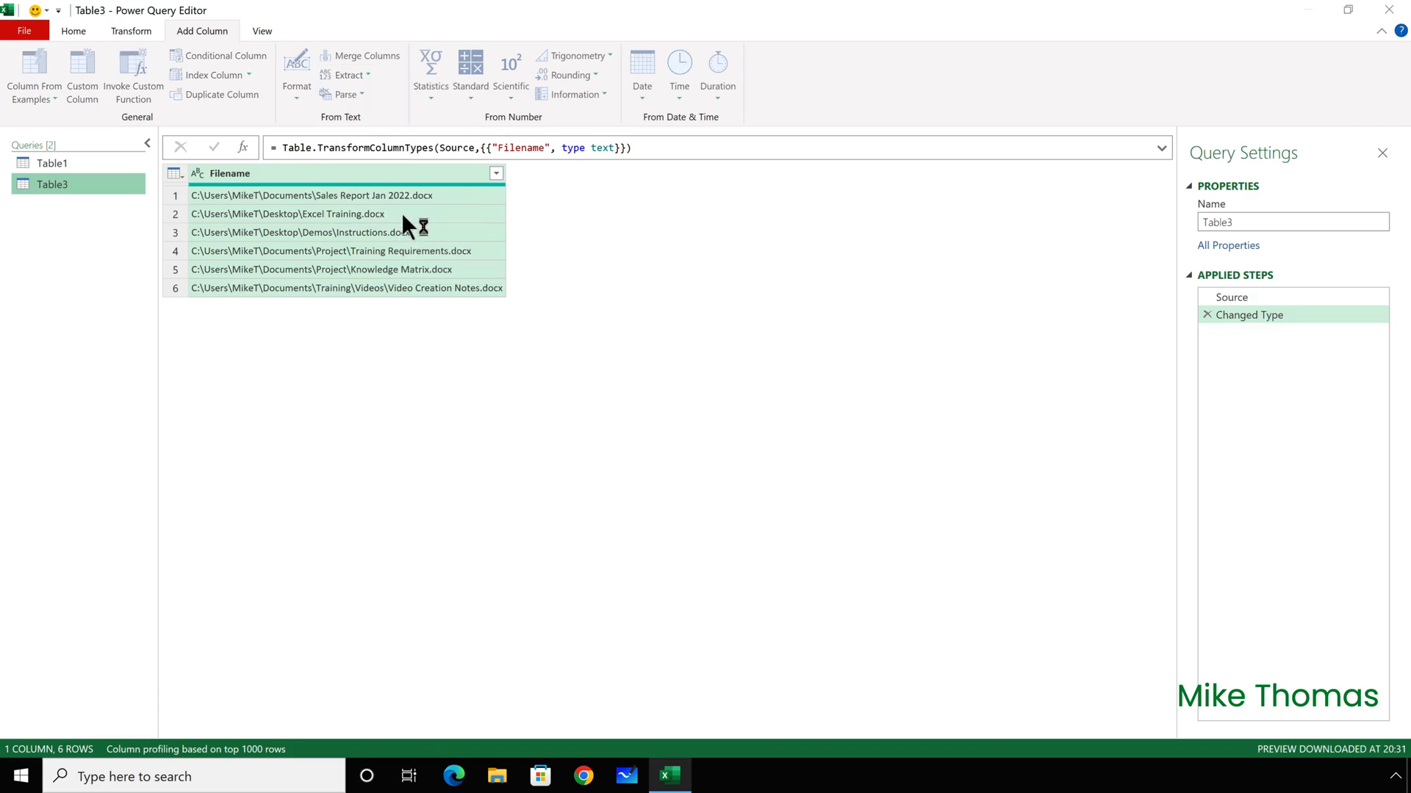
pyautogui.click(350, 75)
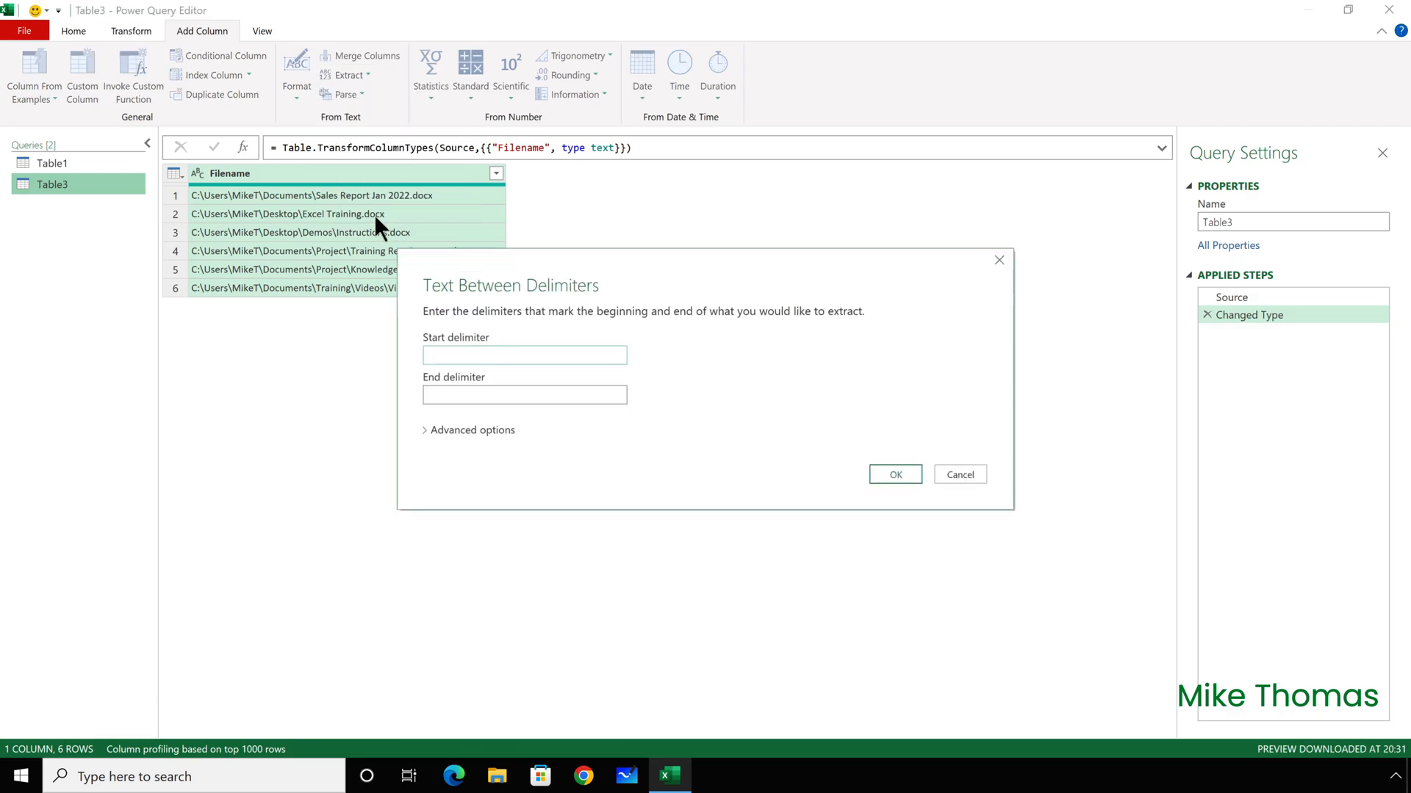
pyautogui.write('\\')
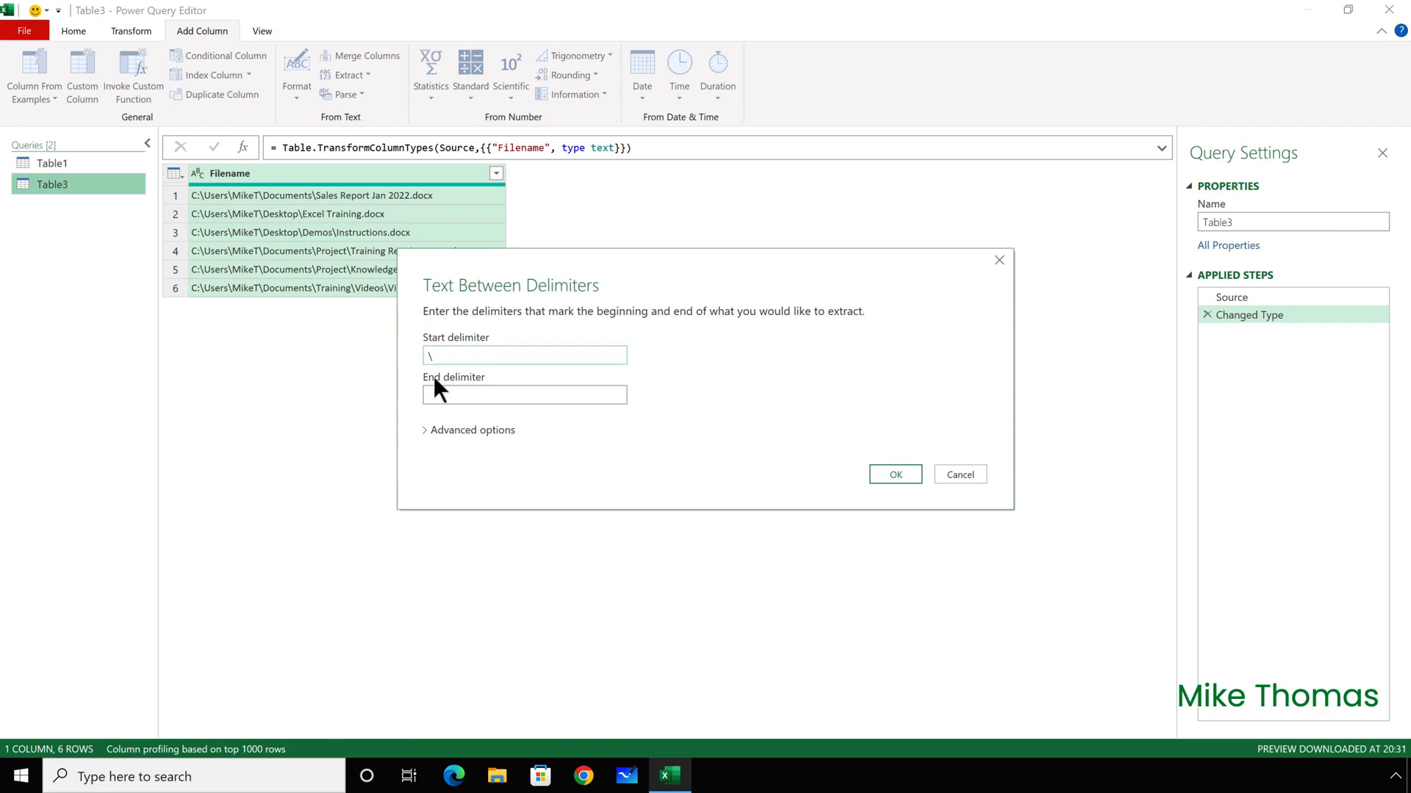
pyautogui.click(523, 394)
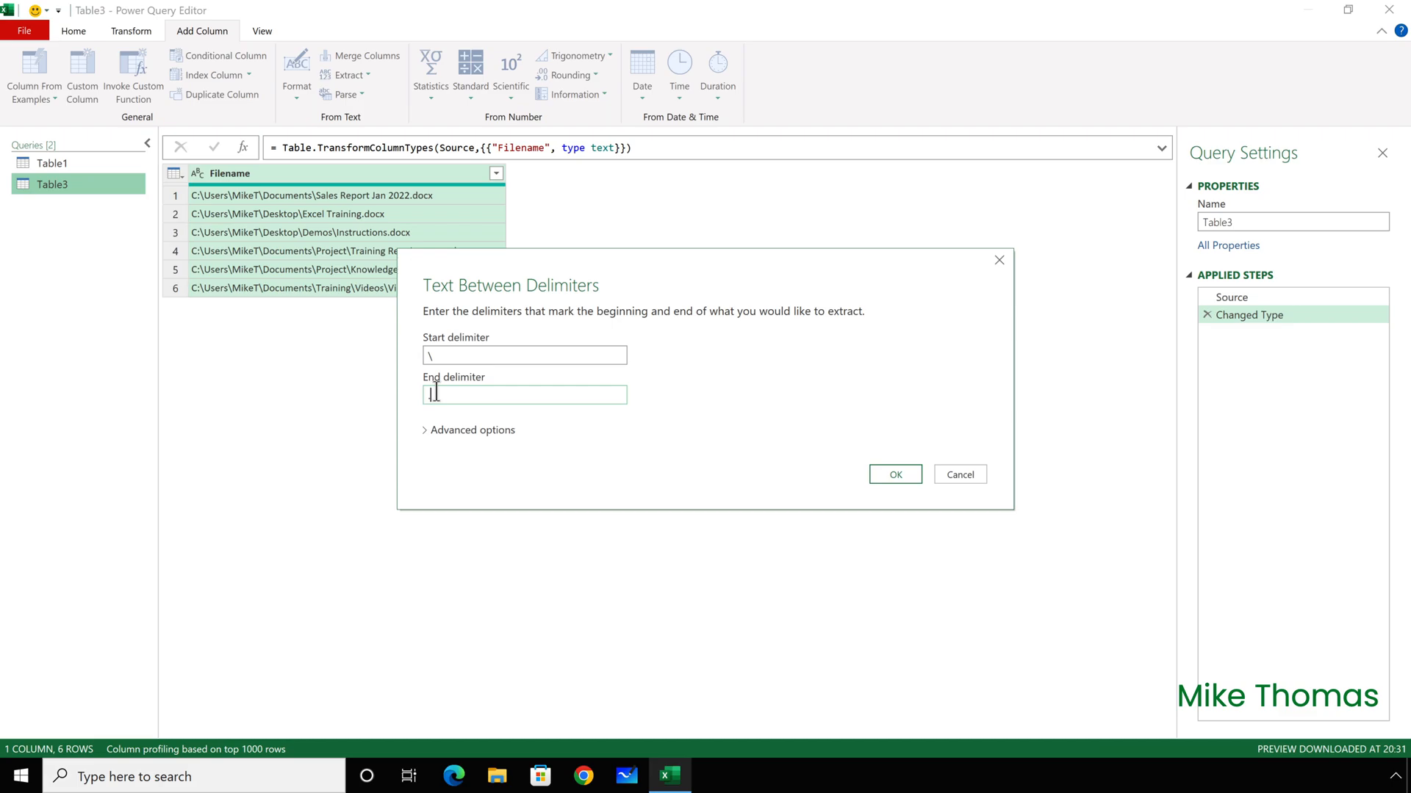
# - Scan for the start delimiter from the end of the input and add the bare file-name column
pyautogui.click(472, 429)
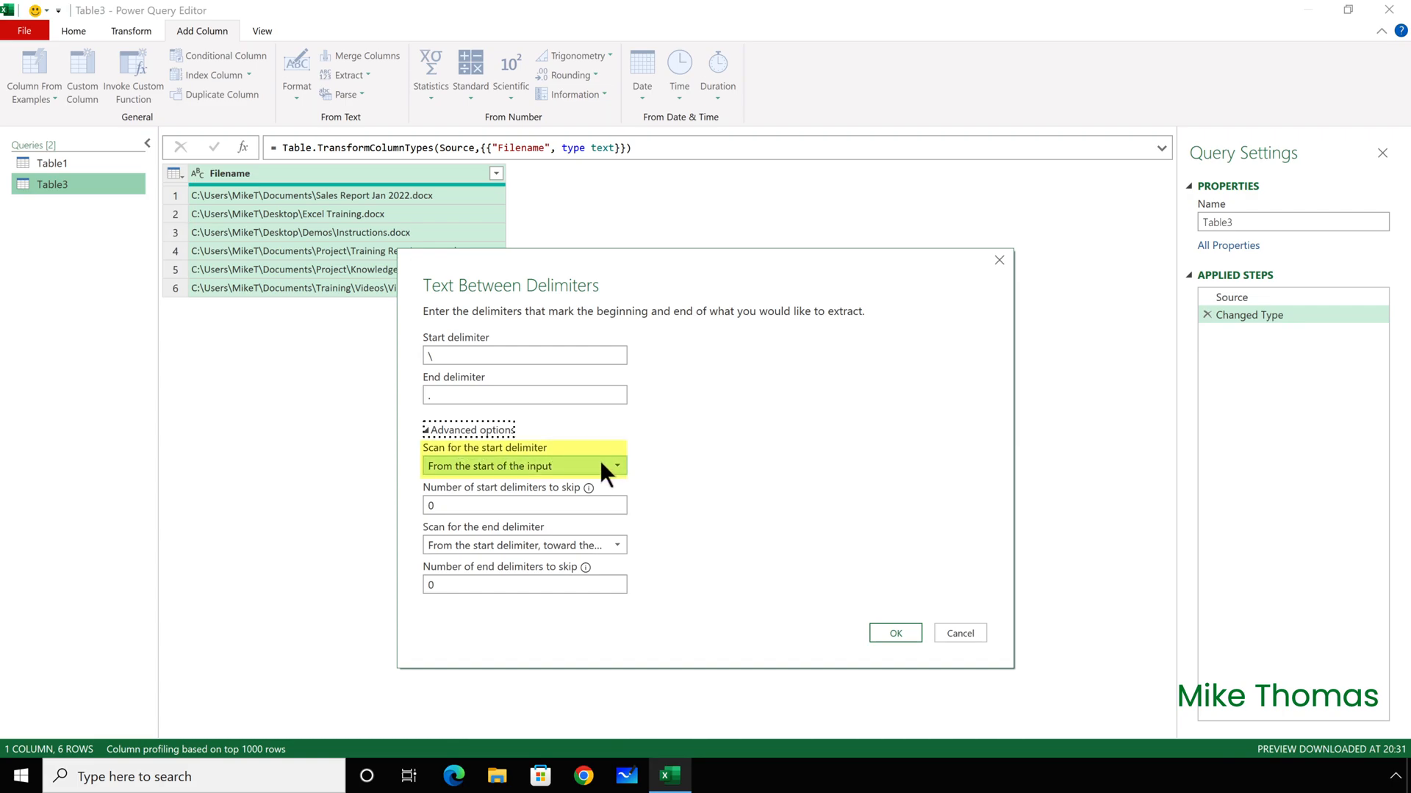
pyautogui.click(523, 466)
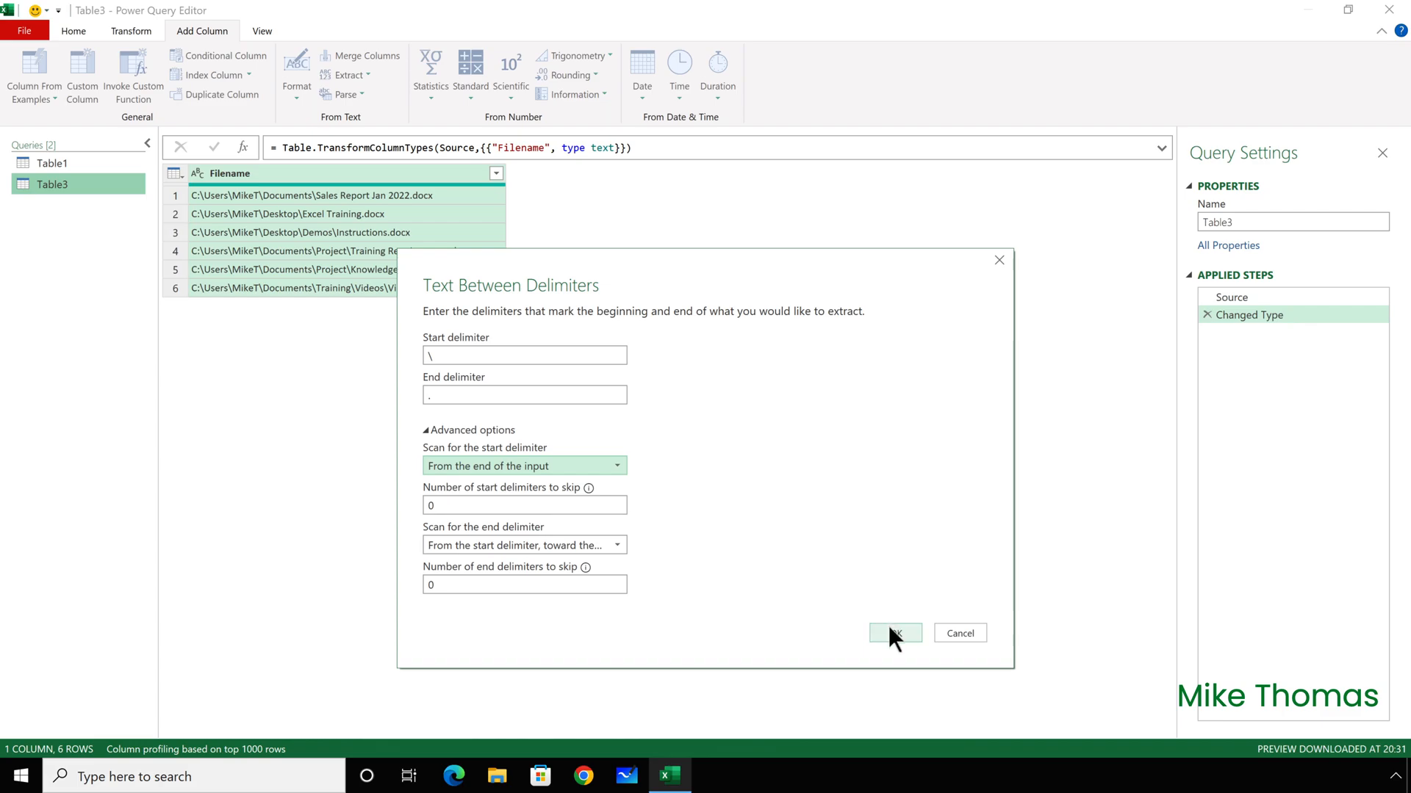
pyautogui.click(893, 632)
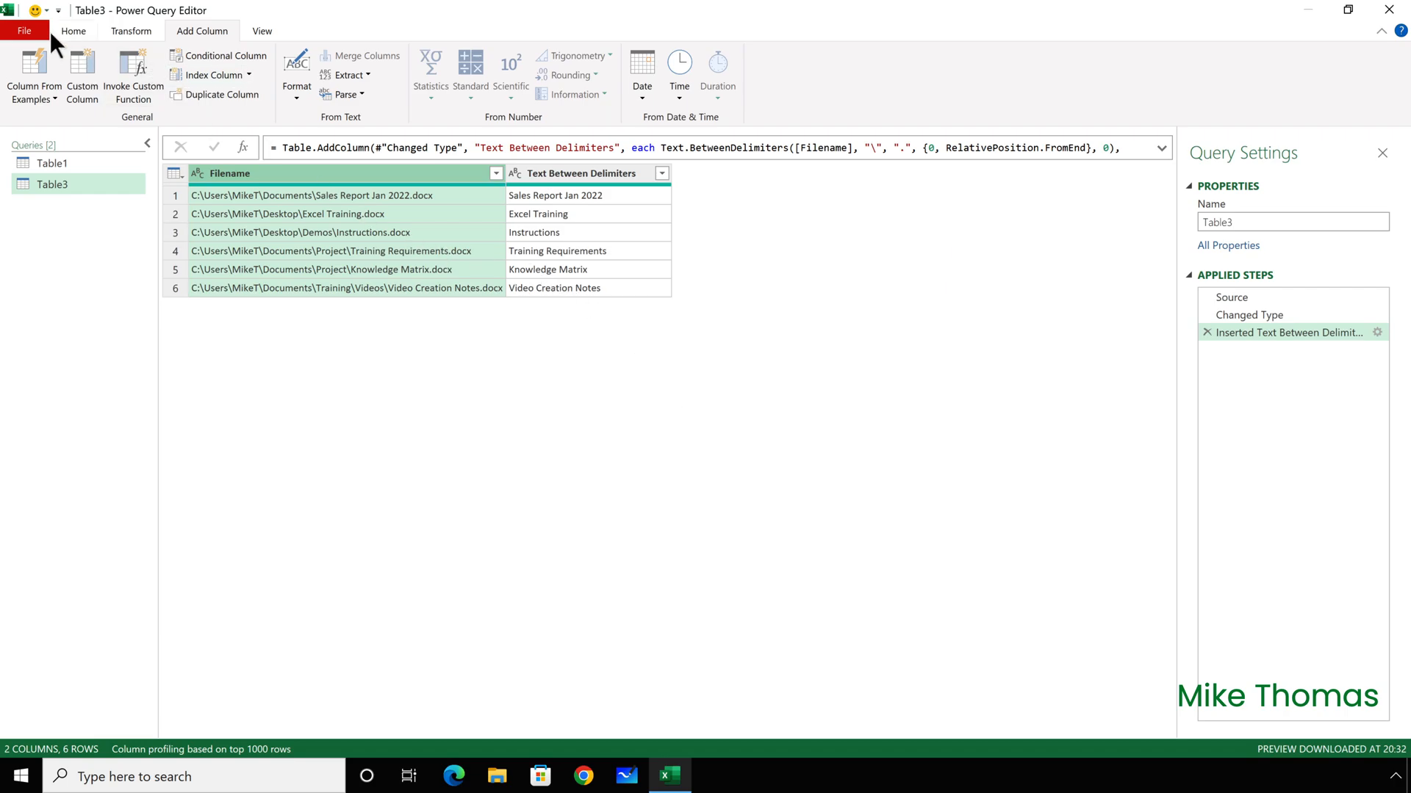
# - Close & Load the file names as a table at D1 of Demo 2, then move to Demo 3
pyautogui.click(25, 29)
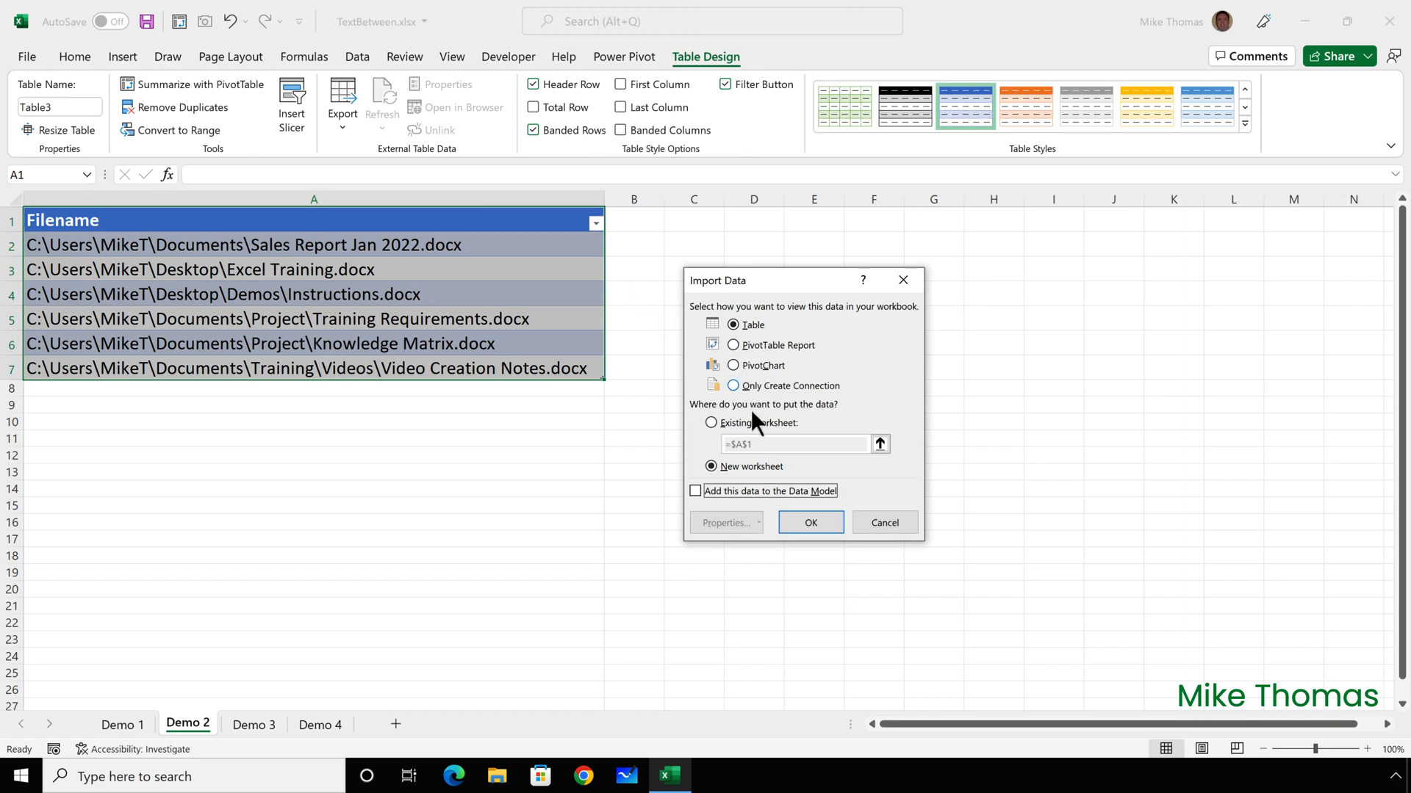
pyautogui.click(711, 423)
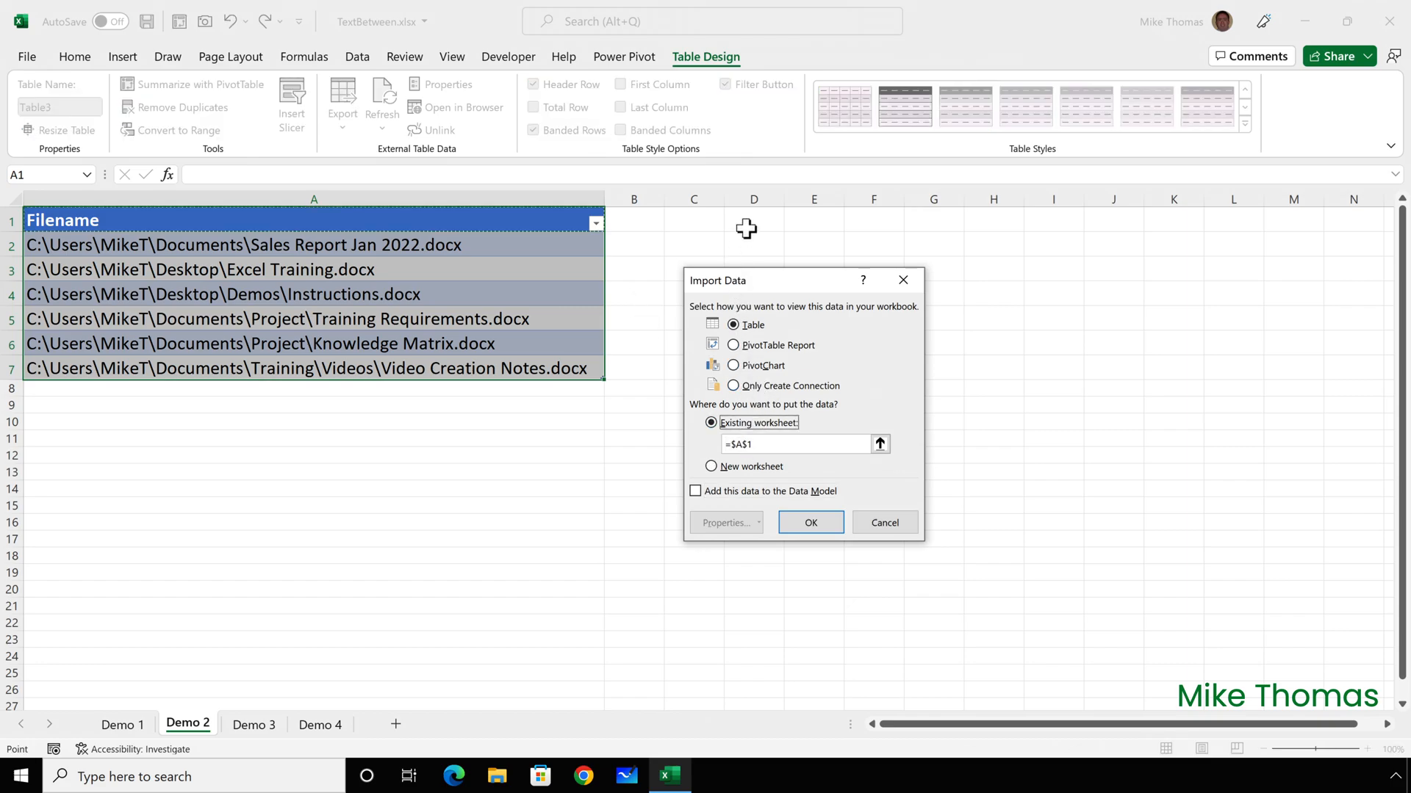
pyautogui.click(754, 219)
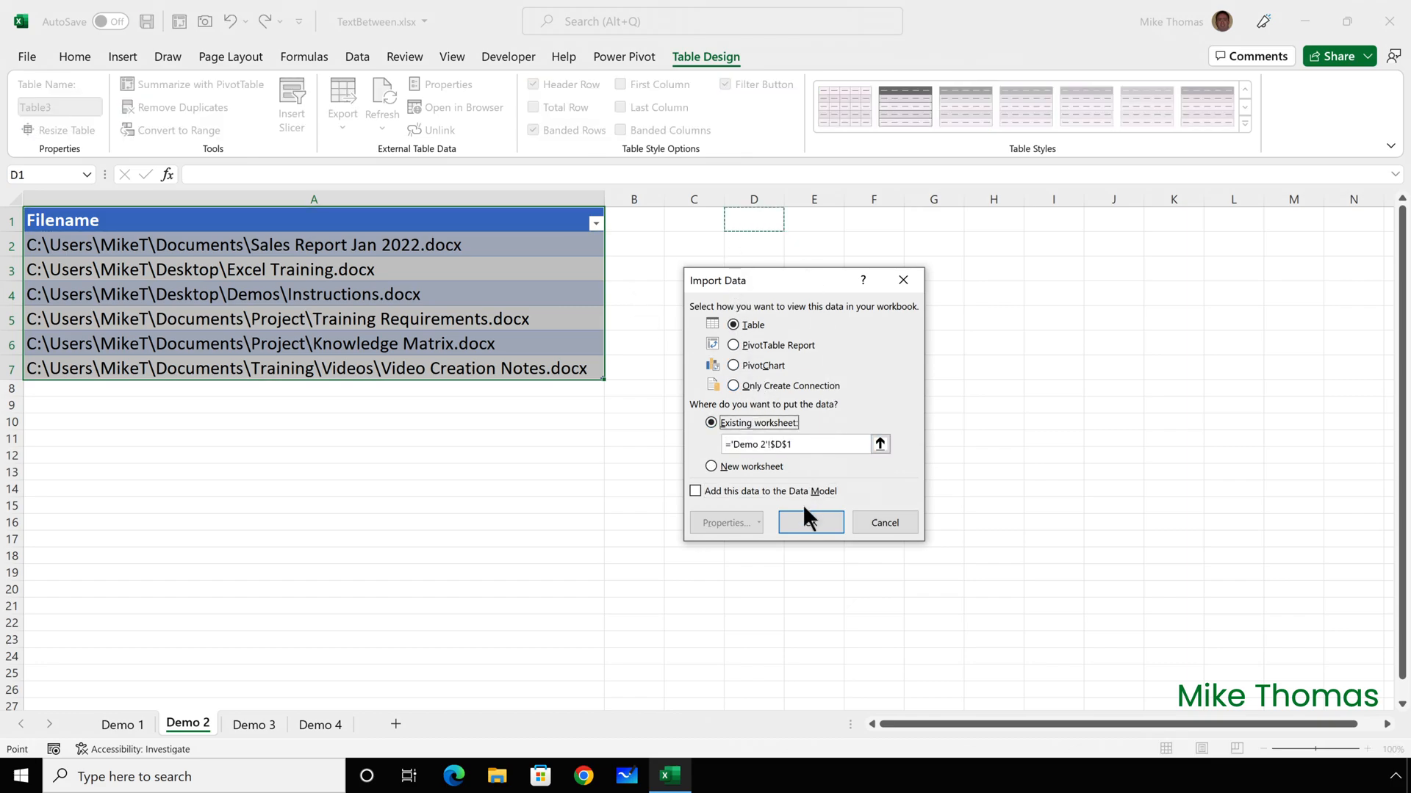
pyautogui.click(808, 523)
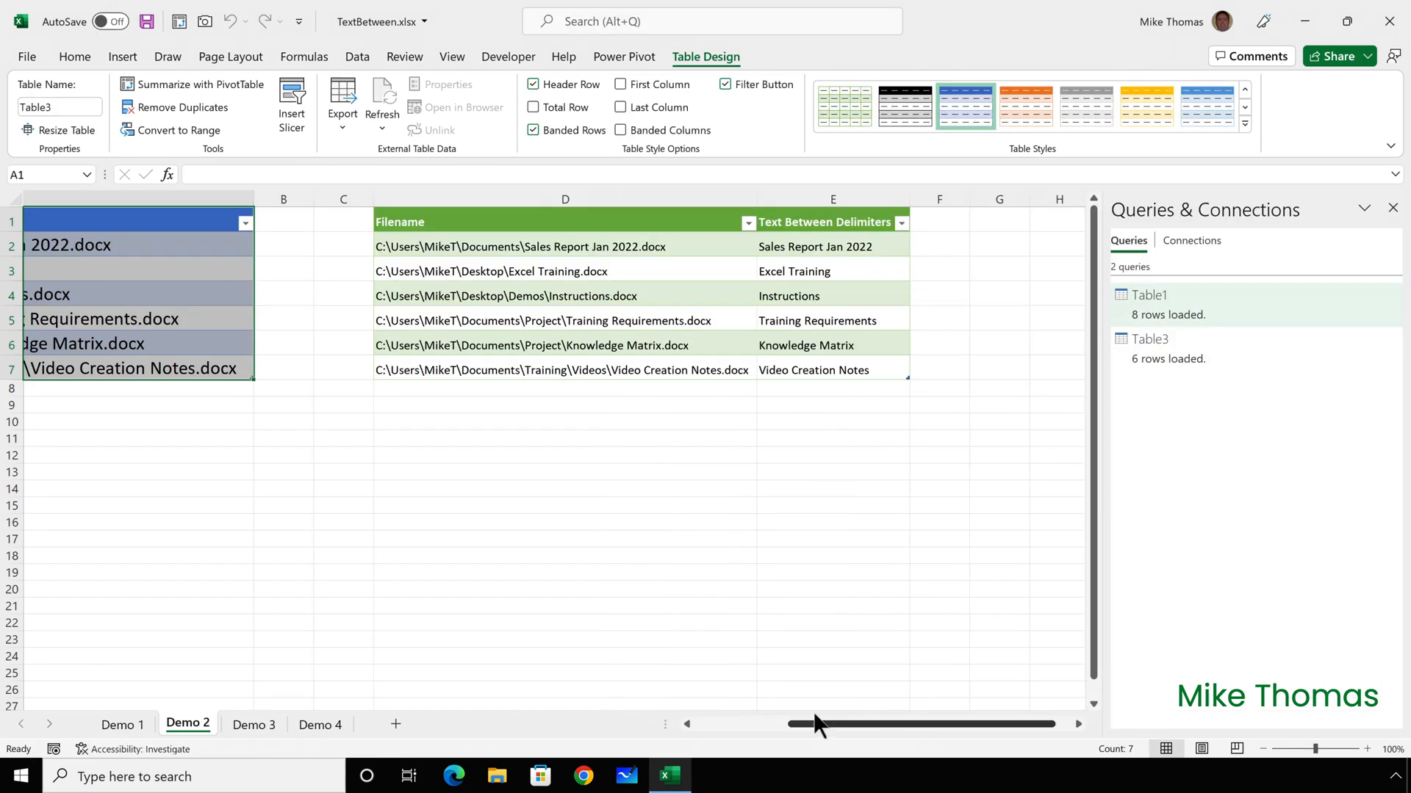
pyautogui.click(253, 725)
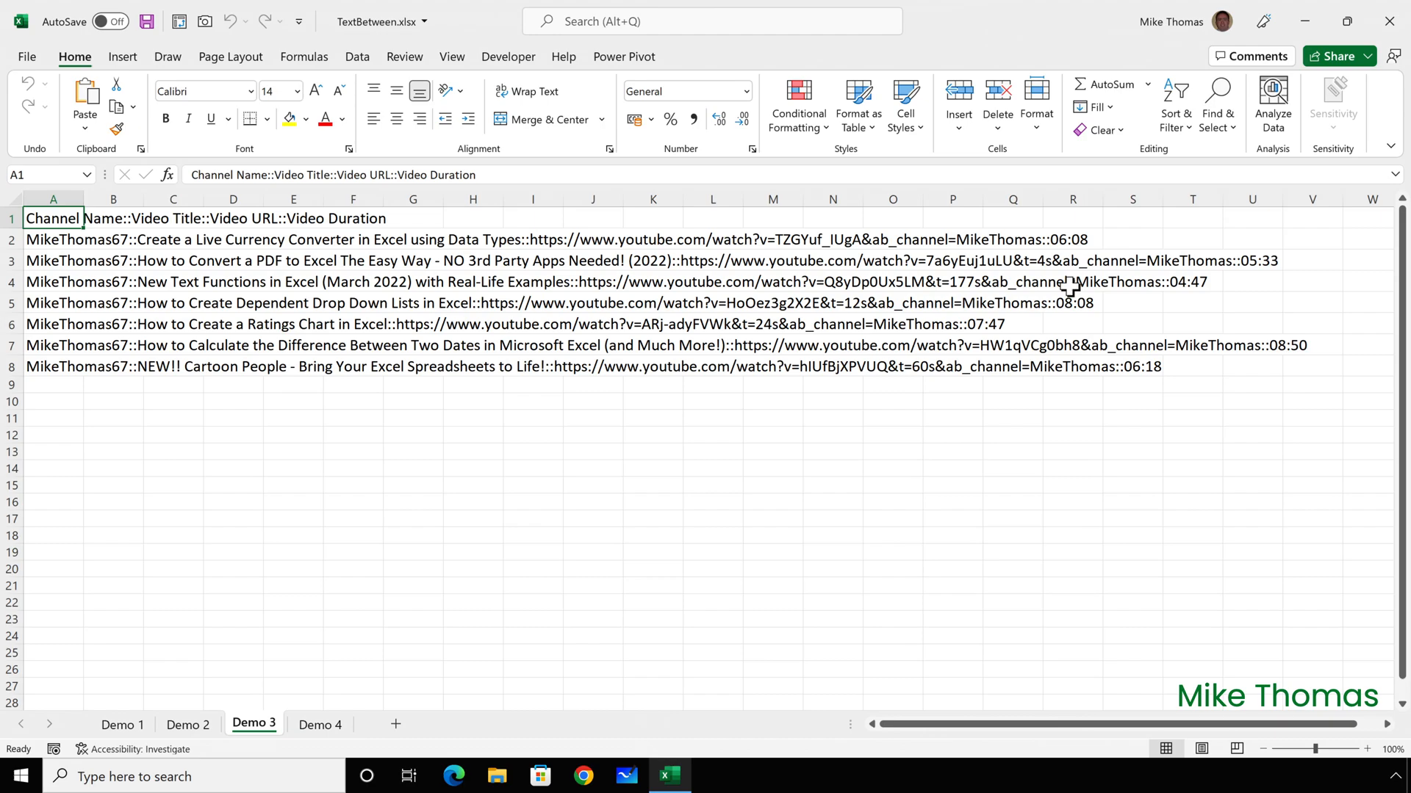
# - Review the double-colon-separated video records and show the Data commands
pyautogui.moveTo(138, 240); pyautogui.dragTo(521, 240)
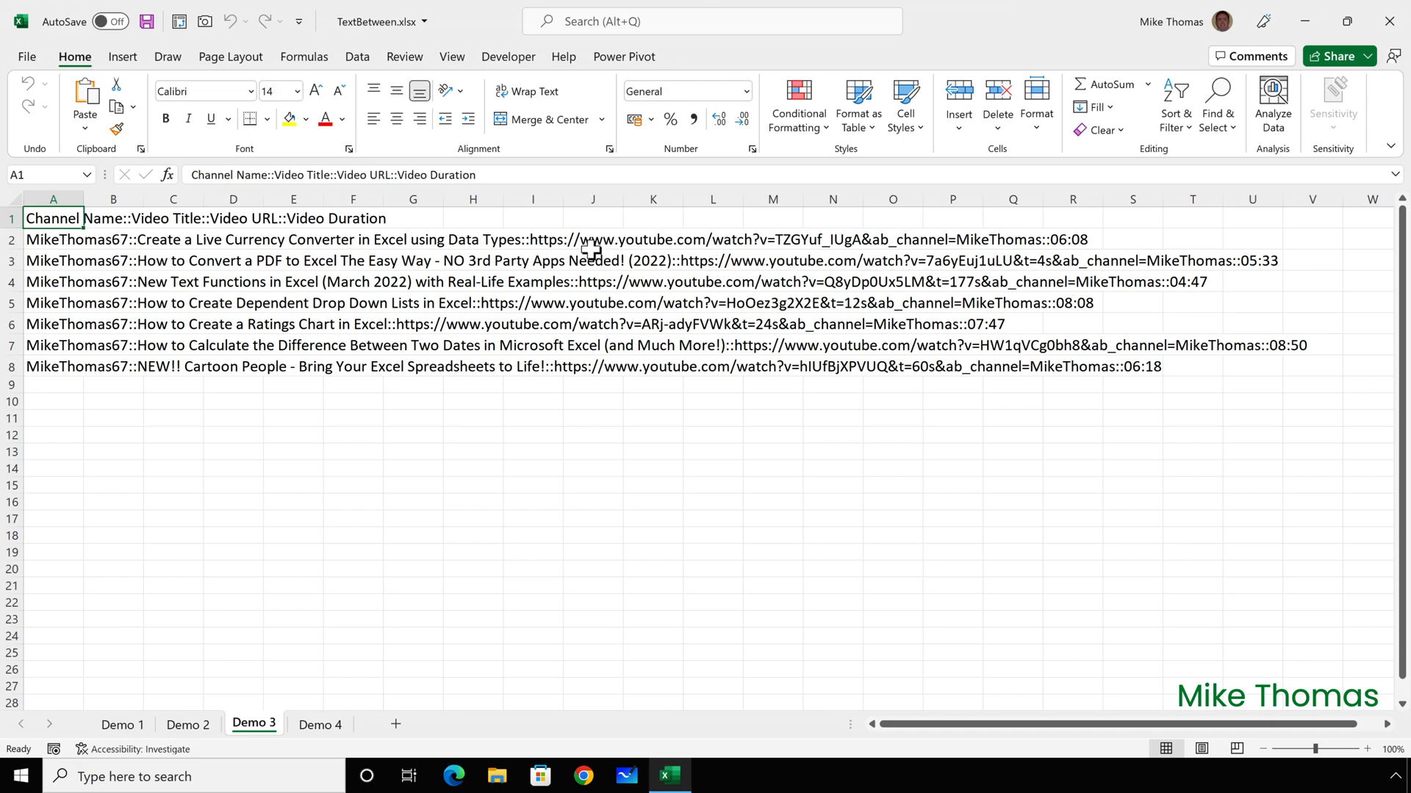
pyautogui.moveTo(377, 98)
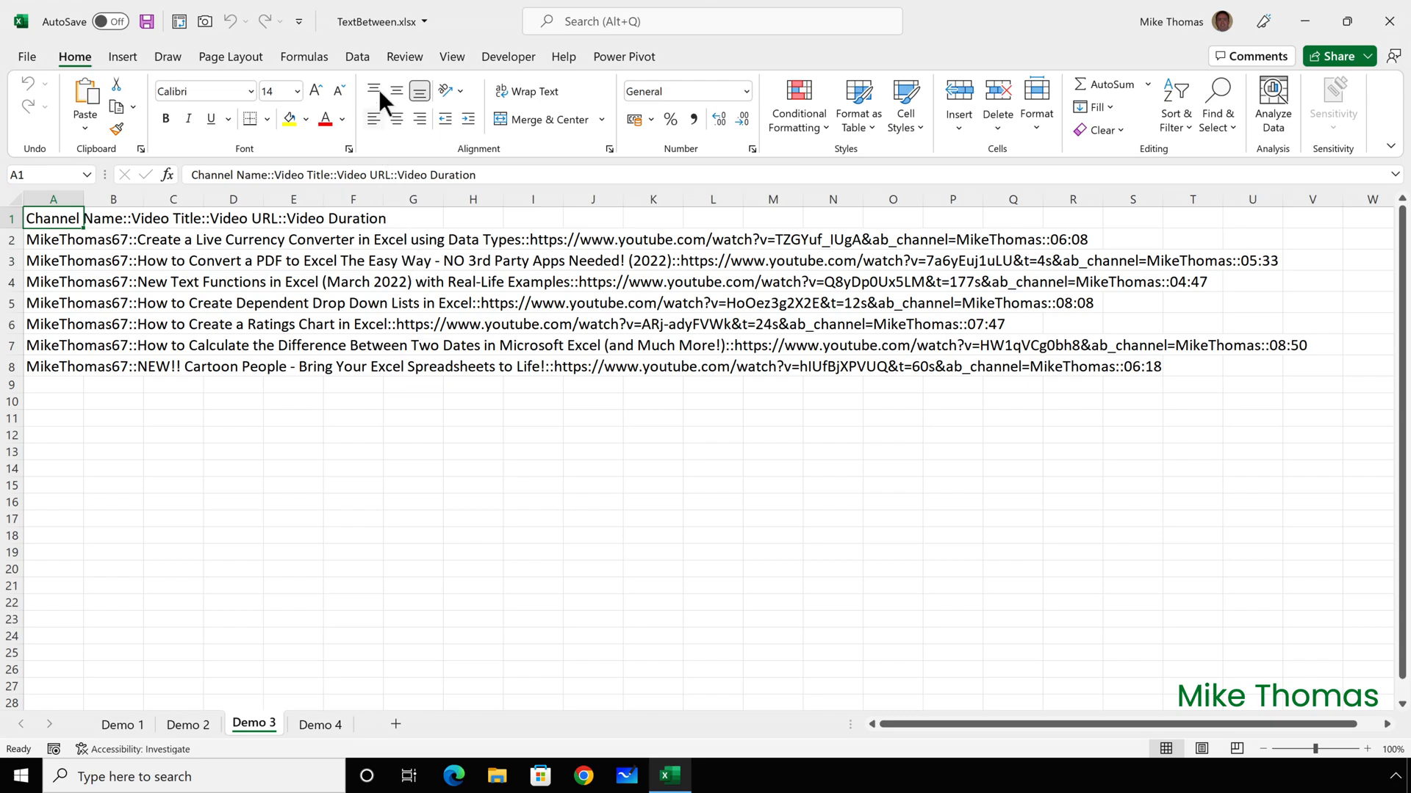
pyautogui.click(356, 57)
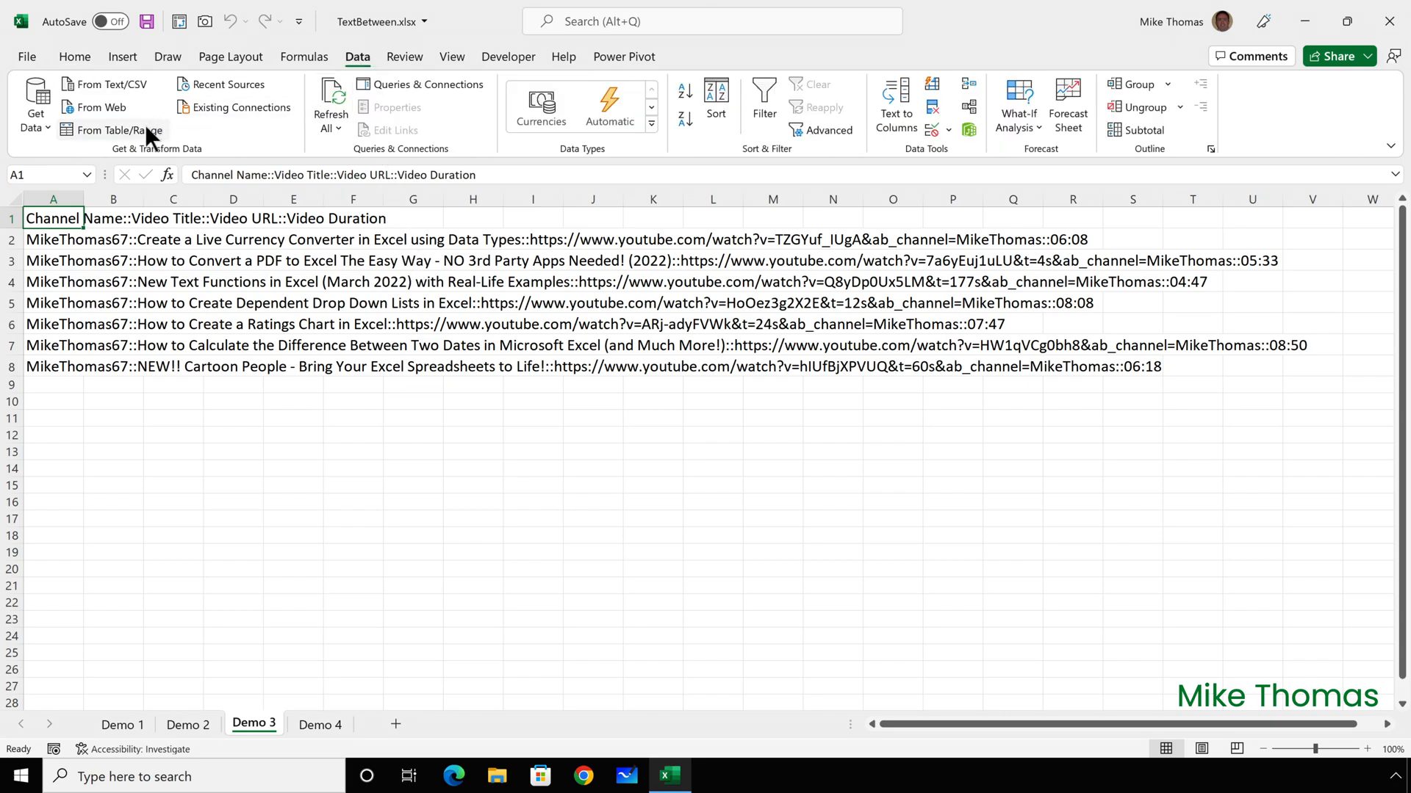
# - Load the Demo 3 video records into Power Query as Table5 with headers
pyautogui.click(119, 131)
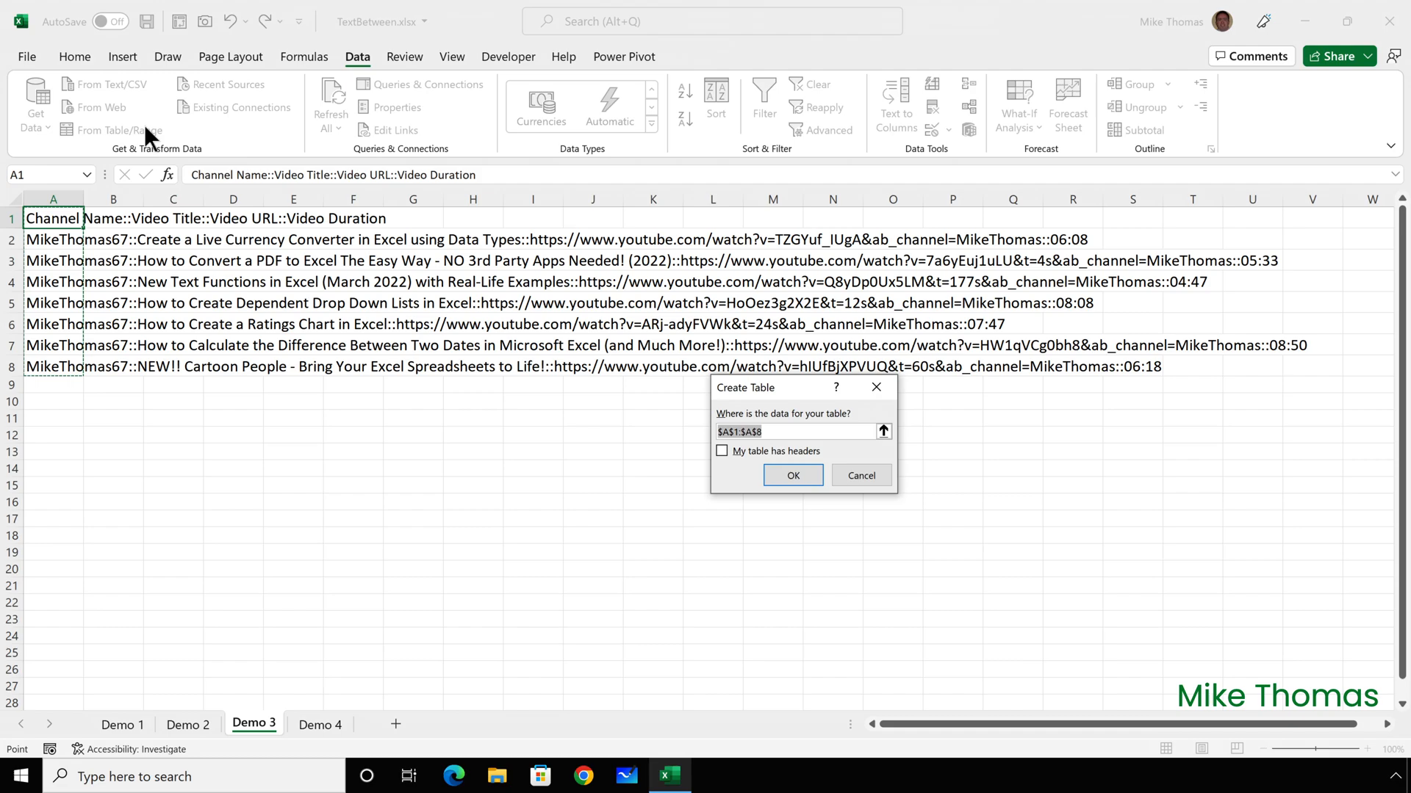
pyautogui.moveTo(391, 290)
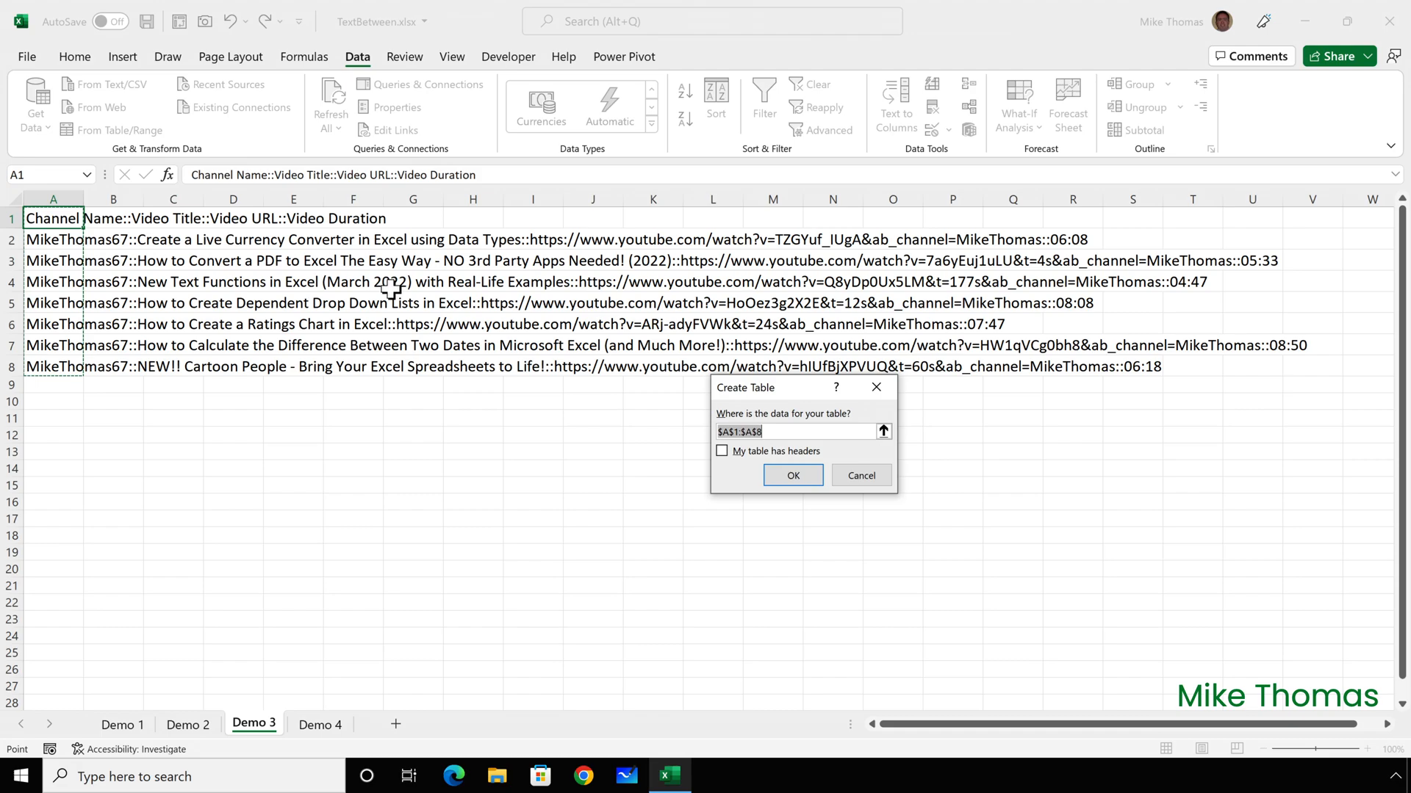
pyautogui.moveTo(724, 472)
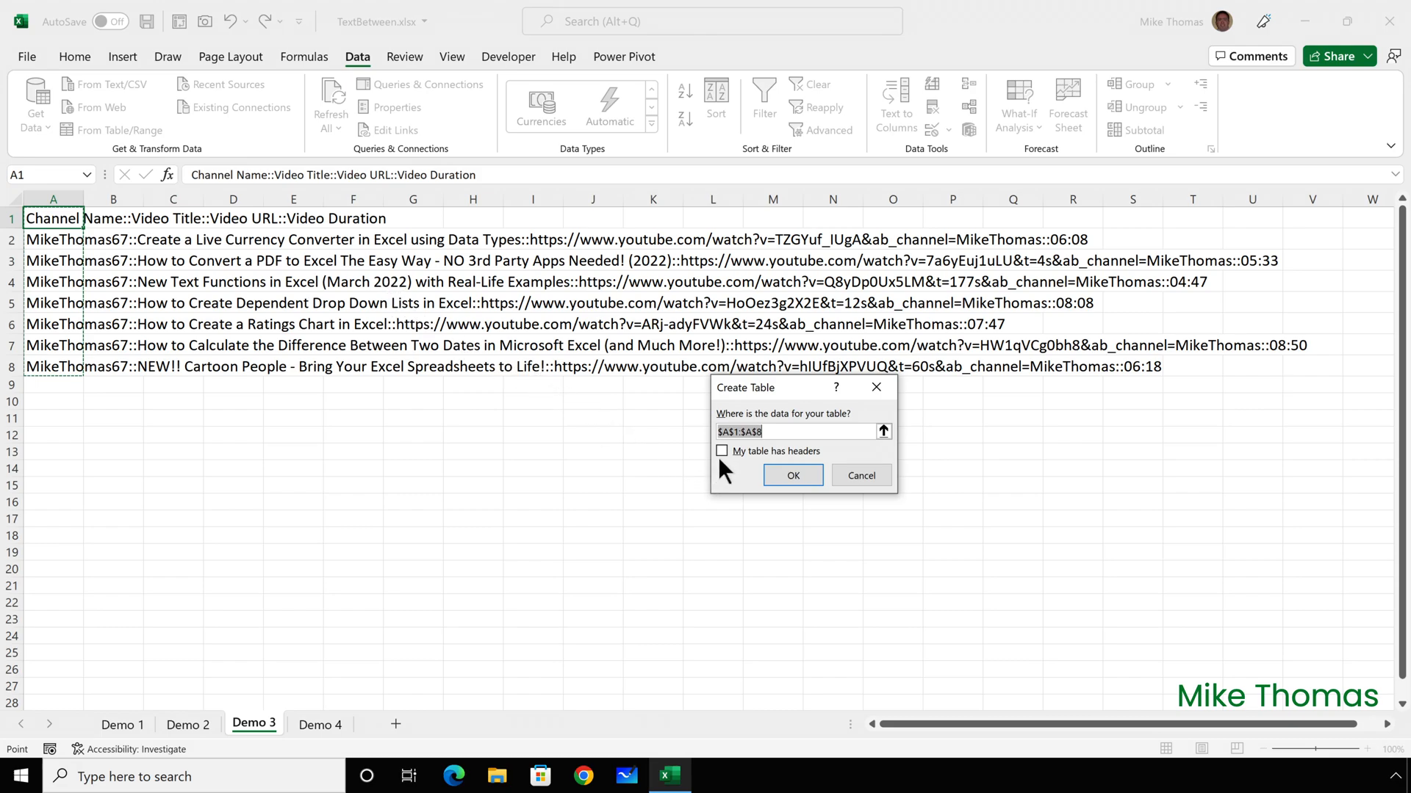
pyautogui.click(791, 474)
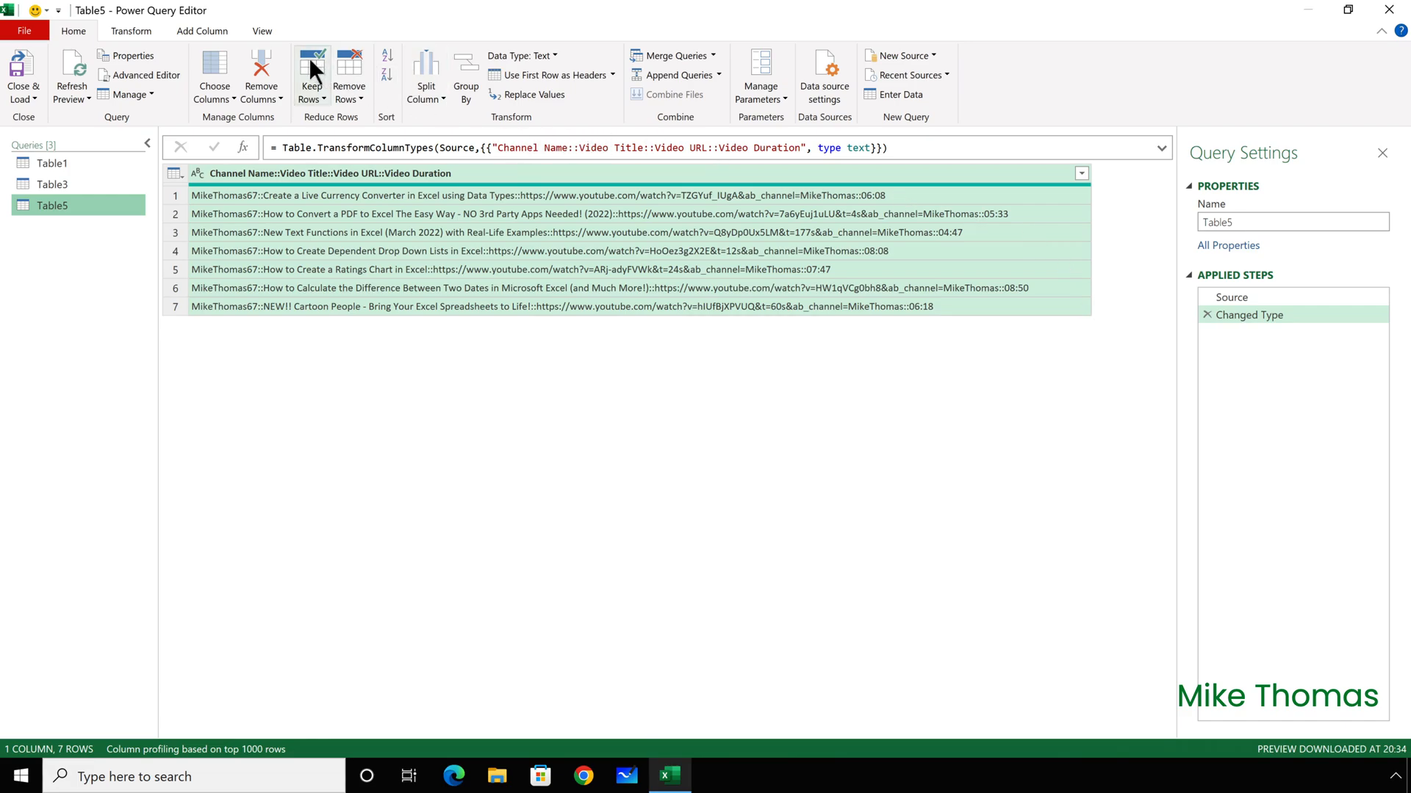
pyautogui.moveTo(310, 76)
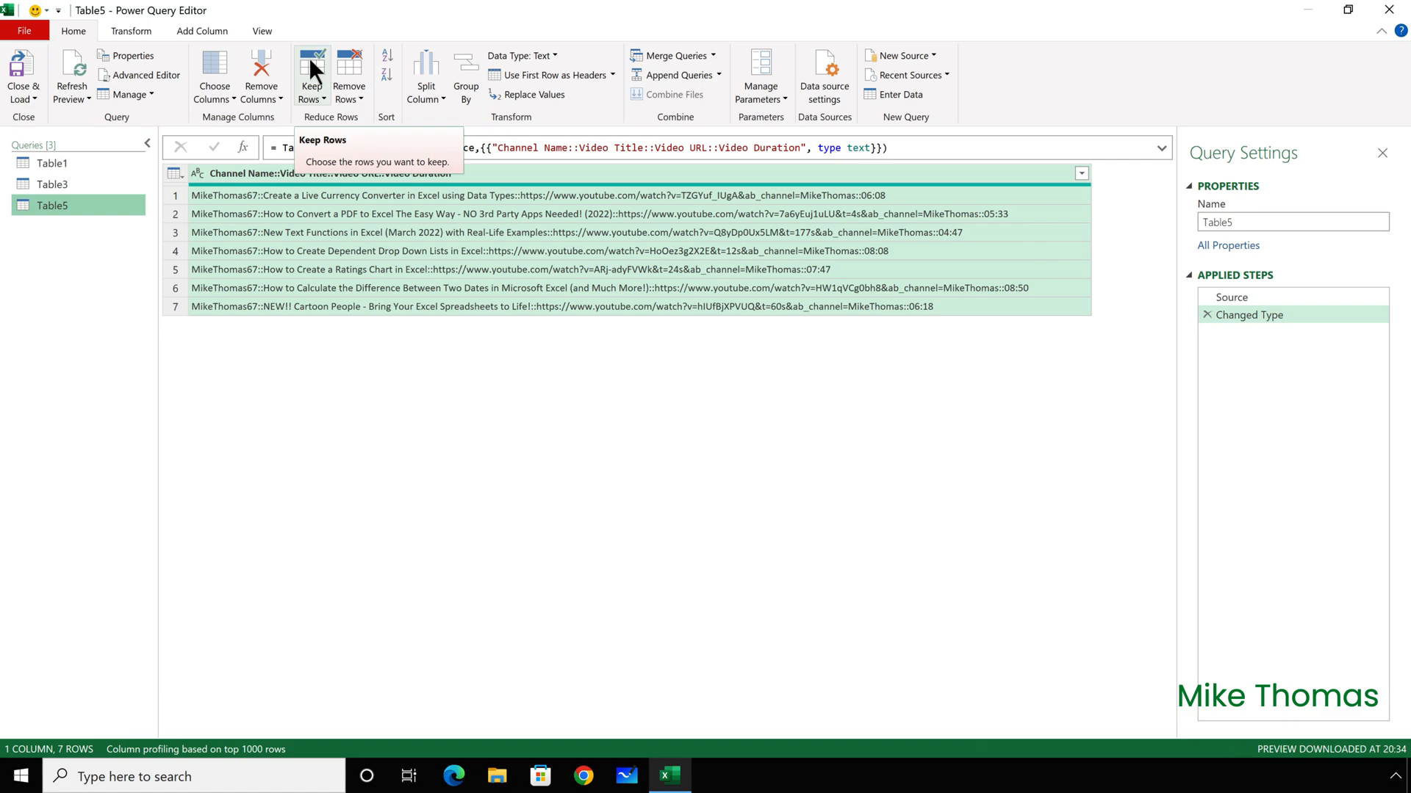
# - Reach the Extract list on the Transform ribbon for Table5's combined video-record column
pyautogui.click(131, 31)
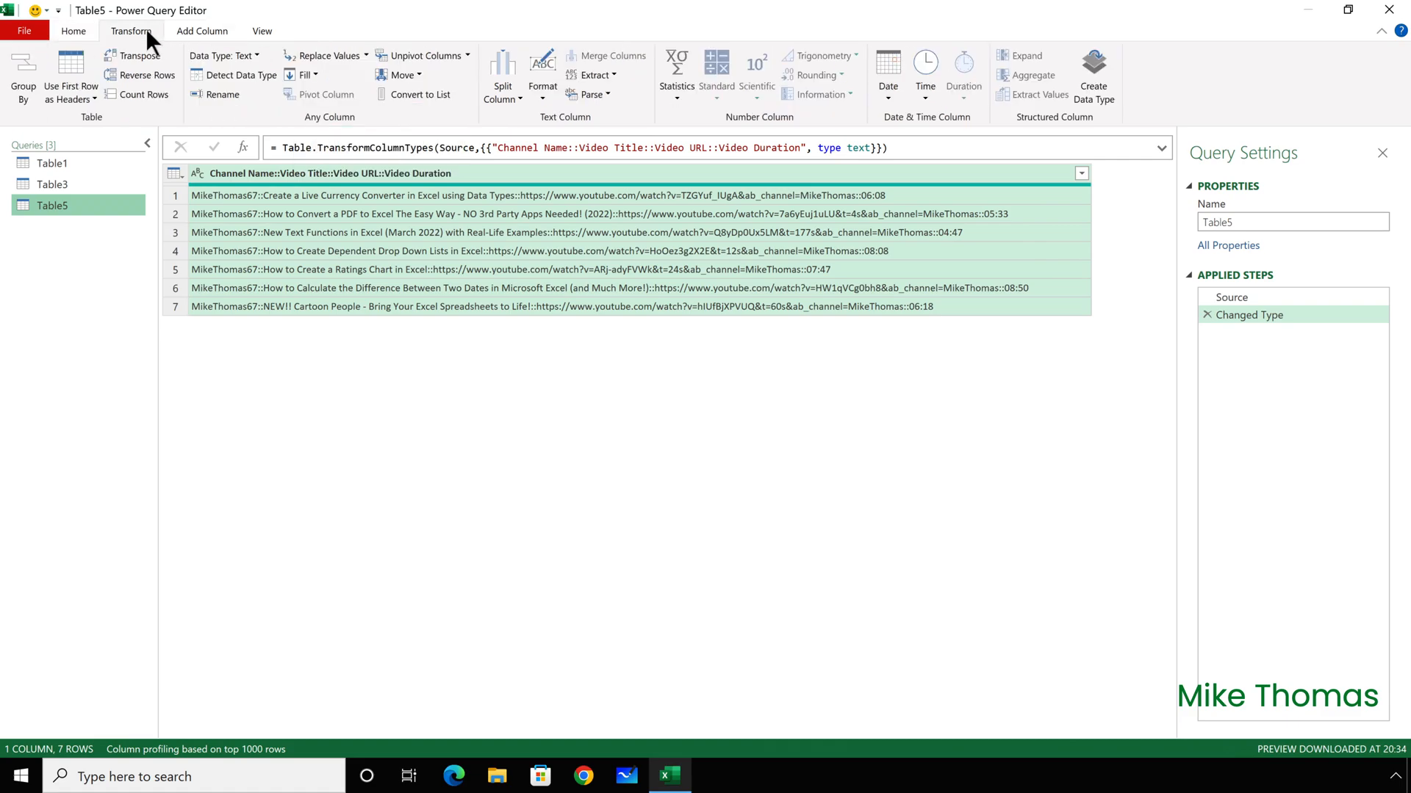
pyautogui.click(590, 75)
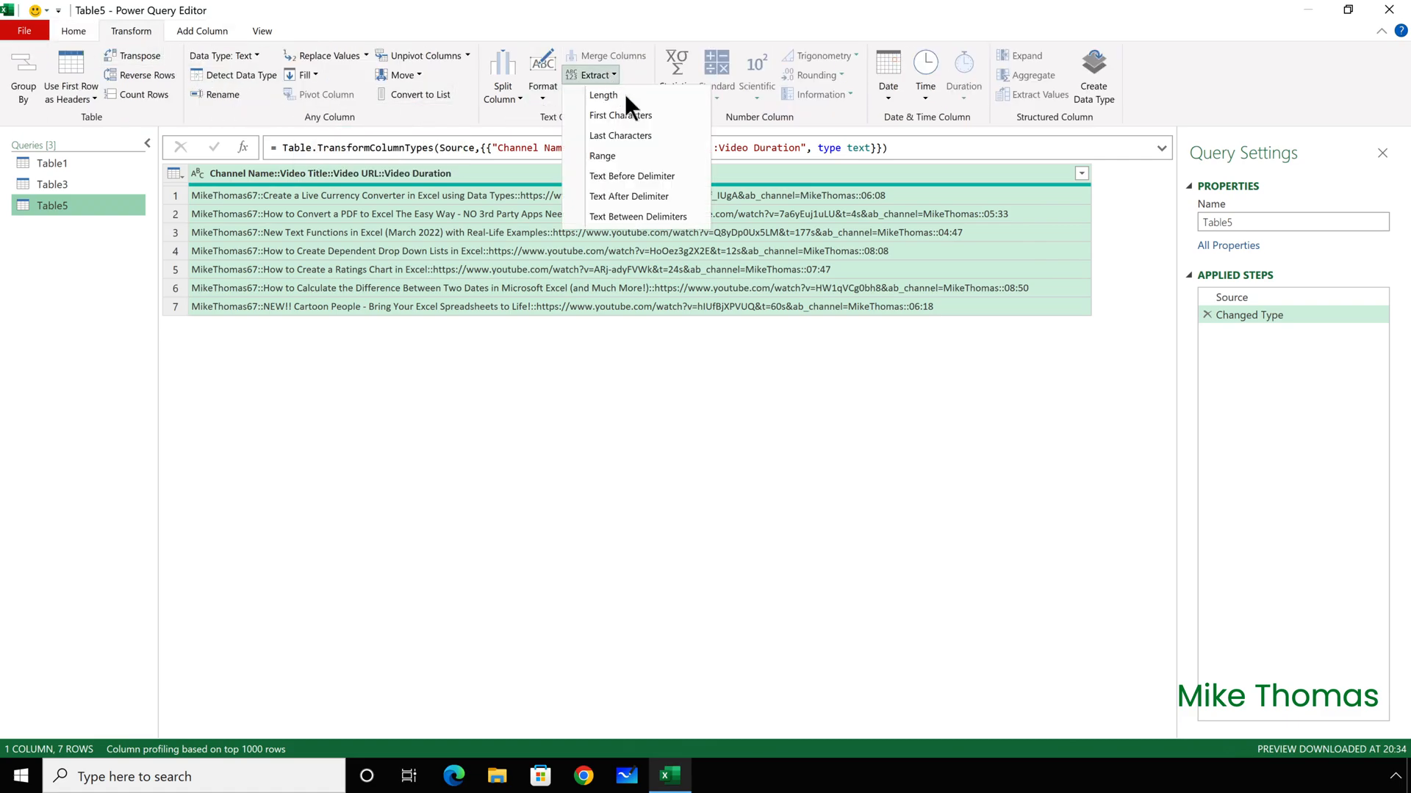
pyautogui.moveTo(639, 216)
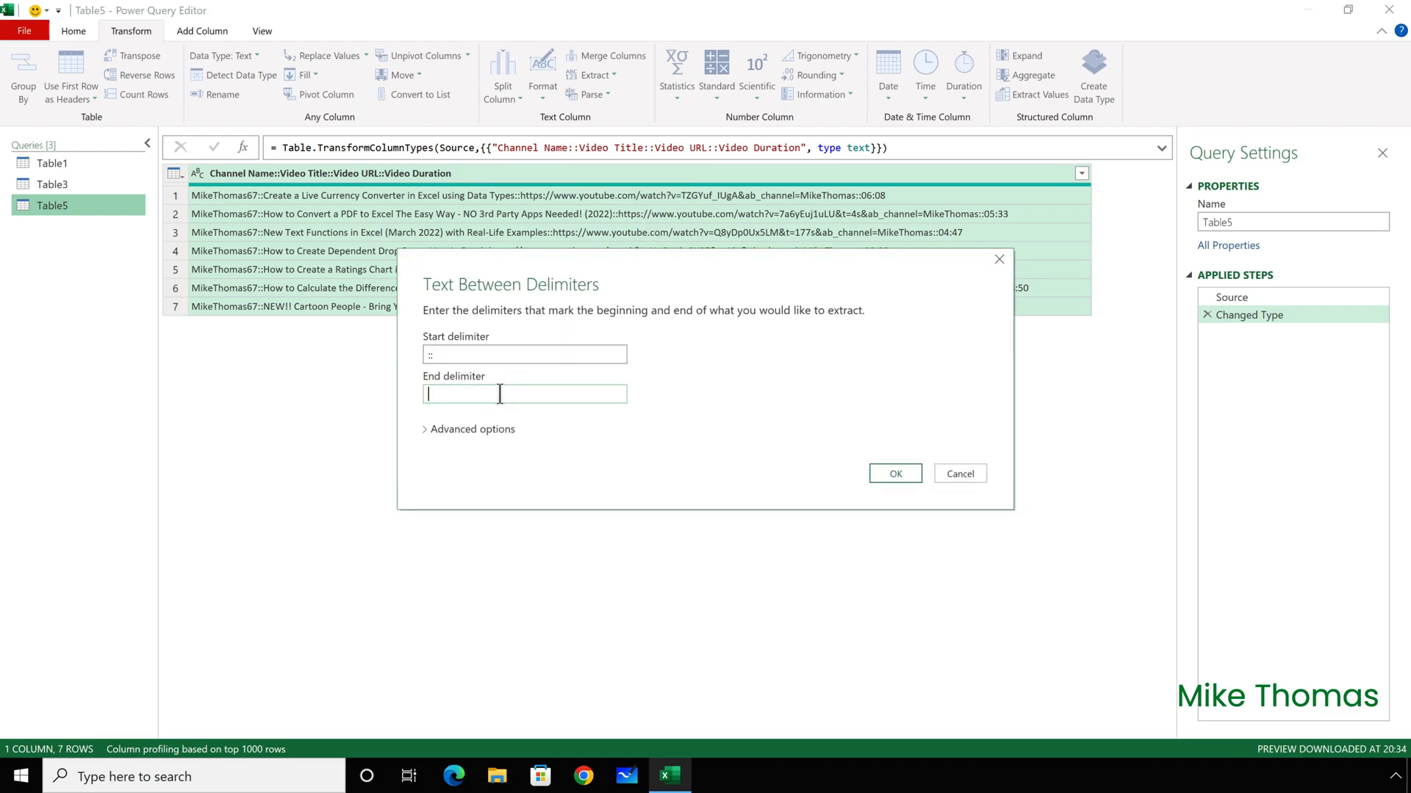
# - Extract text between colon start and end delimiters, with start delimiters to skip set to 1, and apply it
pyautogui.write('::')
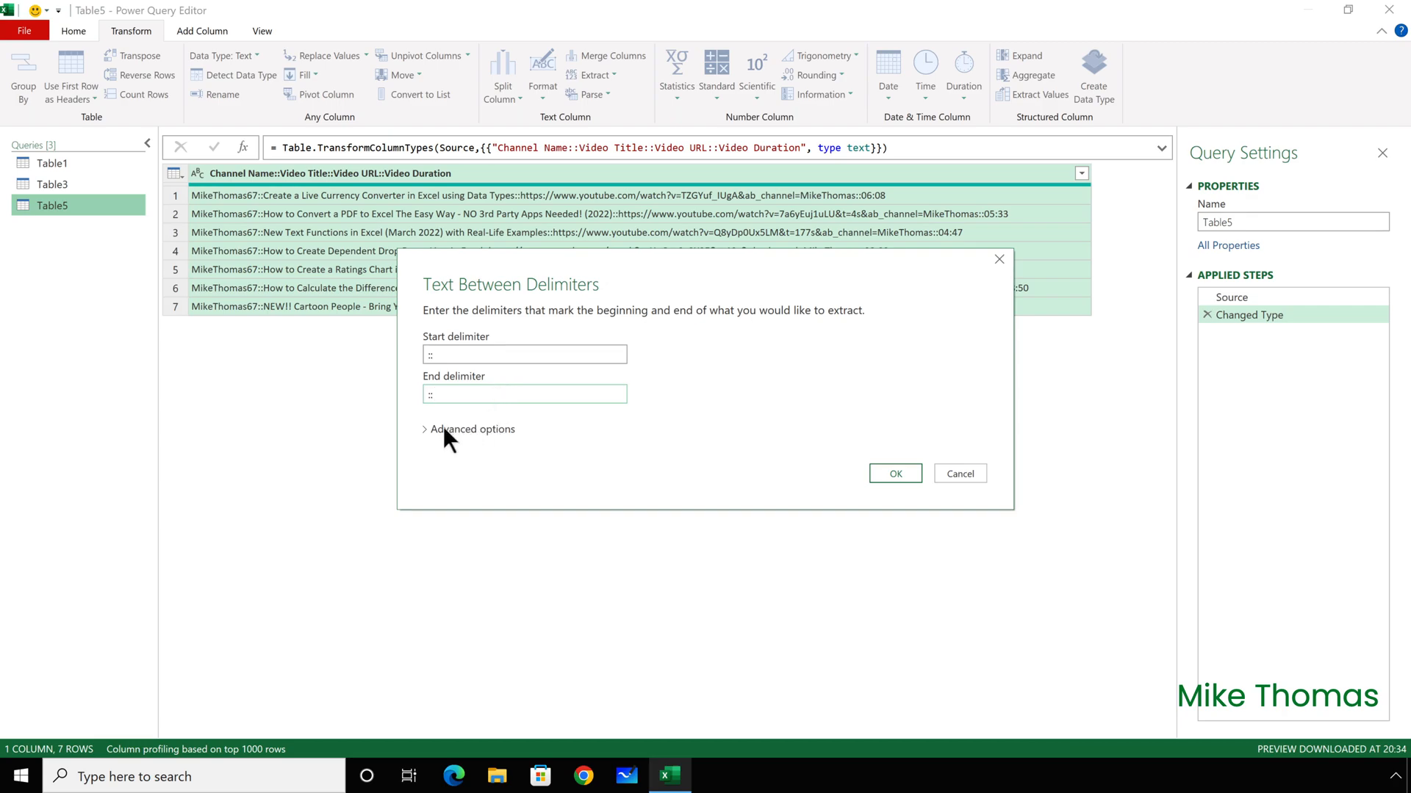
pyautogui.moveTo(426, 441)
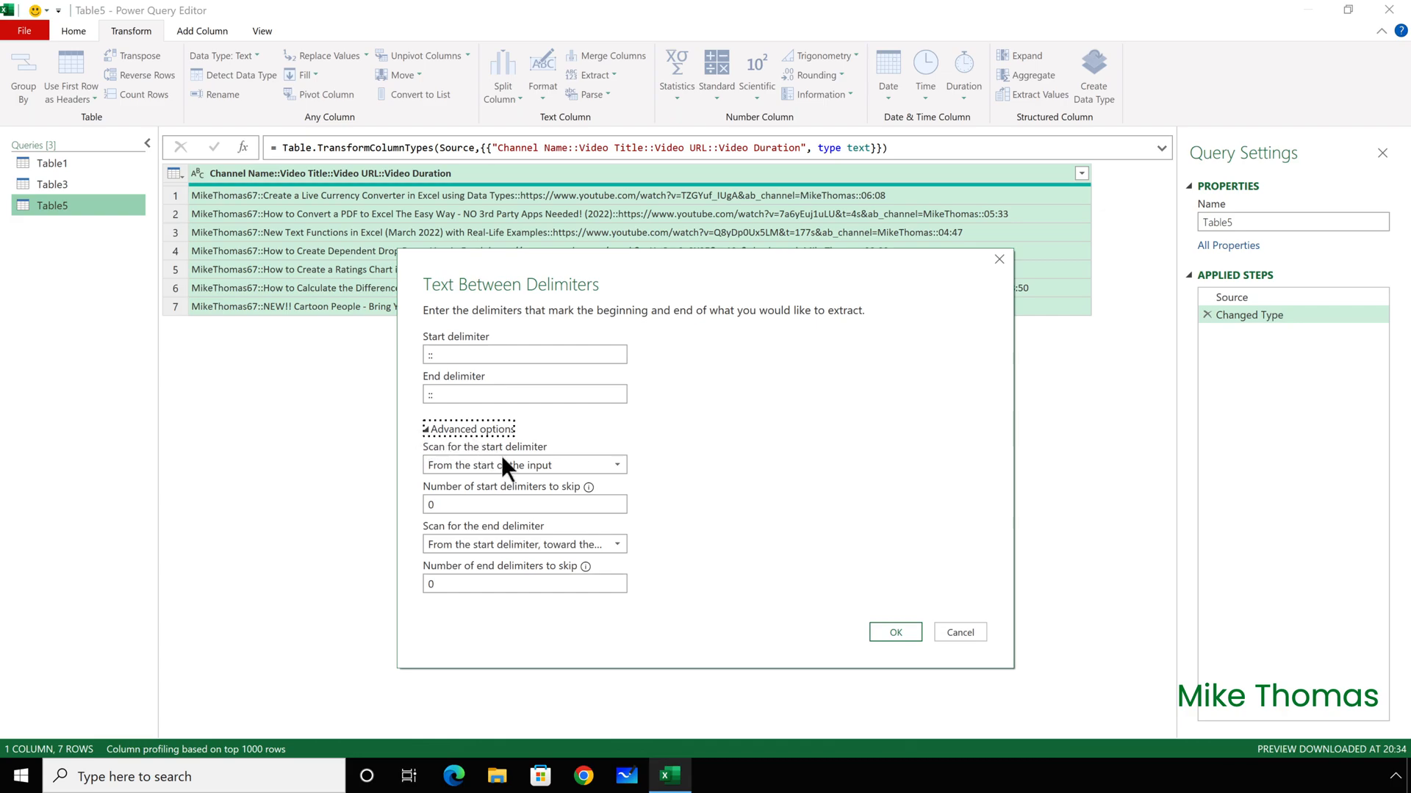
pyautogui.click(525, 504)
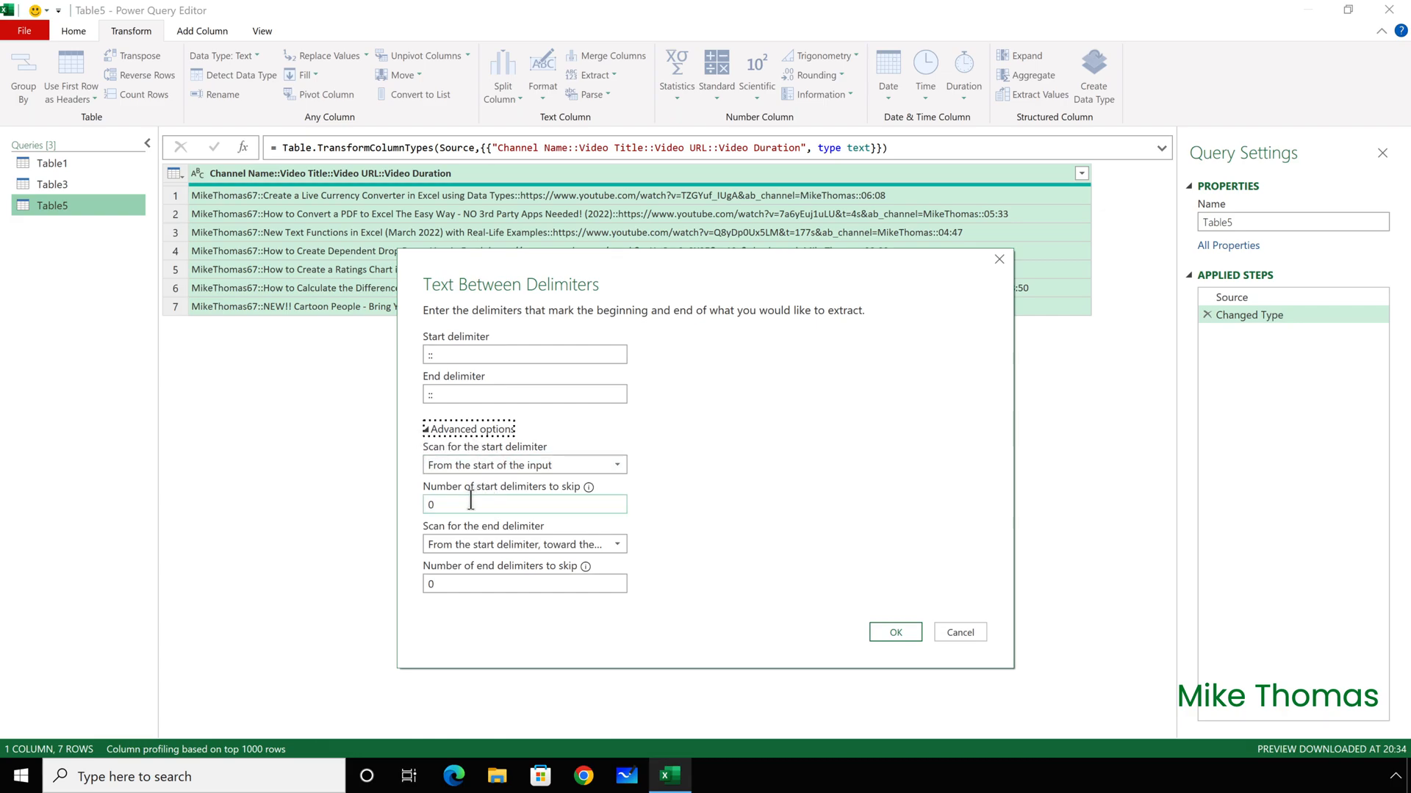
pyautogui.write('1')
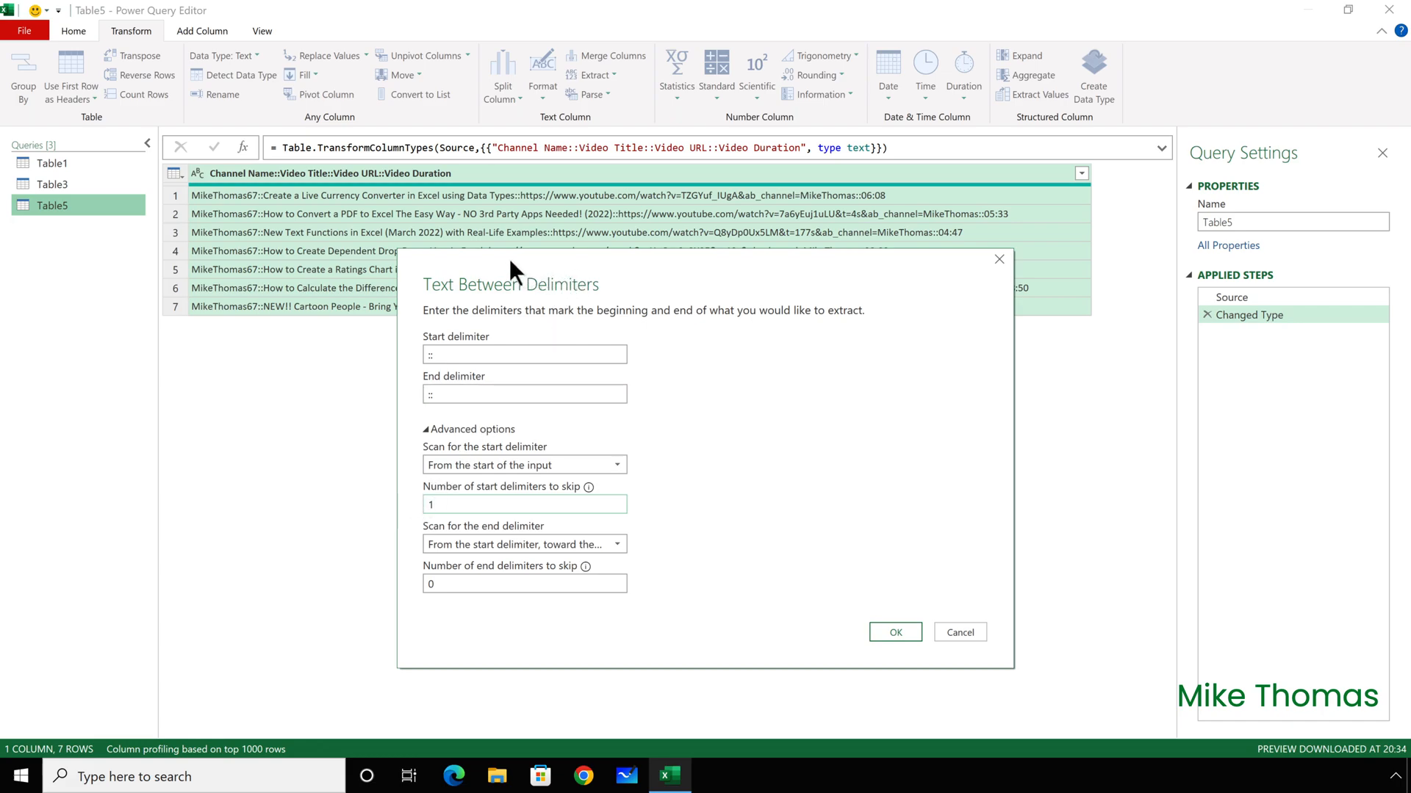
pyautogui.click(524, 504)
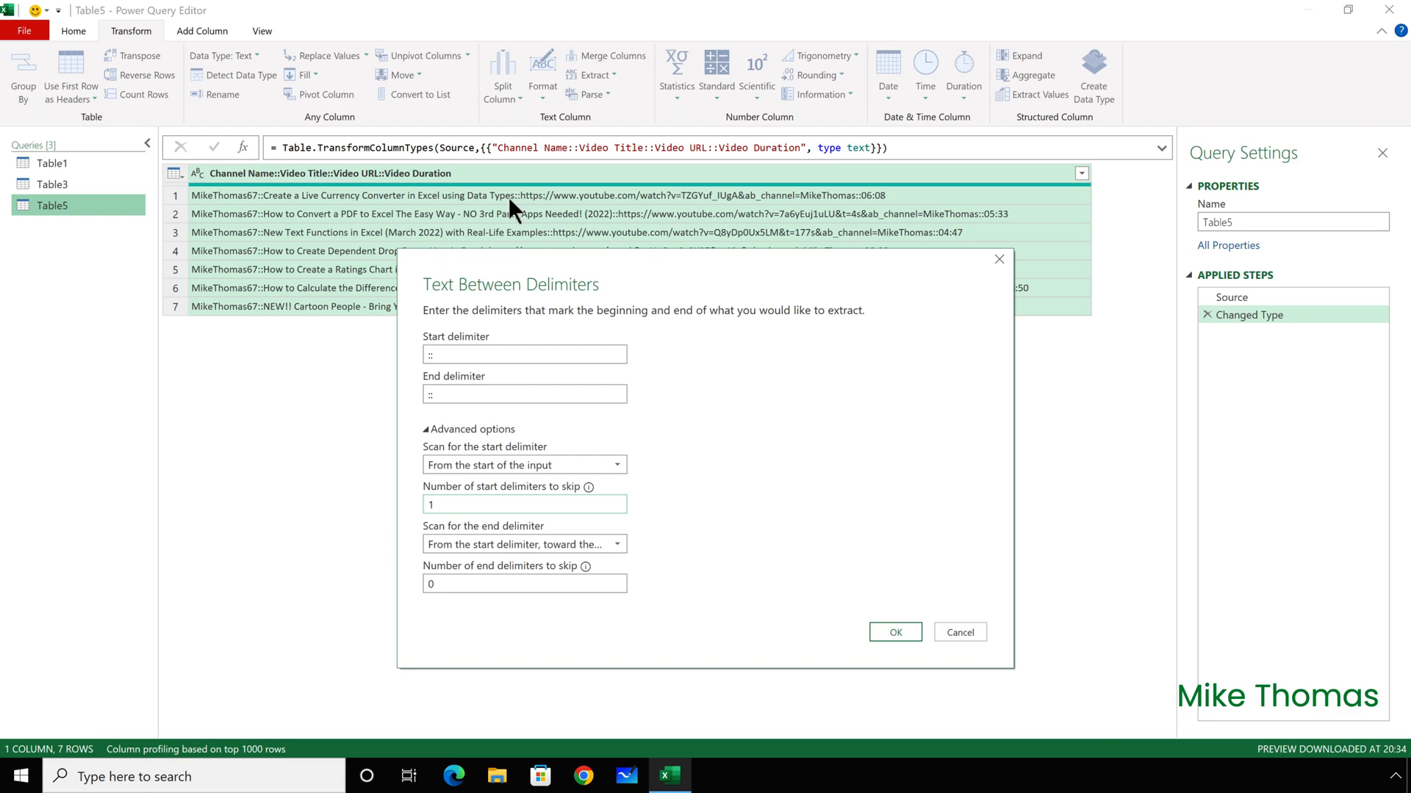
pyautogui.click(524, 504)
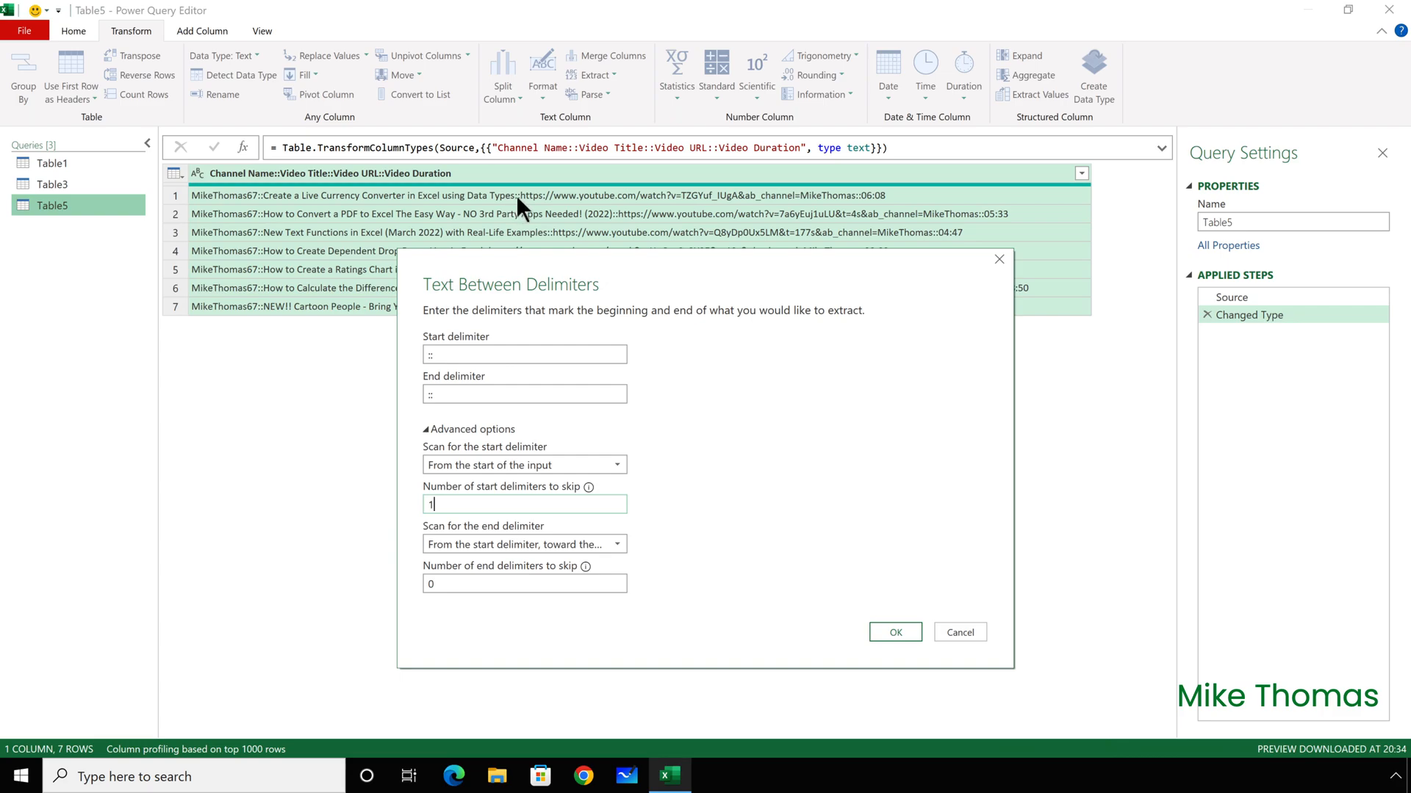
pyautogui.moveTo(282, 205)
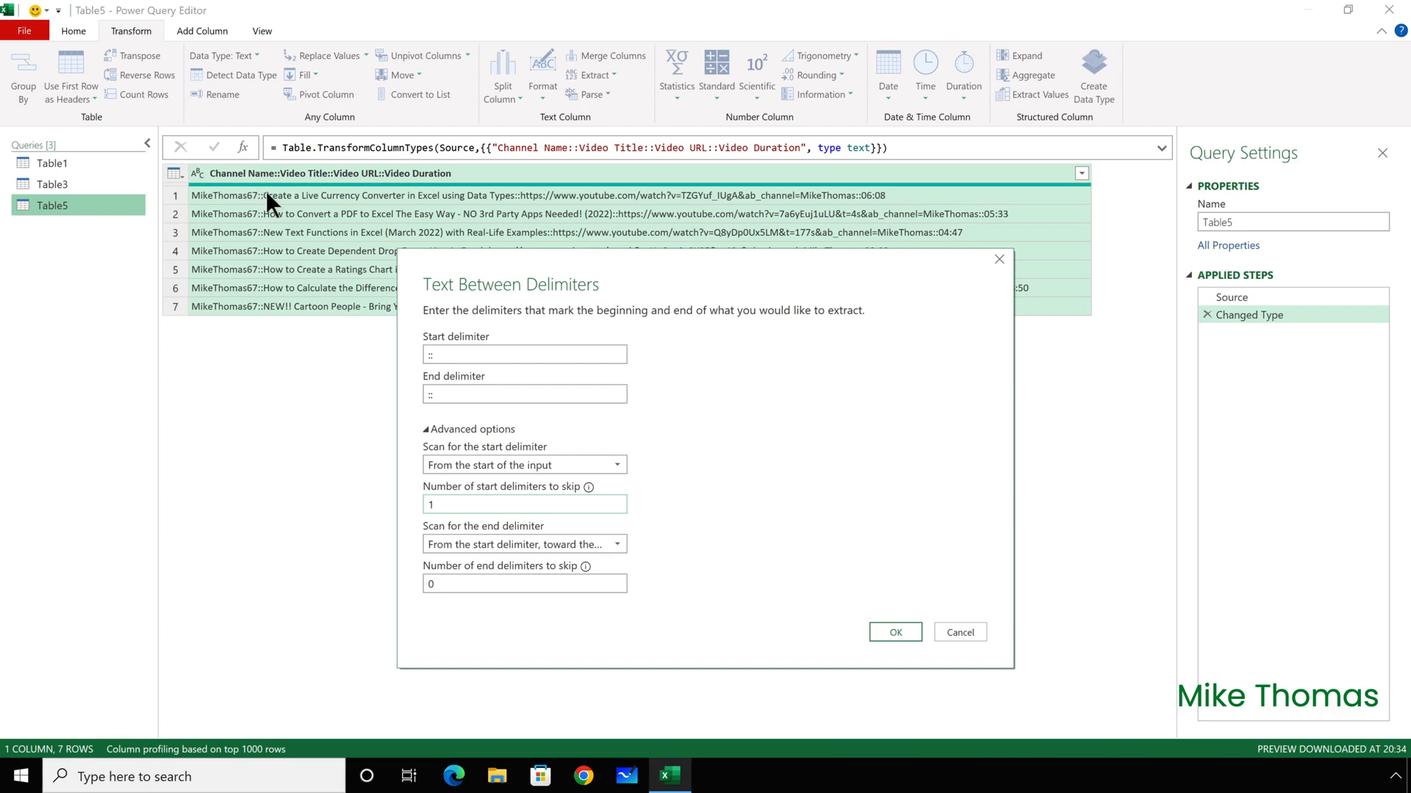
pyautogui.click(523, 504)
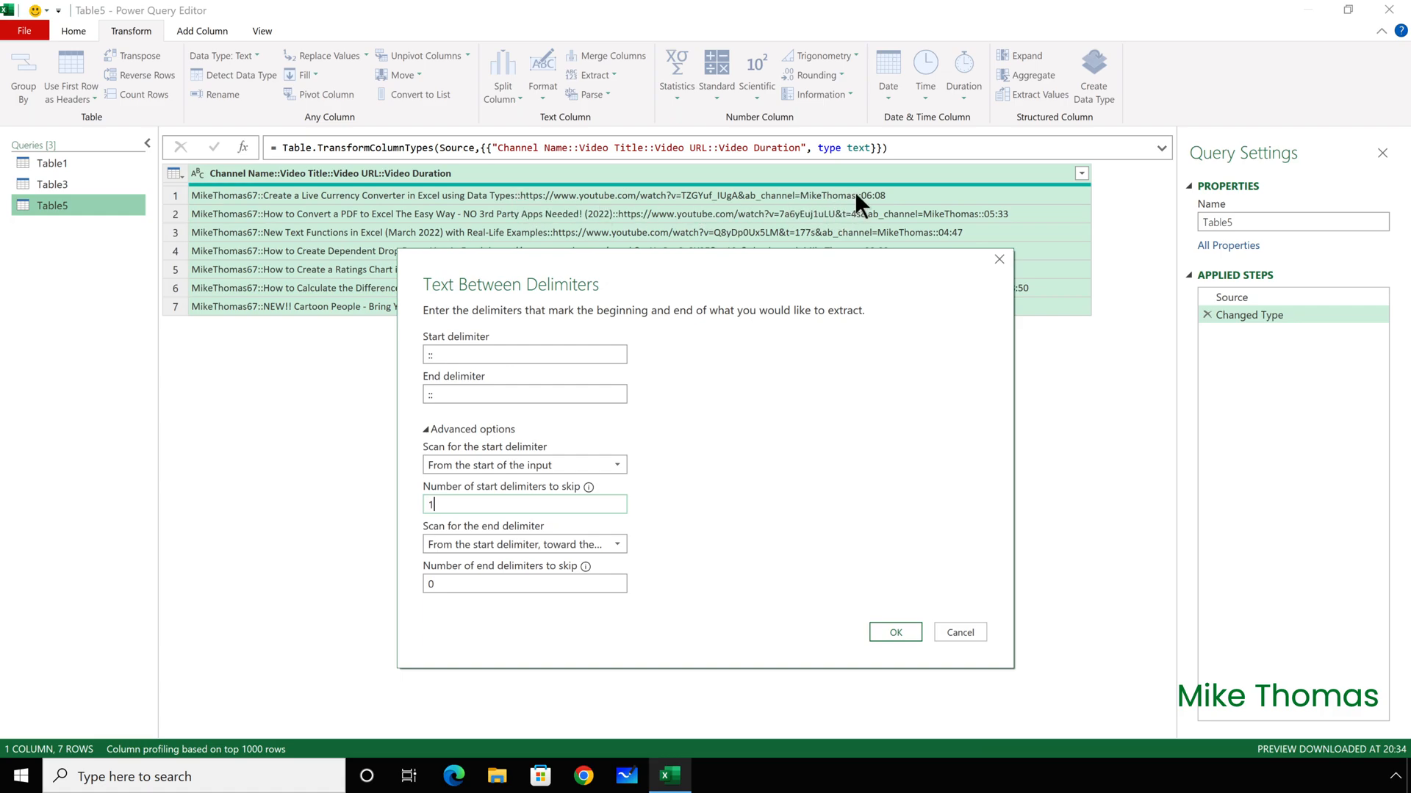
pyautogui.moveTo(814, 277)
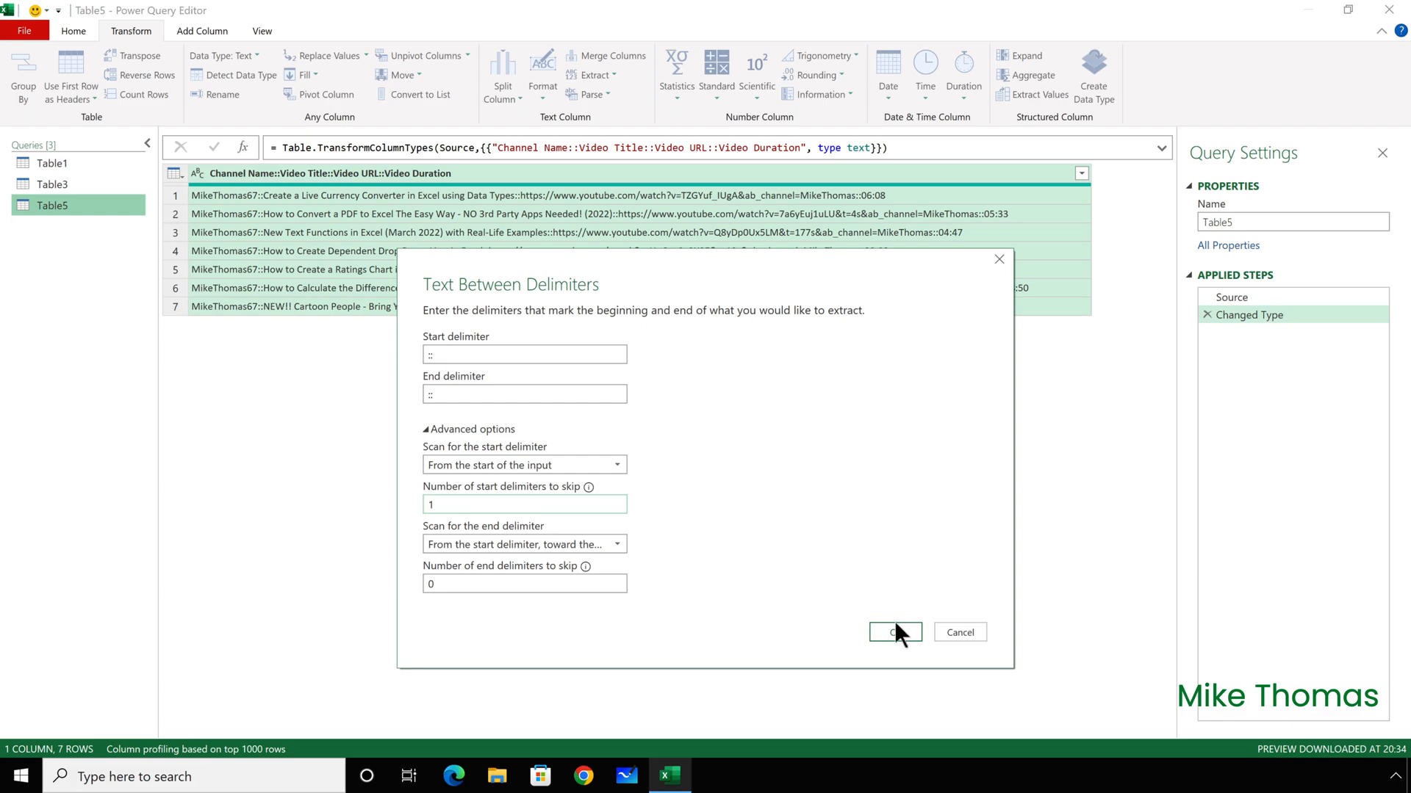
pyautogui.click(893, 632)
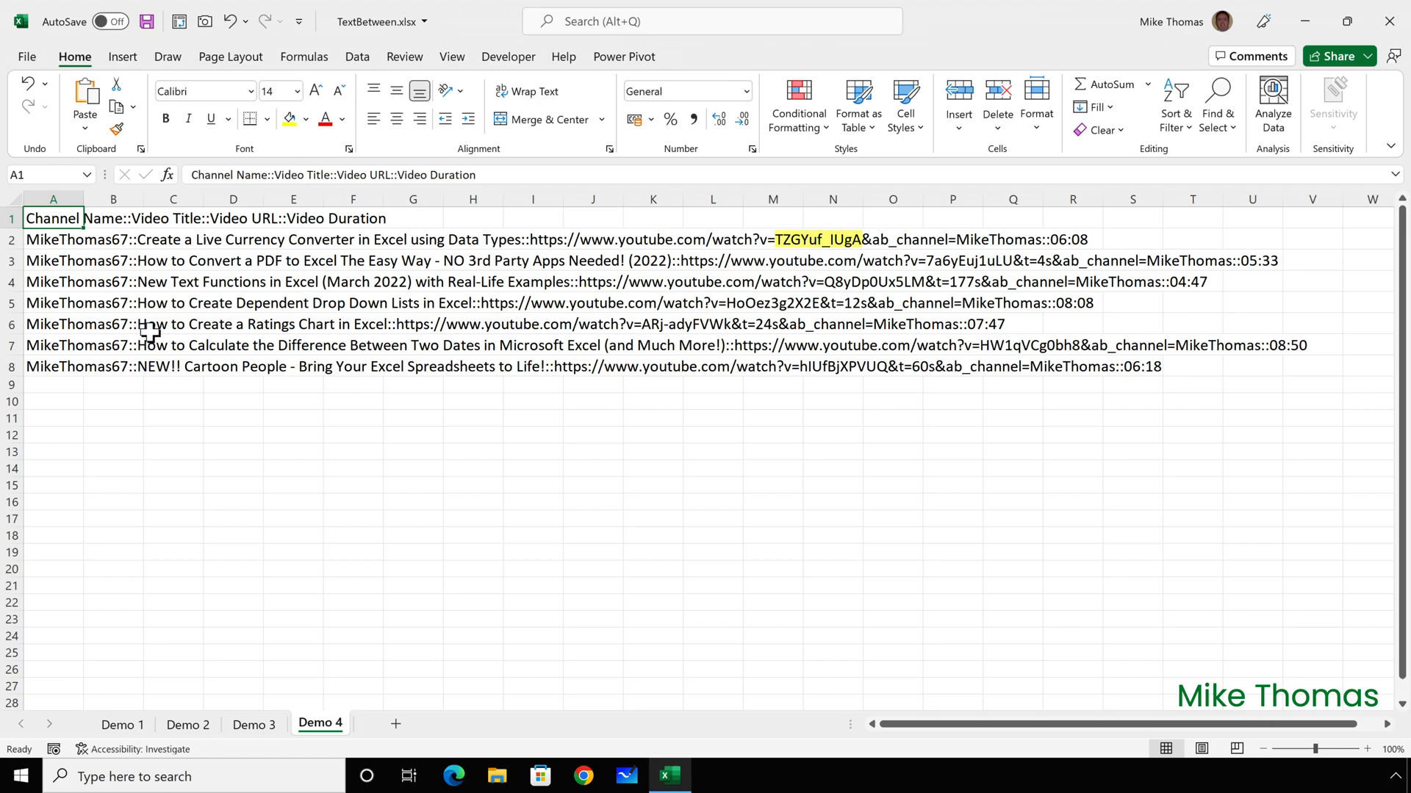
# - Show the Data ribbon's import and transform commands over the unchanged Demo 4 records
pyautogui.click(356, 58)
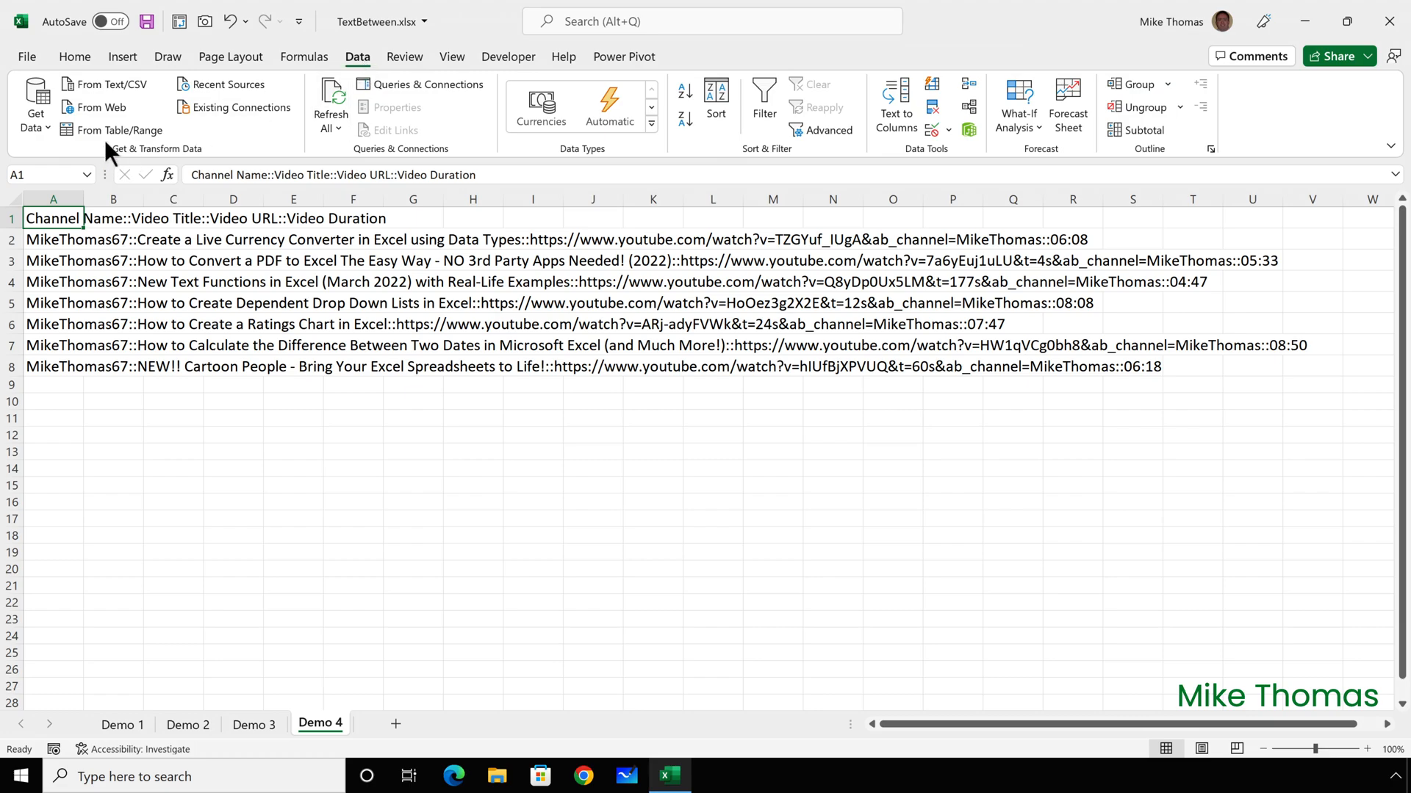
# - Load Demo 4's A1:A8 via From Table/Range with 'My table has headers' ticked, creating Table6 in Power Query
pyautogui.click(117, 129)
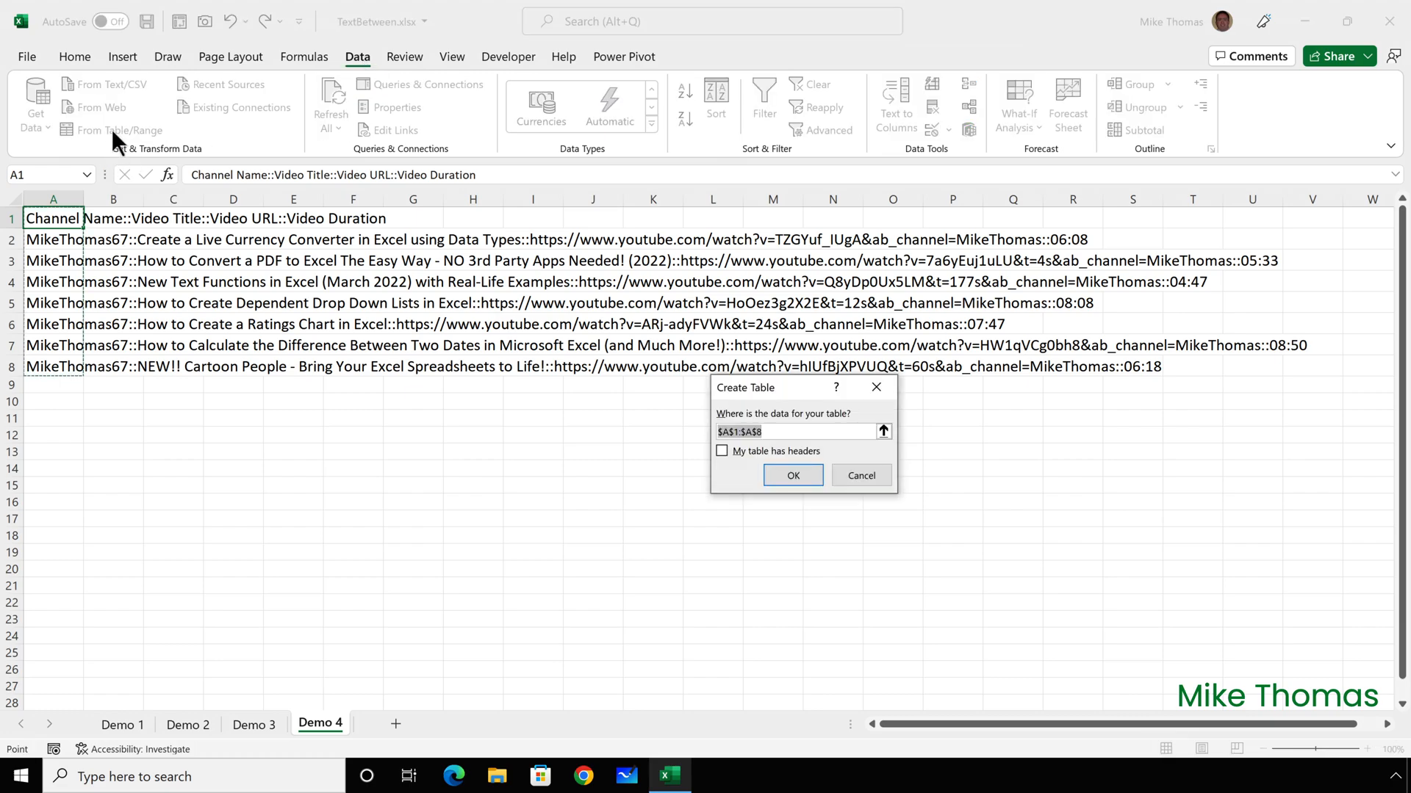
pyautogui.click(721, 451)
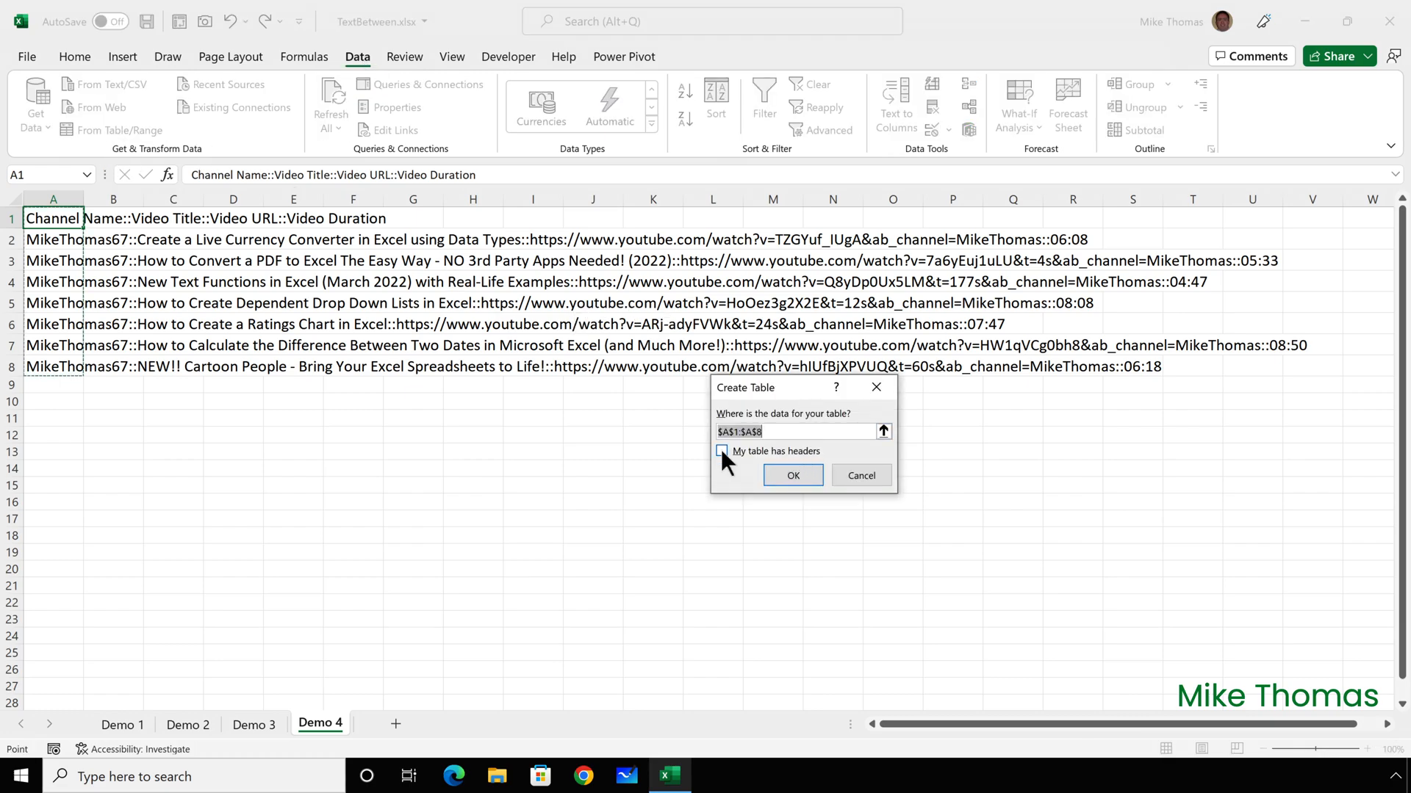
pyautogui.click(720, 451)
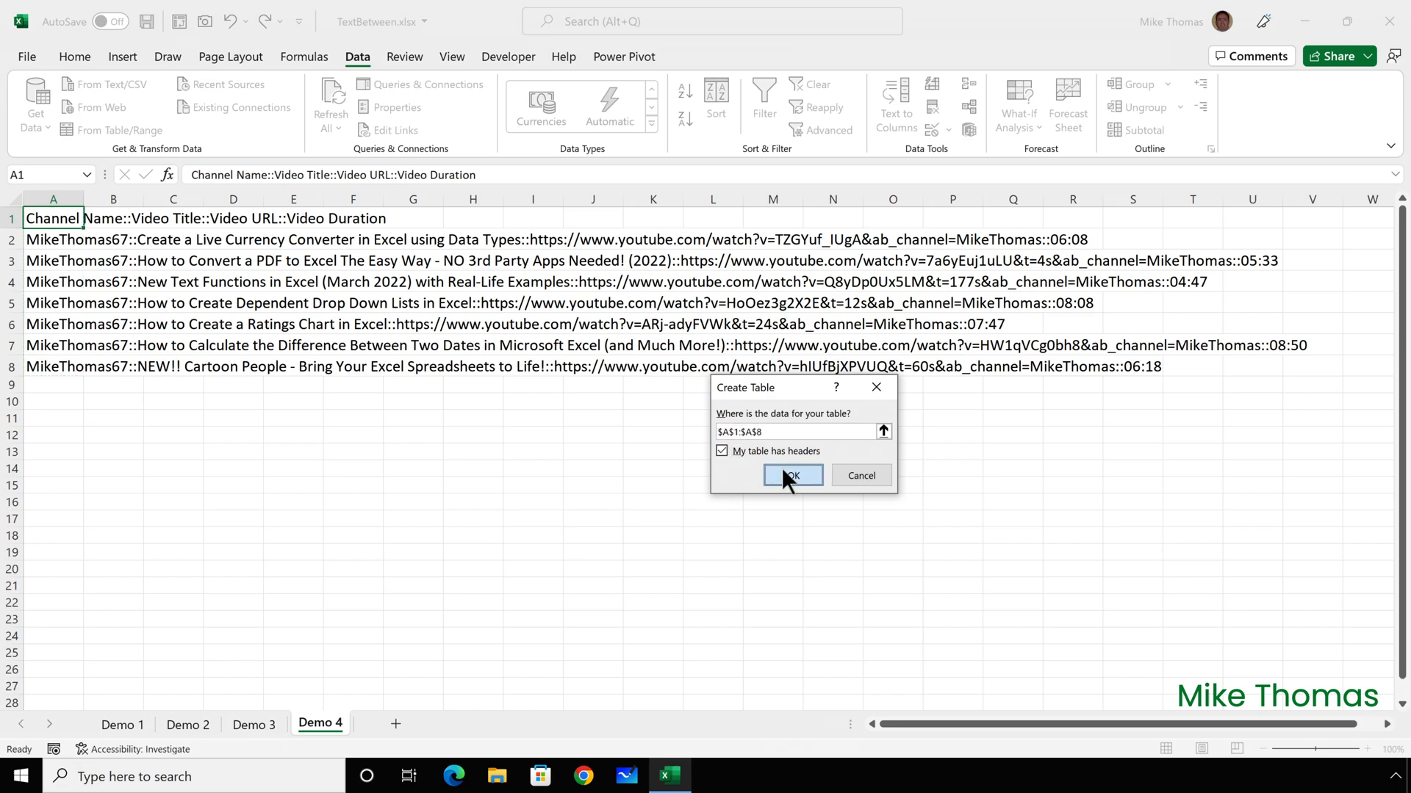
pyautogui.click(789, 475)
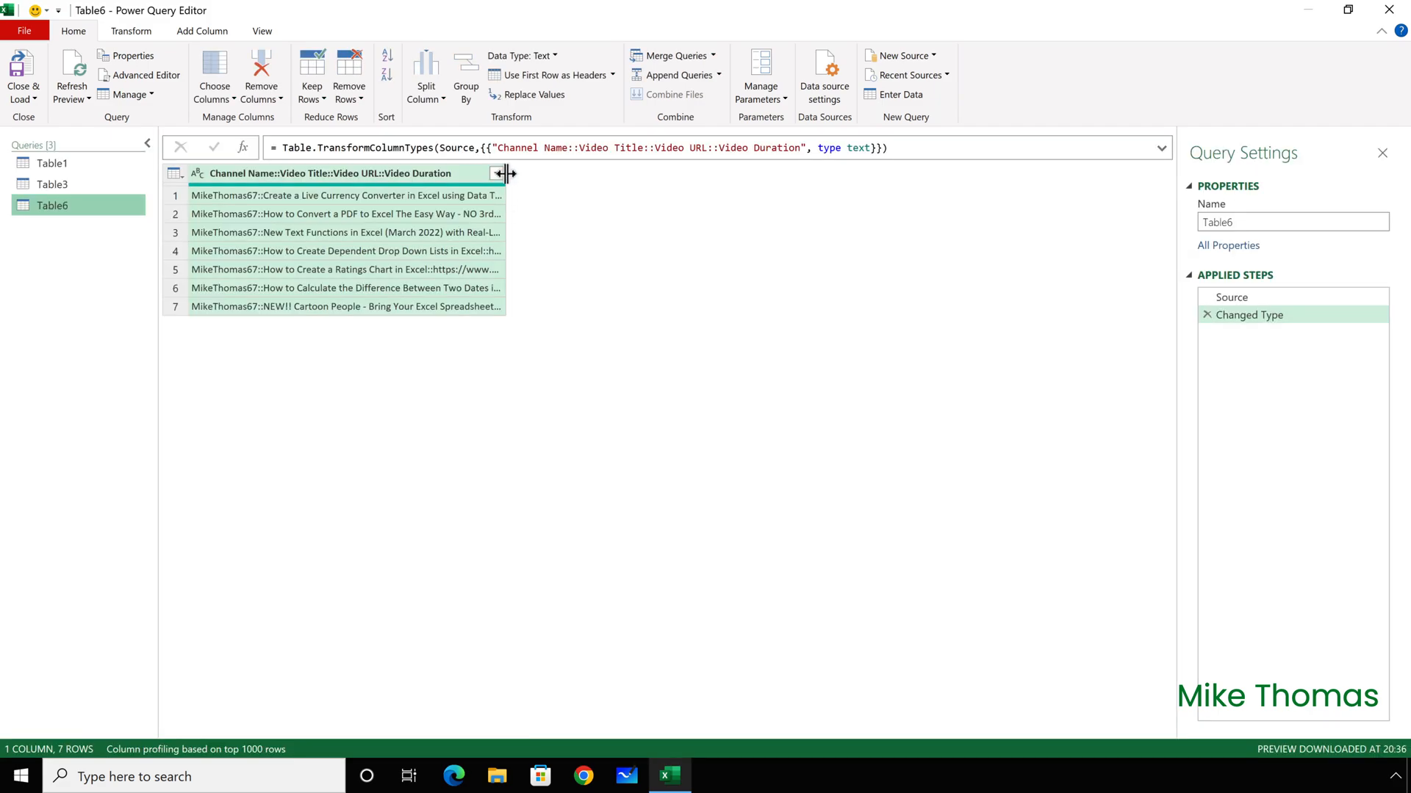
# - Widen Table6's column to show the full text and choose Text Between Delimiters extraction
pyautogui.moveTo(507, 174); pyautogui.dragTo(989, 173)
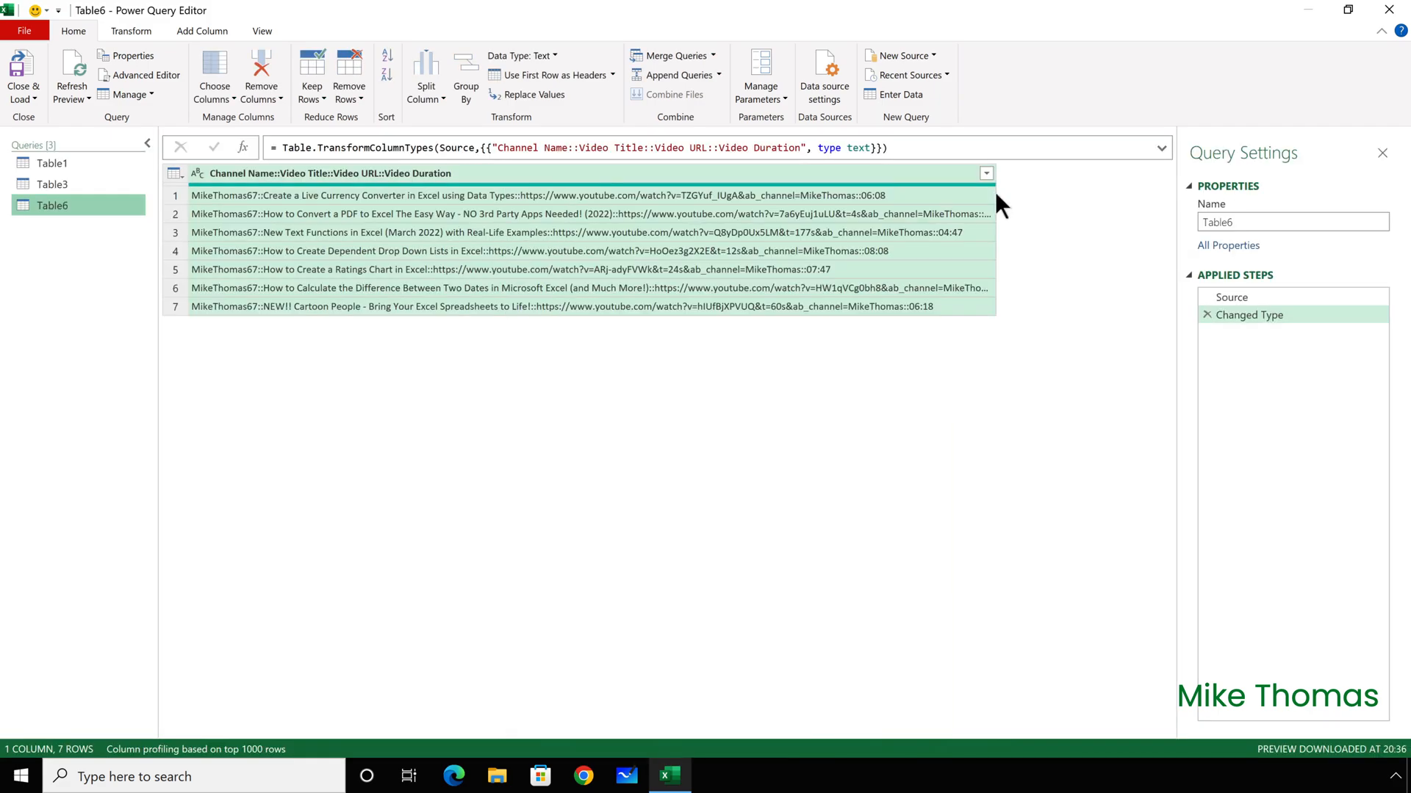
pyautogui.moveTo(220, 35)
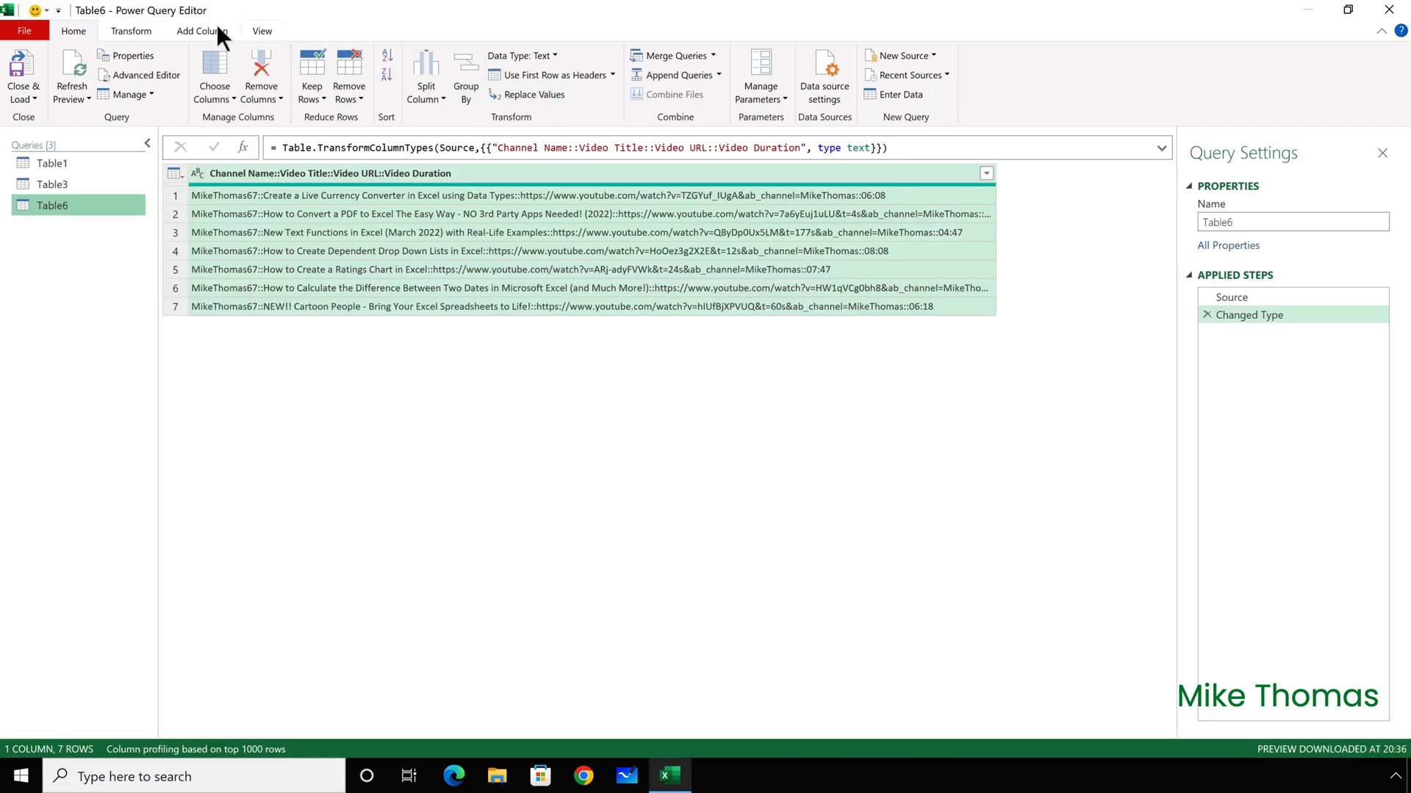
pyautogui.click(131, 31)
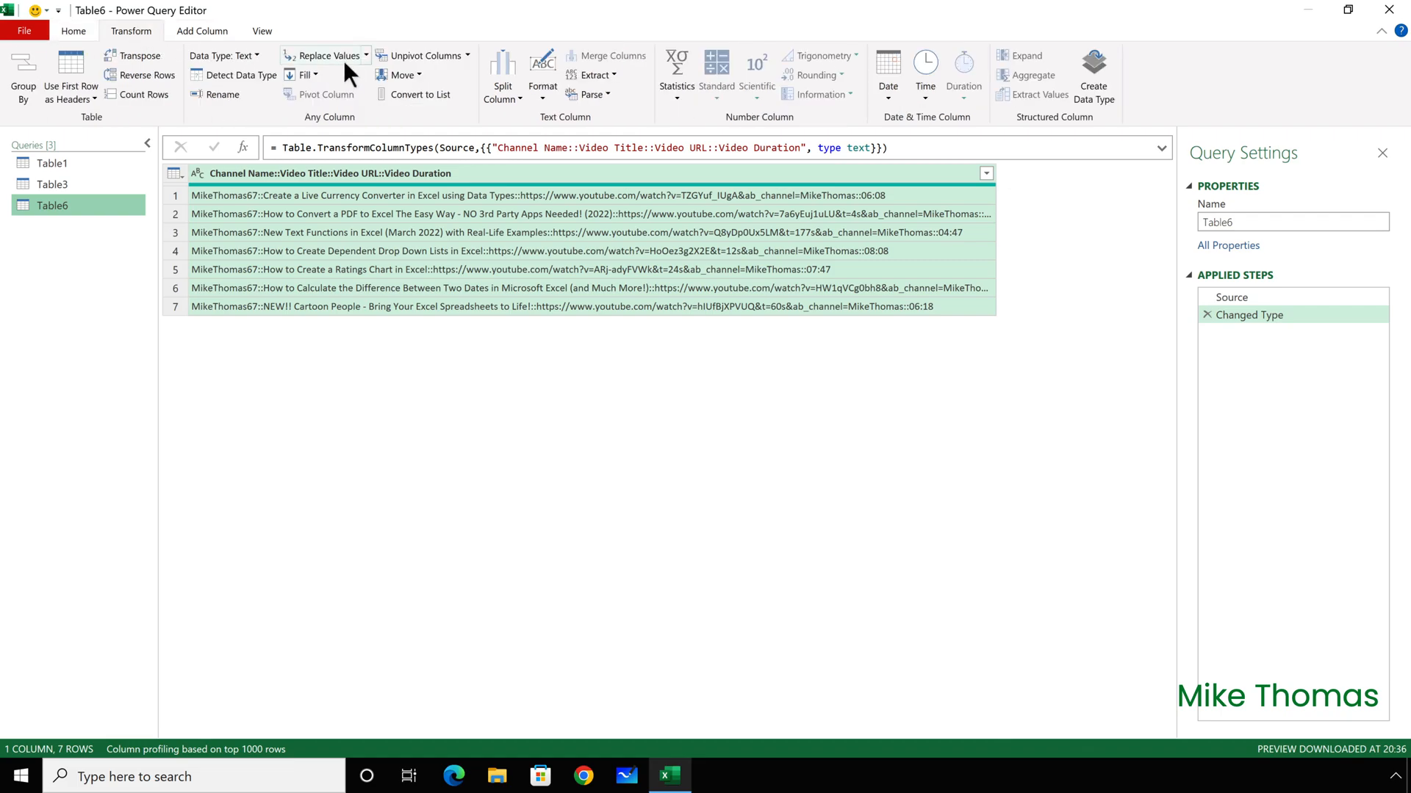
pyautogui.click(591, 75)
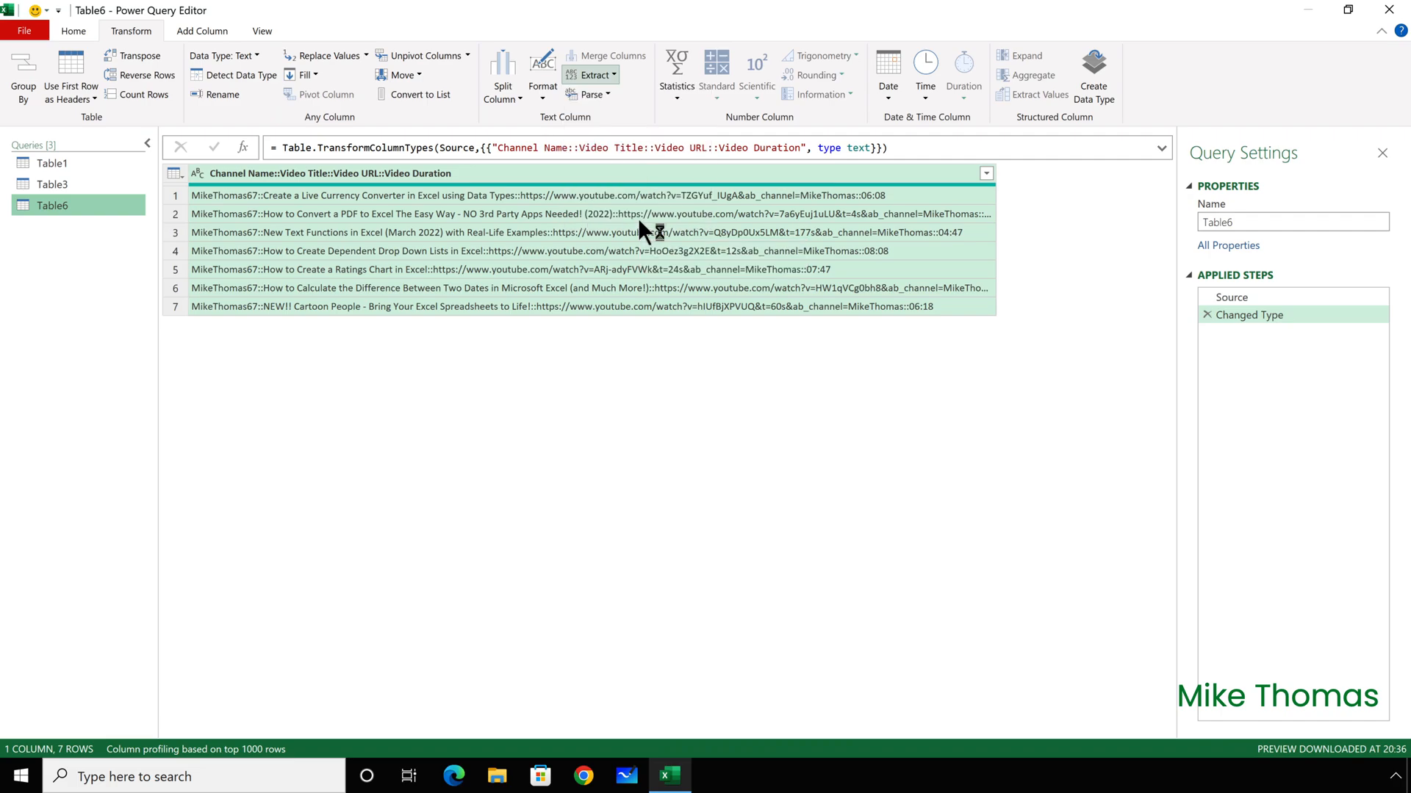
pyautogui.click(593, 74)
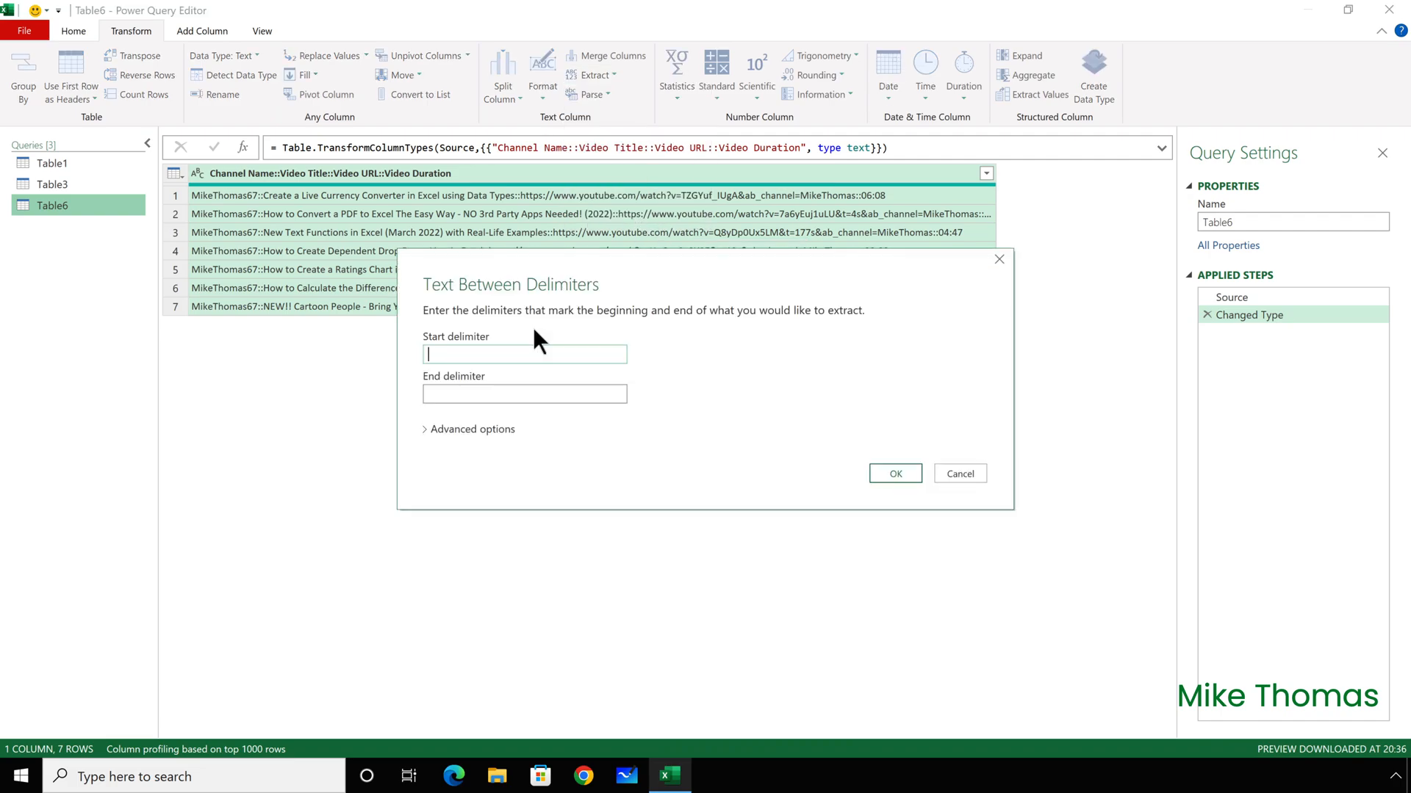
# - Extract the video IDs using start delimiter ?v= and end delimiter &, leaving values like TZGYuf_lUgA
pyautogui.write('?')
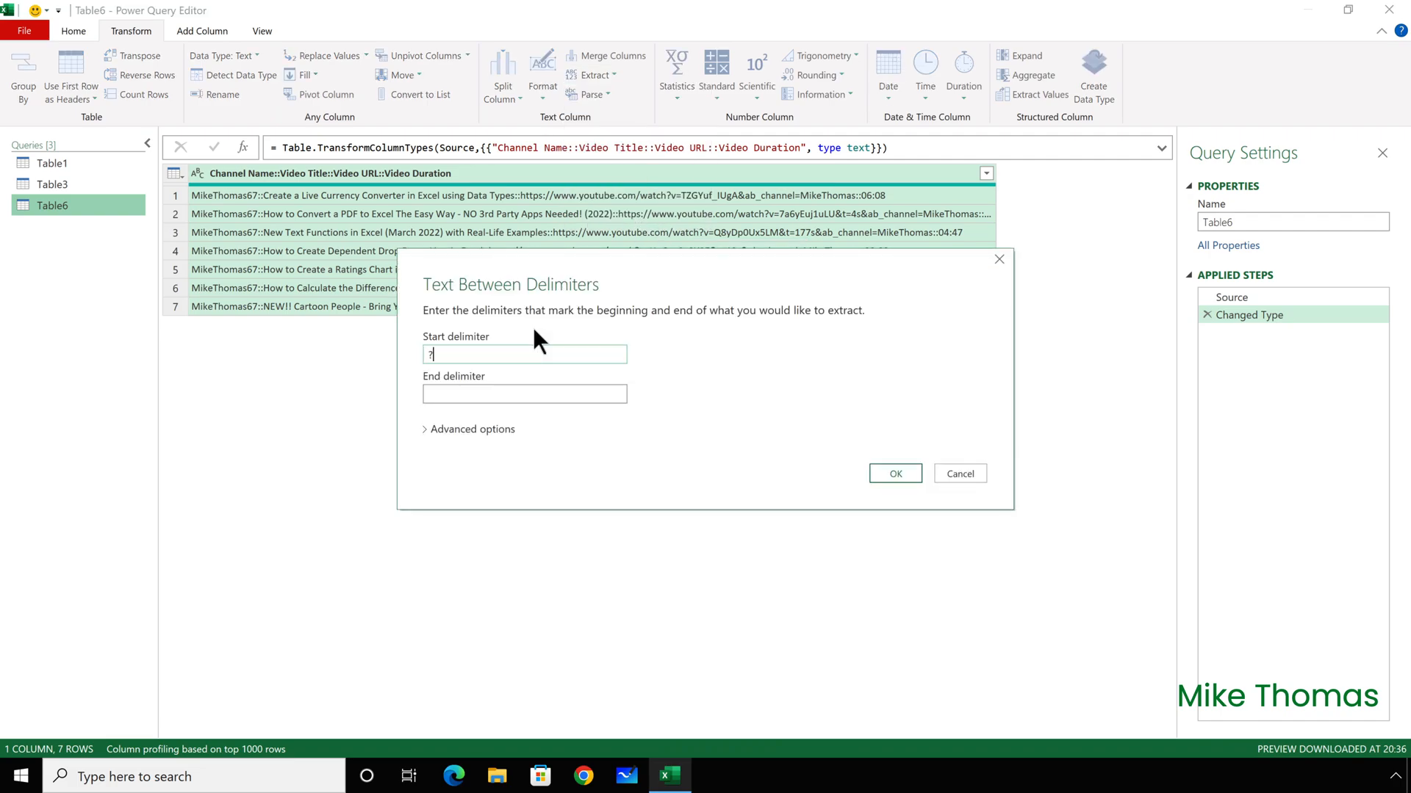
pyautogui.write('v=')
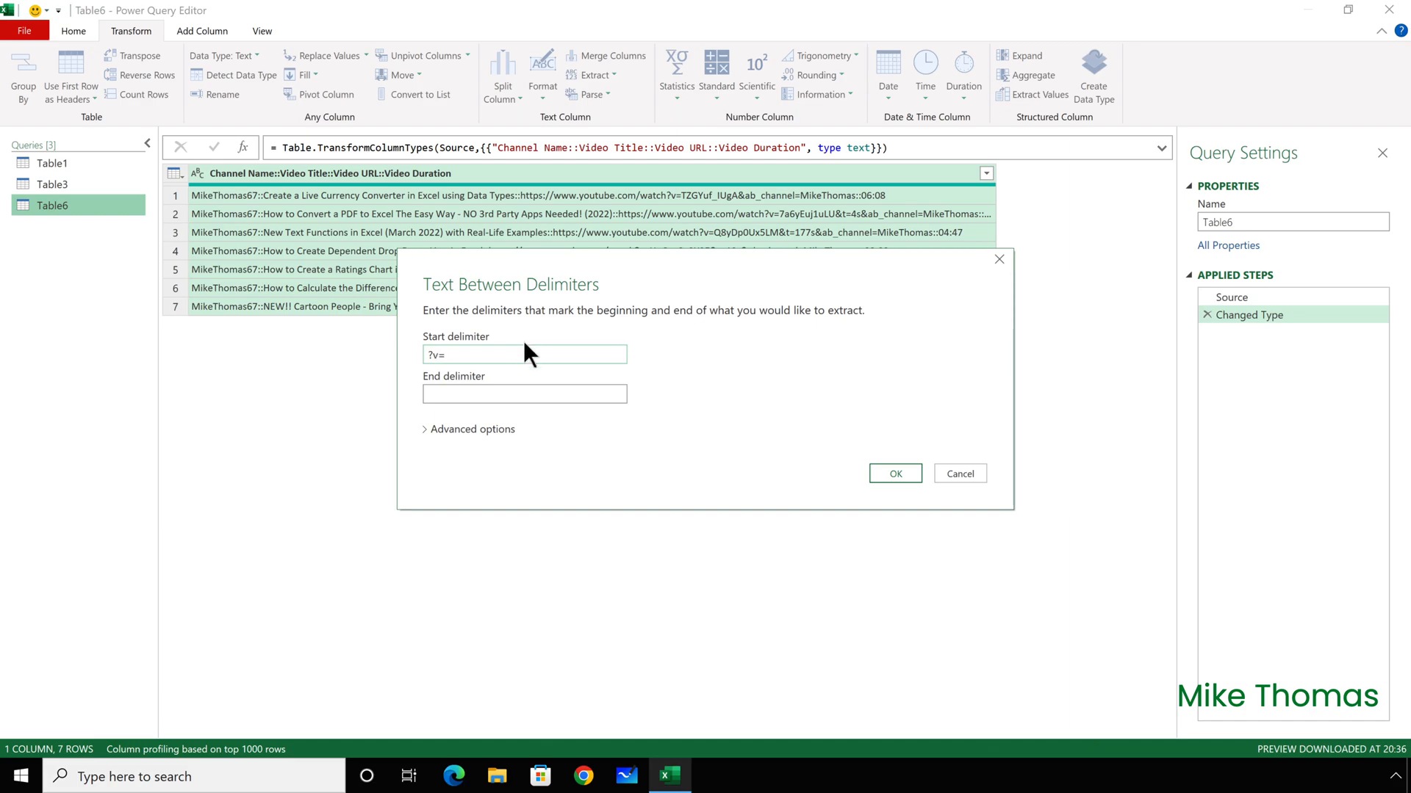
pyautogui.click(523, 394)
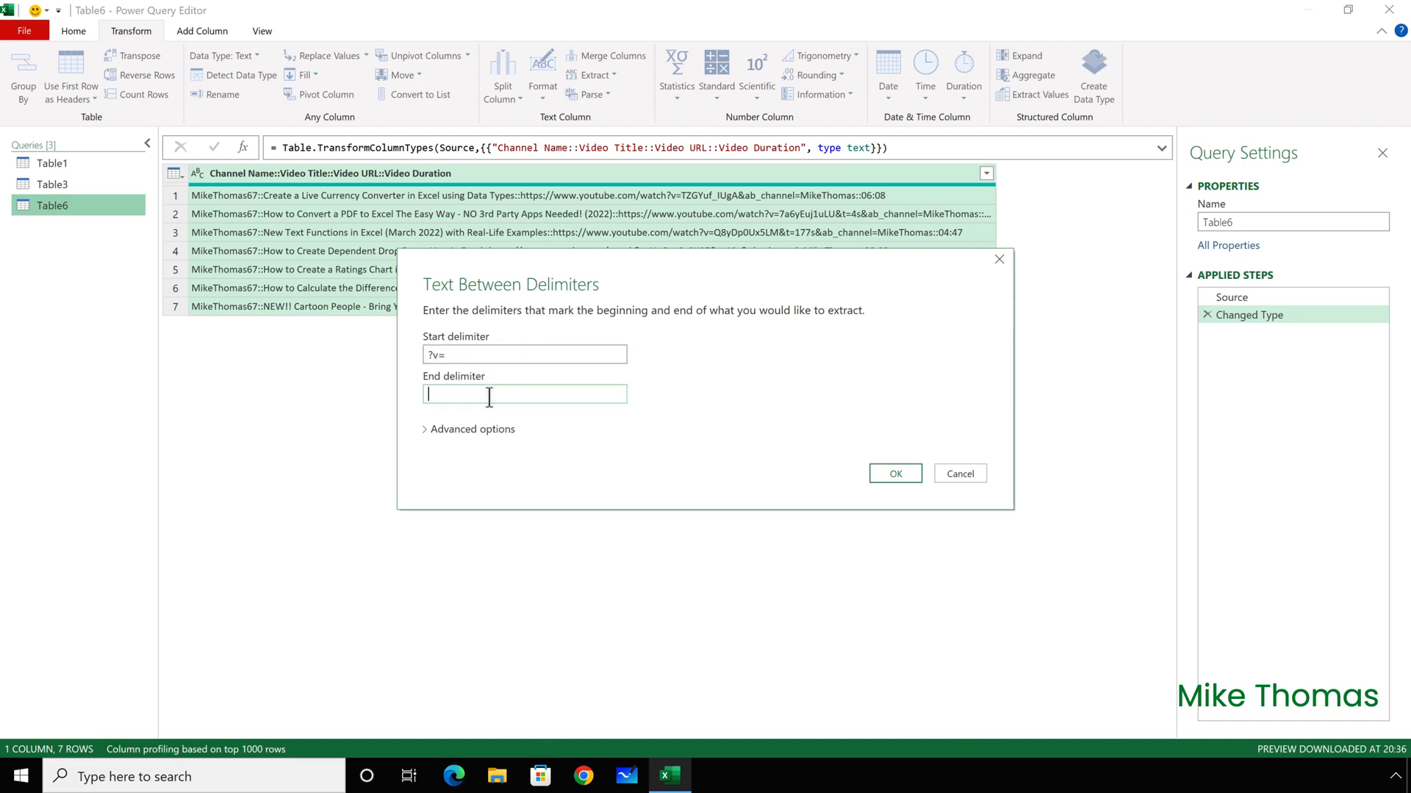
pyautogui.write('&')
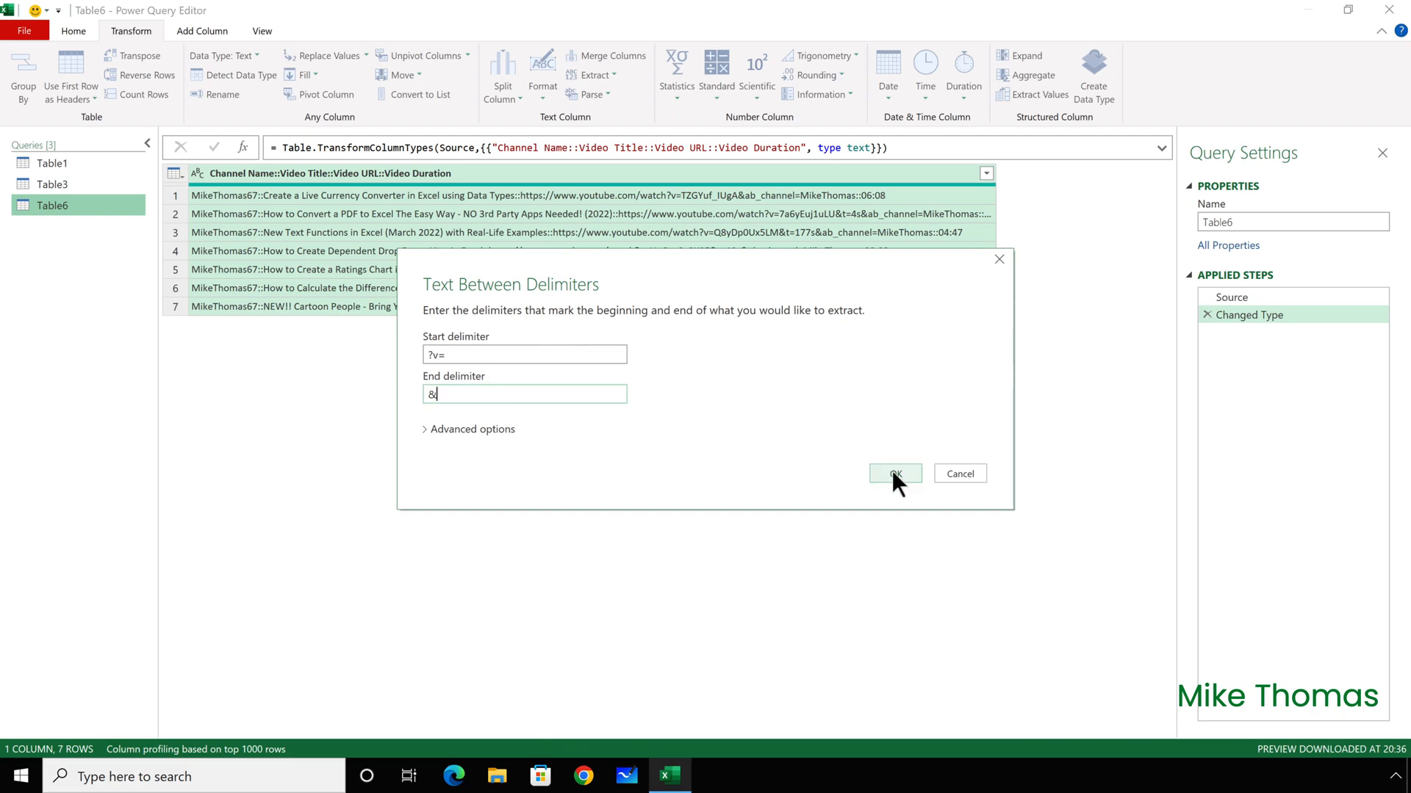
pyautogui.click(894, 475)
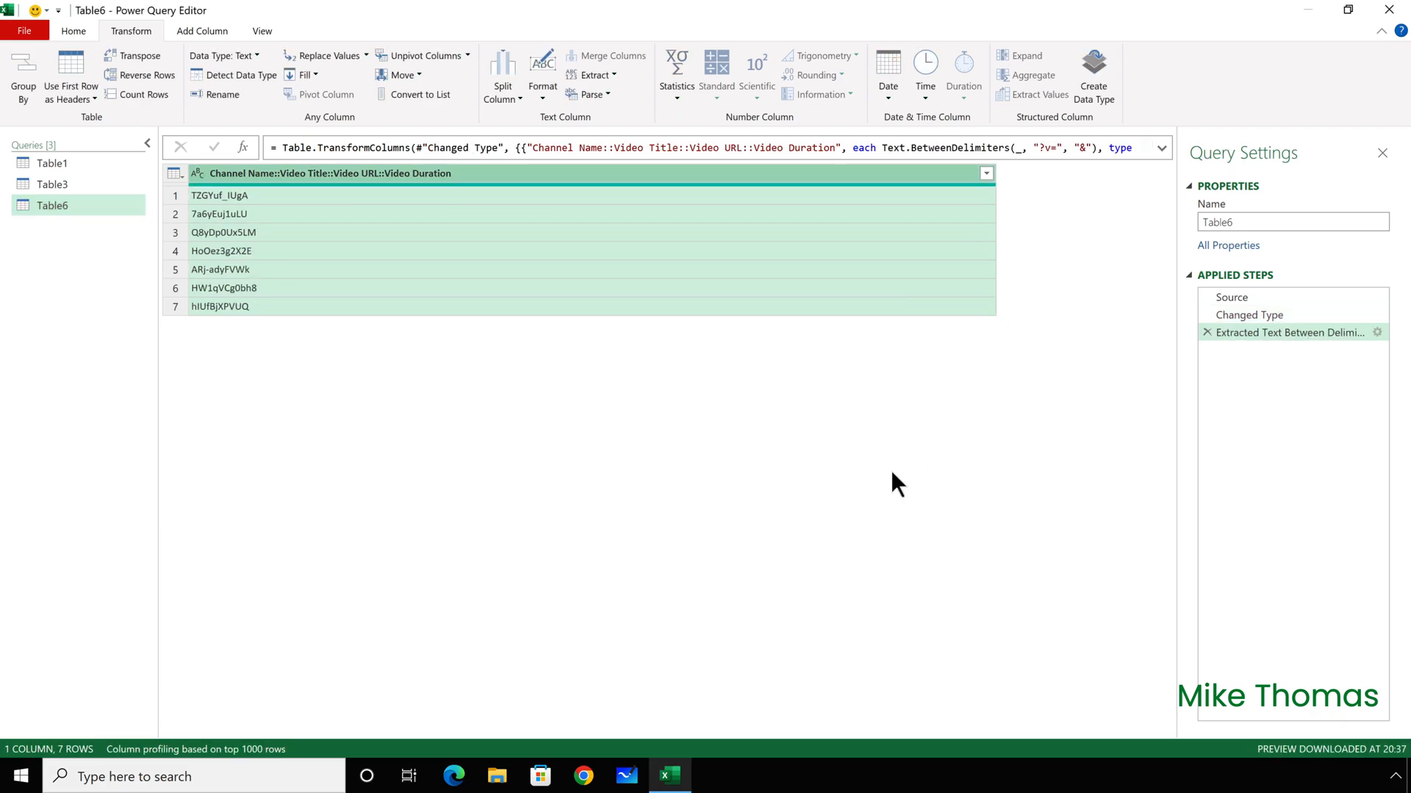